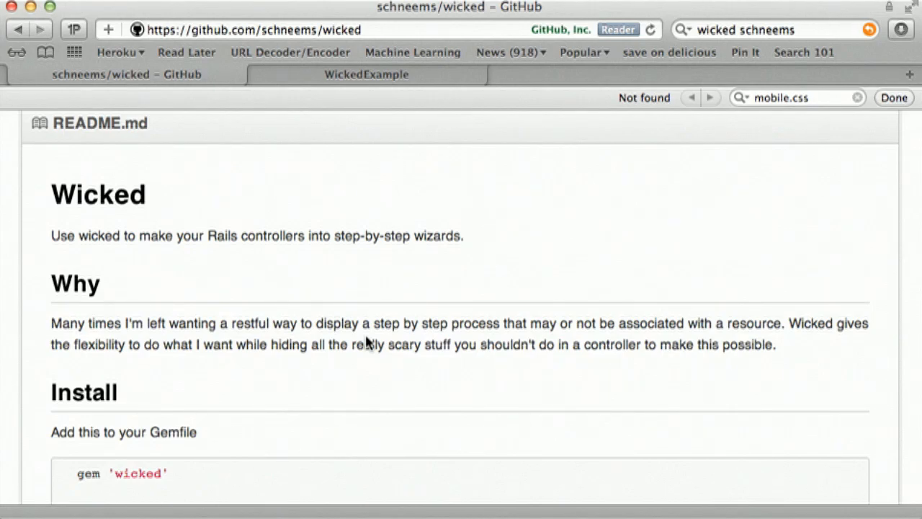
mouse_move(339, 234)
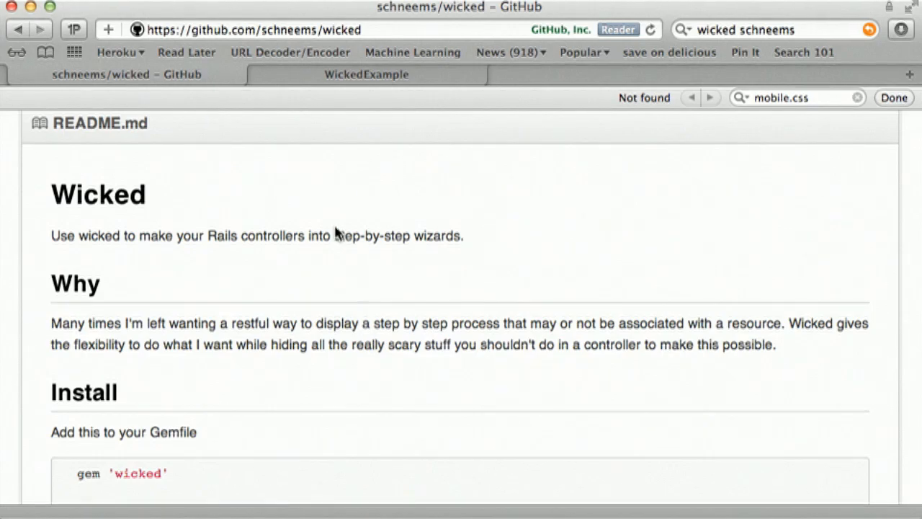
- Switch to the WickedExample tab and go to its sign-up page on localhost
left_click(366, 75)
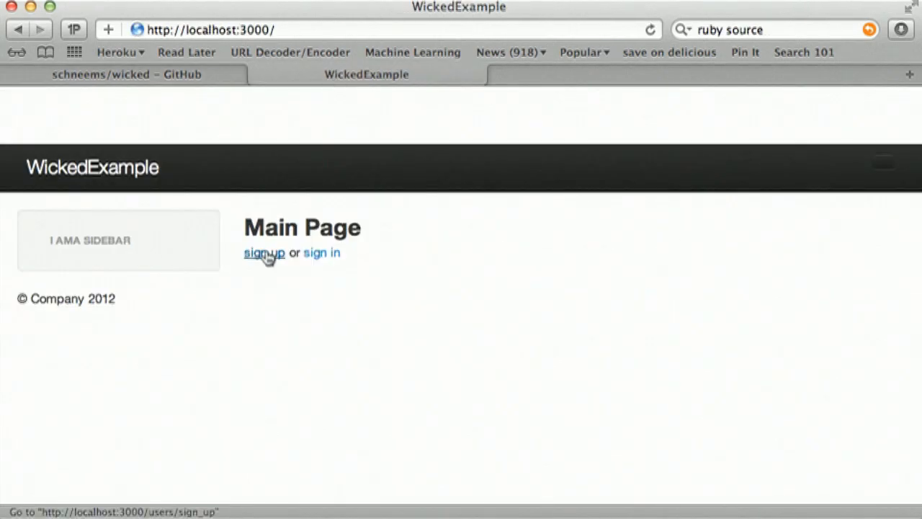
left_click(264, 253)
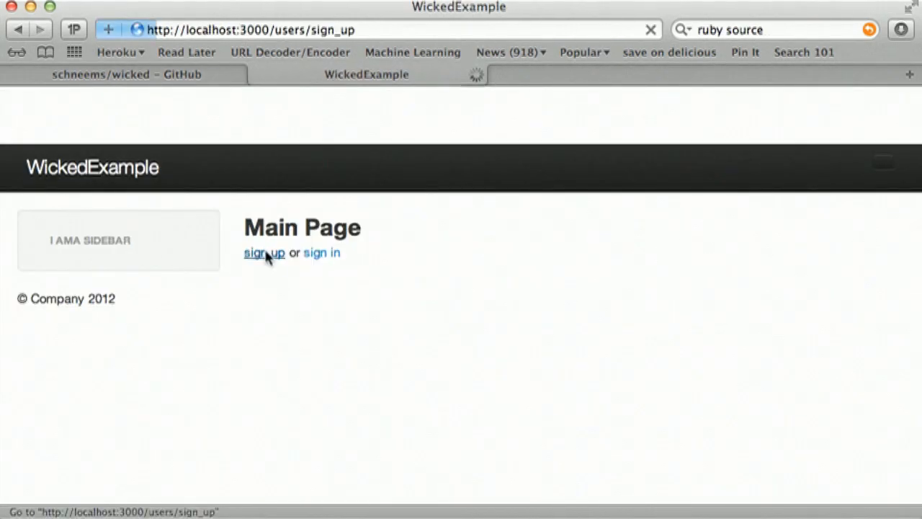
left_click(264, 253)
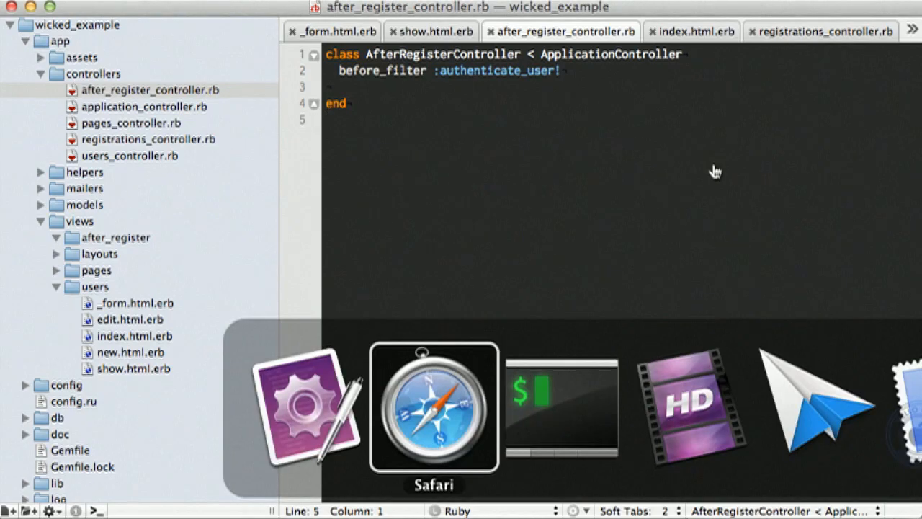
- Make AfterRegisterController inherit from Wicked::WizardController
left_click(434, 407)
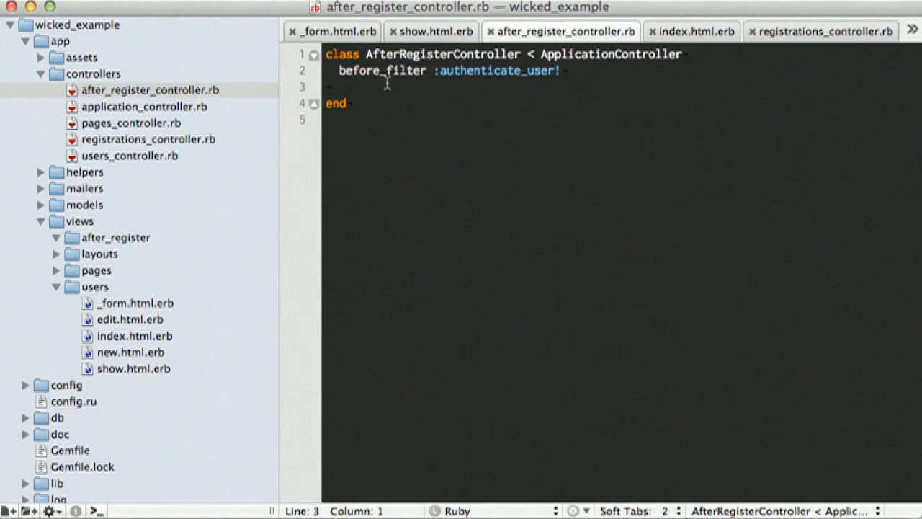
key("Return")
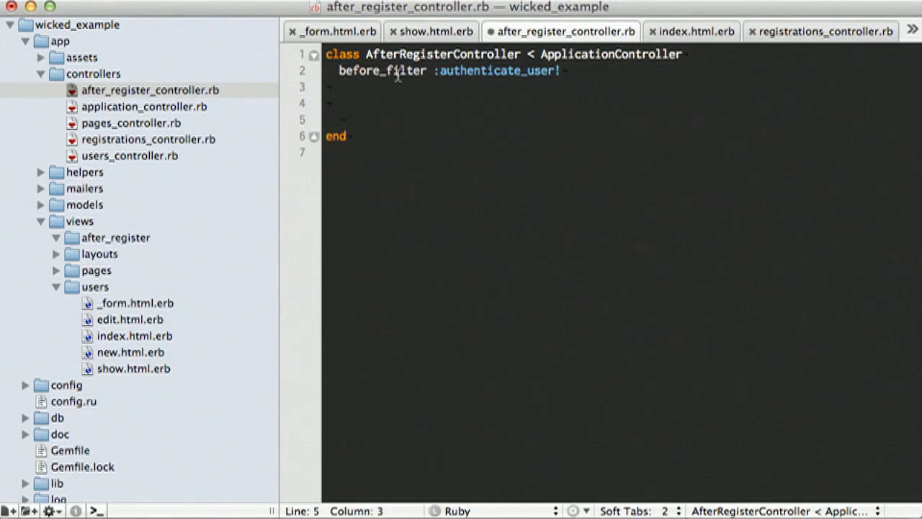
double_click(611, 54)
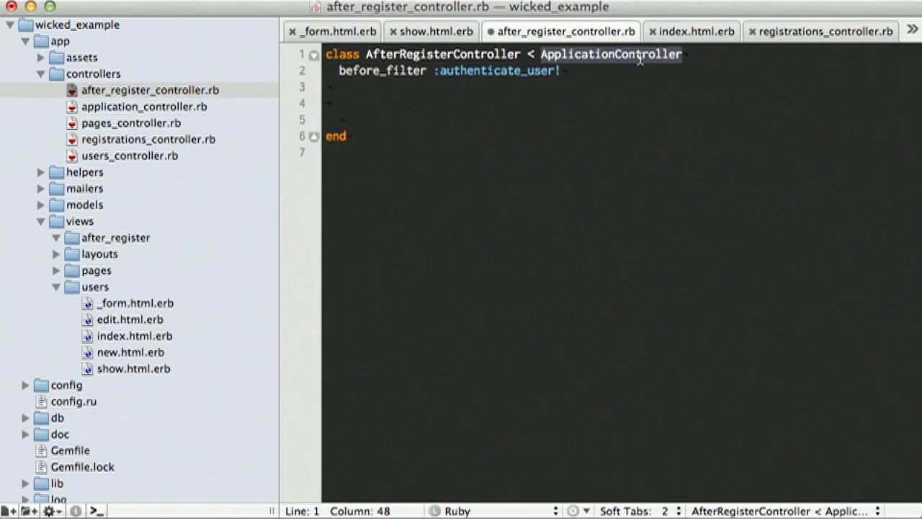
type("Wic")
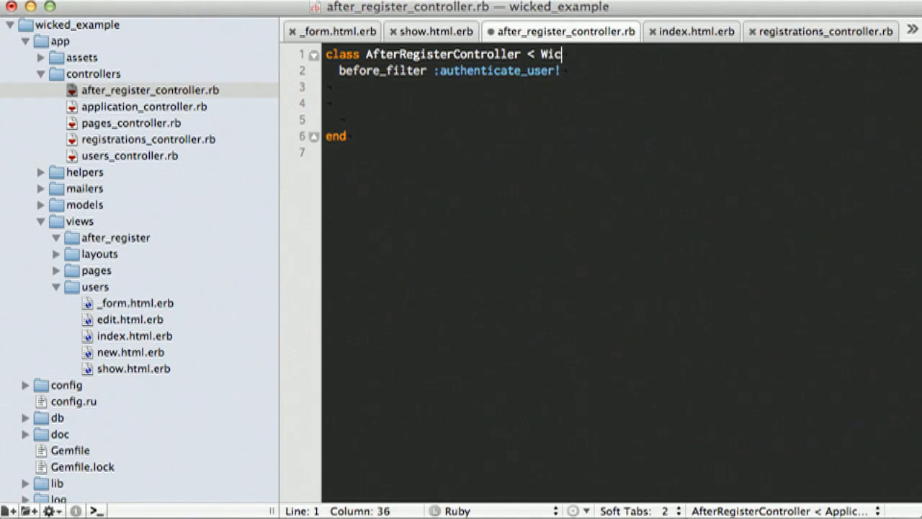
type("ked::Wizard")
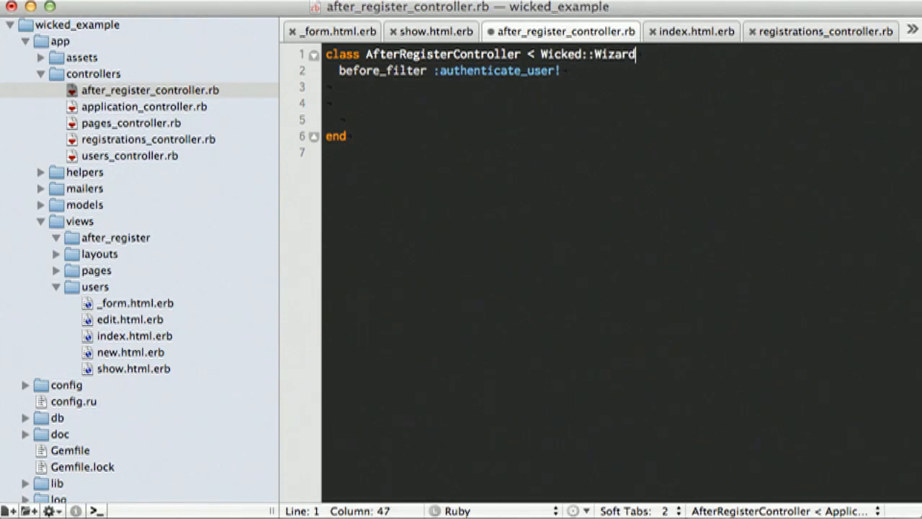
type("Controller")
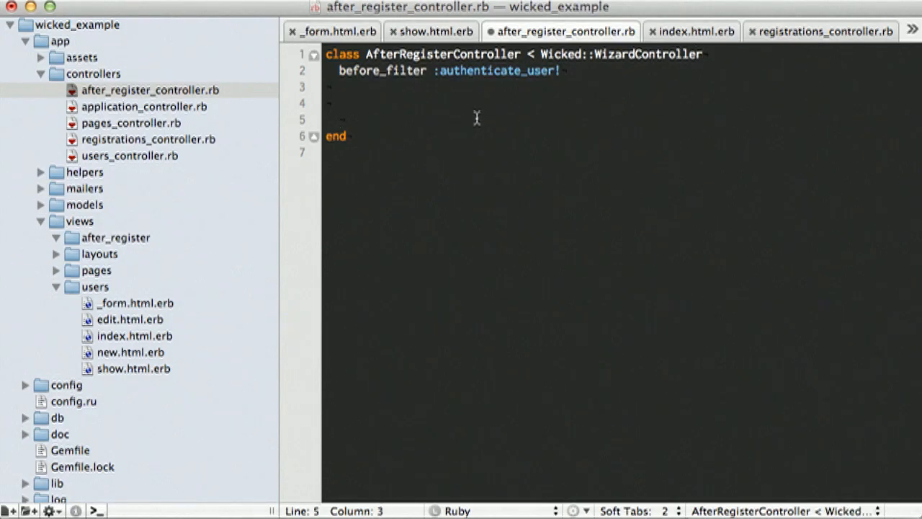
- Declare the wizard's step list as steps :add_zip
type("s")
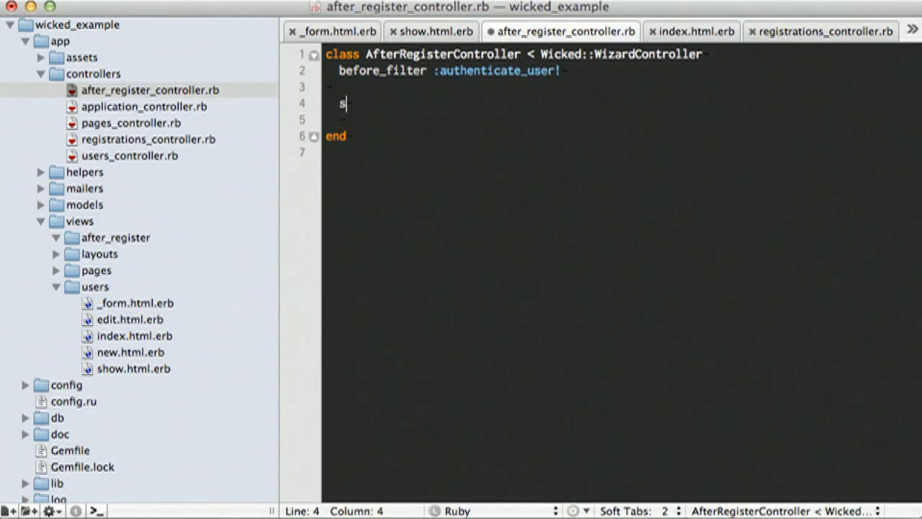
type("teps :")
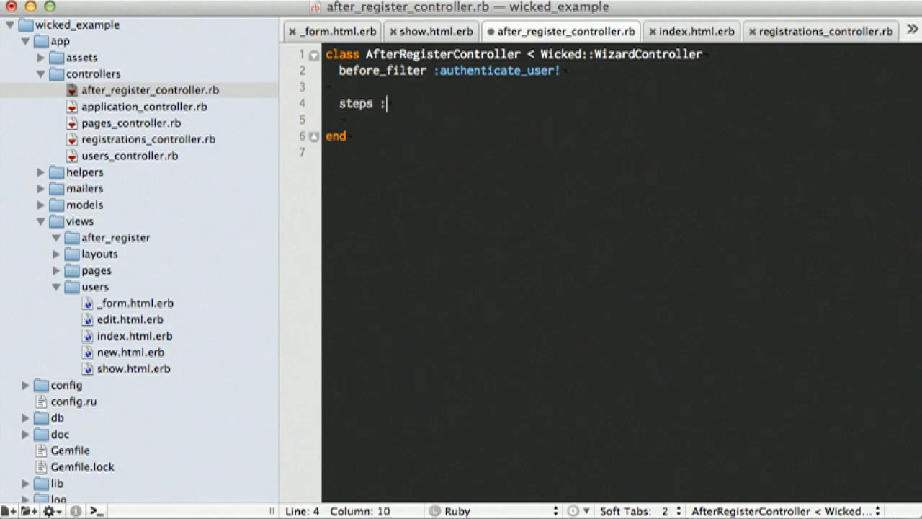
type("add")
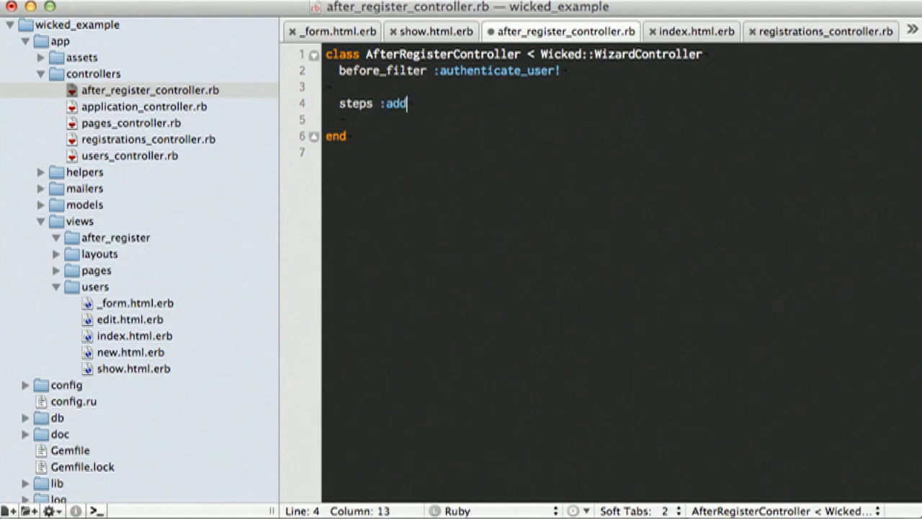
type("_zip")
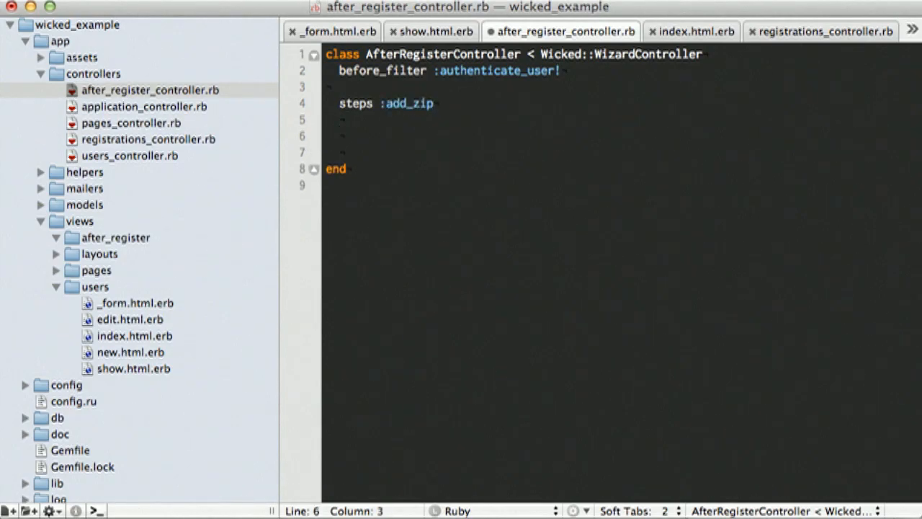
type("def show")
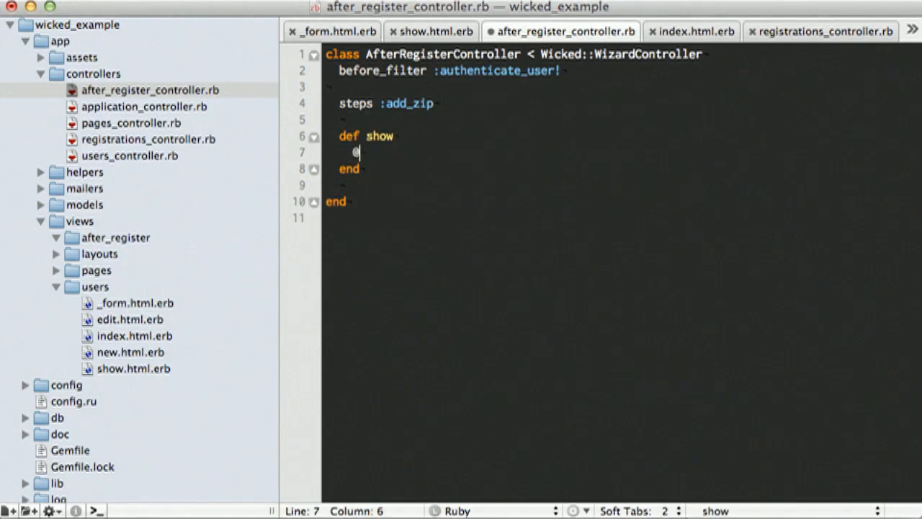
type("user = current_use")
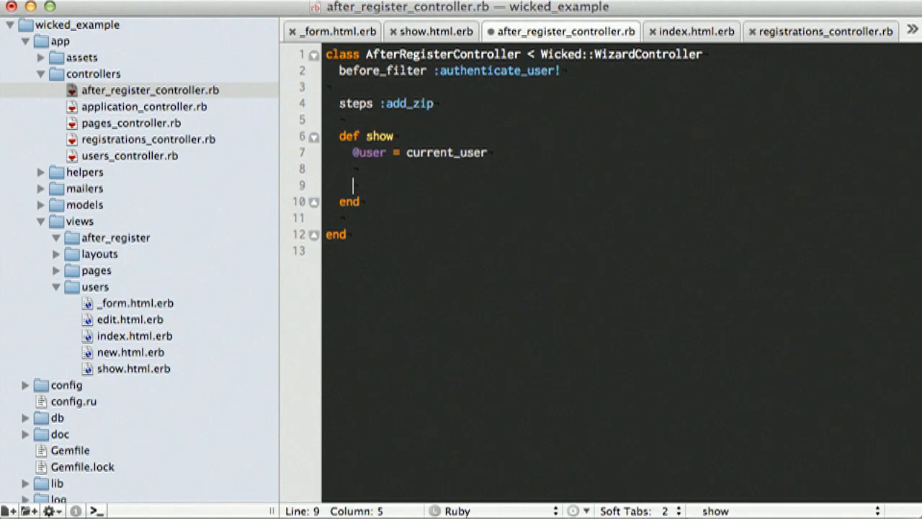
type("render_")
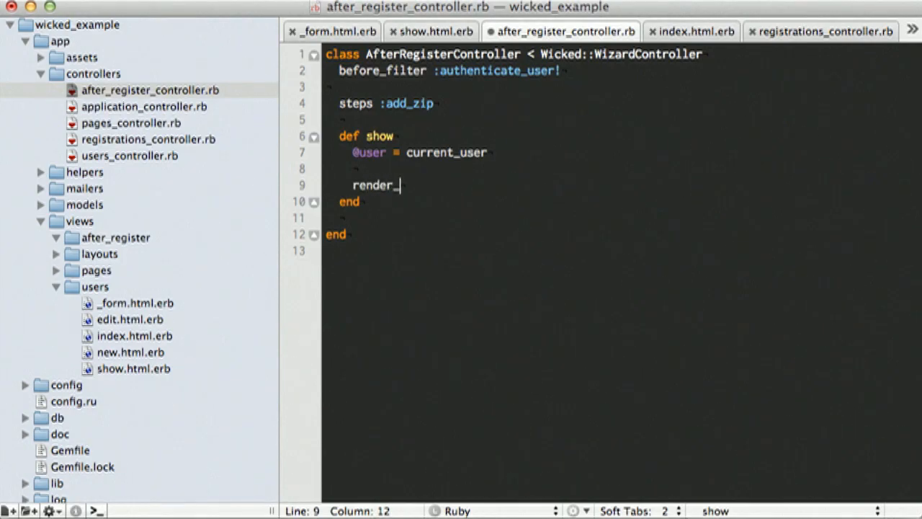
type("wizard")
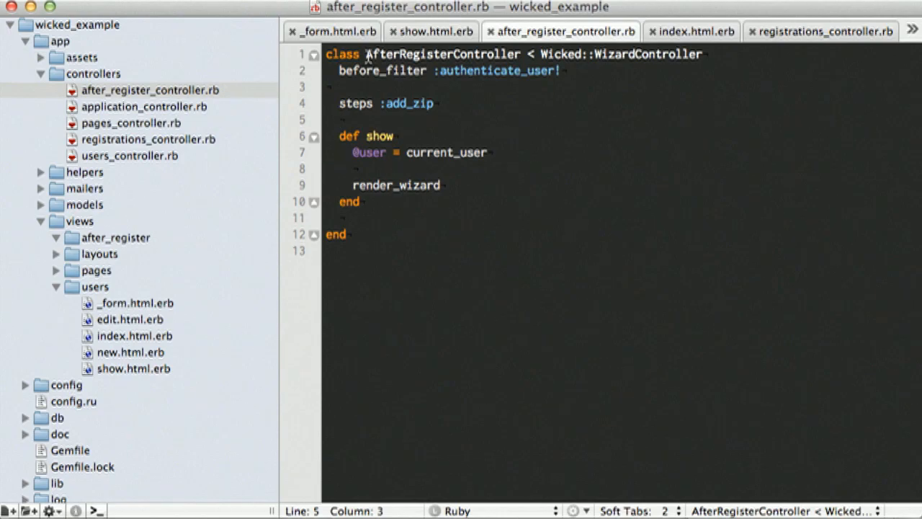
double_click(411, 54)
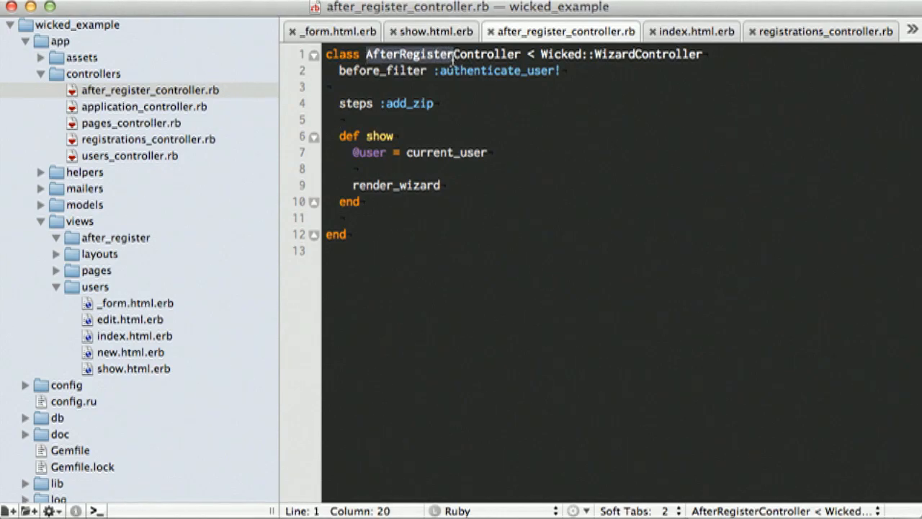
double_click(409, 104)
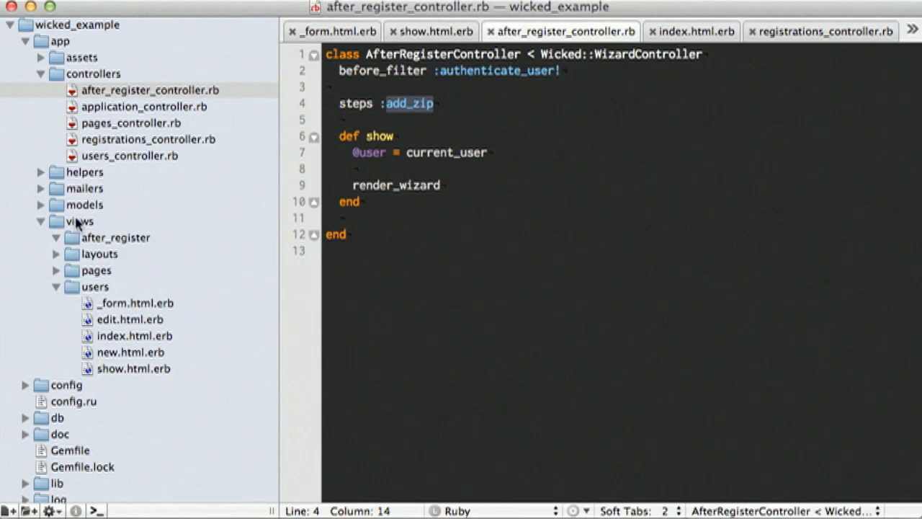
- Create a new add_zip.html.erb file in the views/after_register folder
left_click(117, 237)
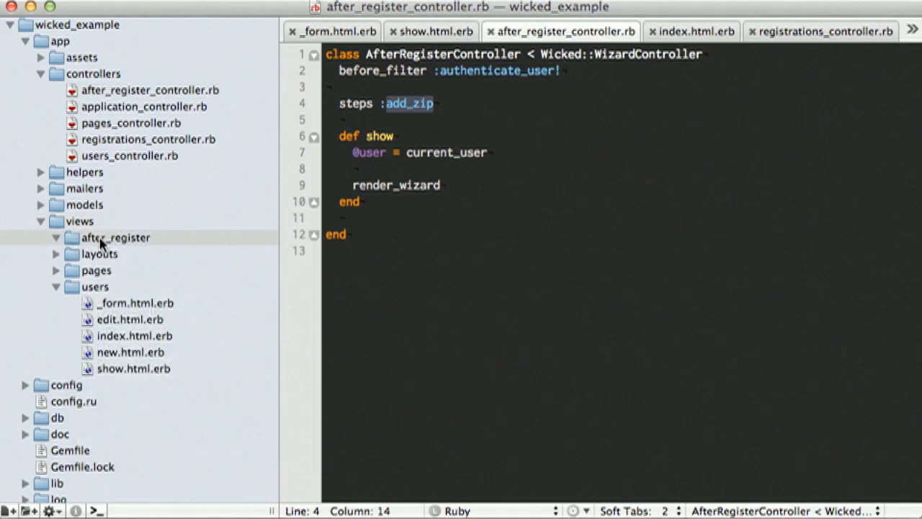
right_click(118, 237)
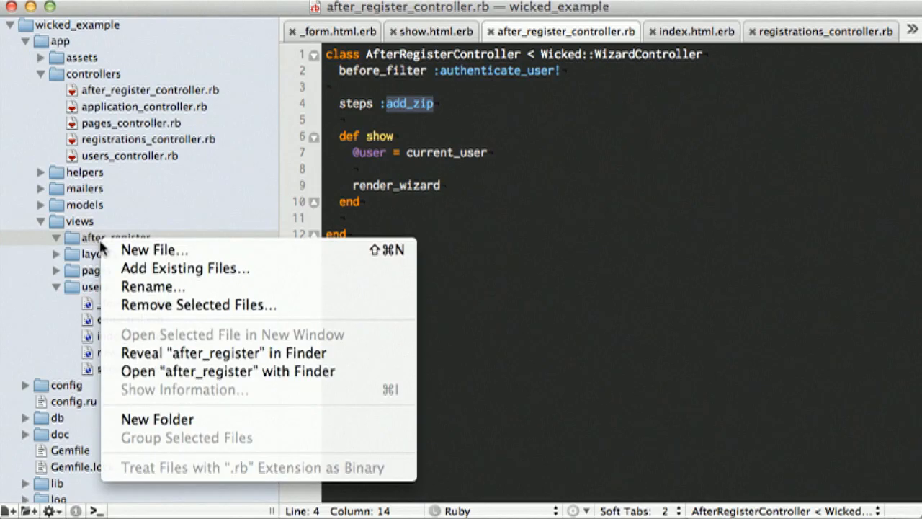
mouse_move(154, 251)
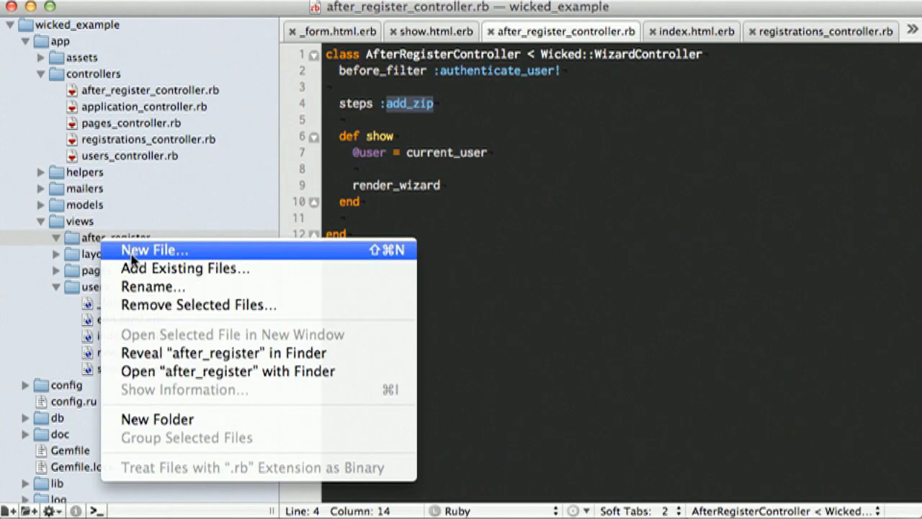
left_click(152, 249)
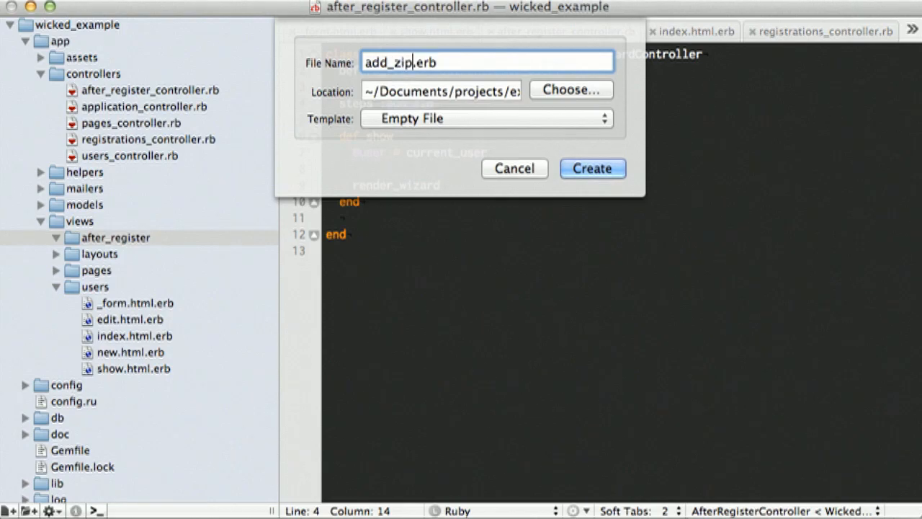
type(".h.")
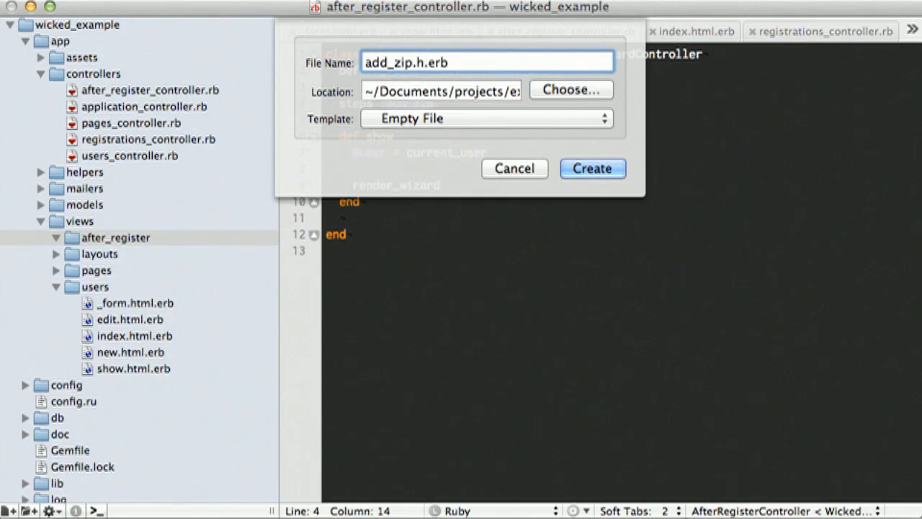
type("t")
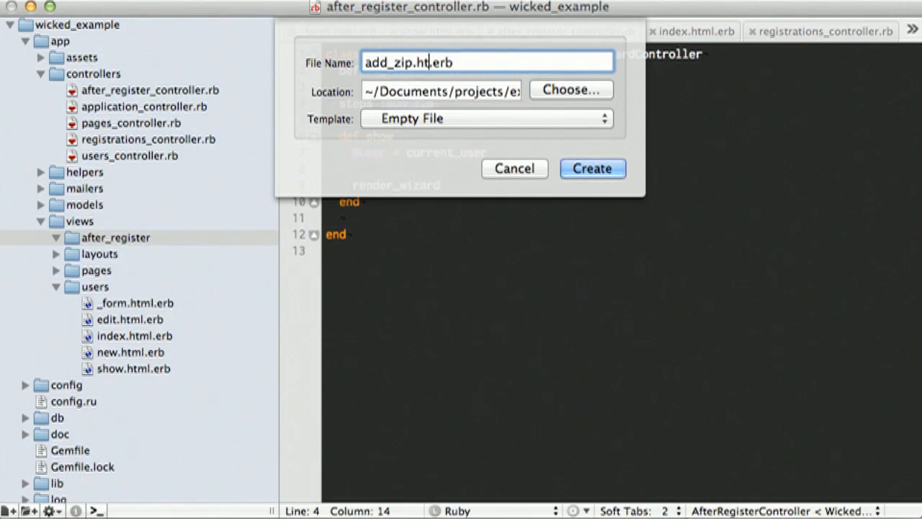
left_click(592, 167)
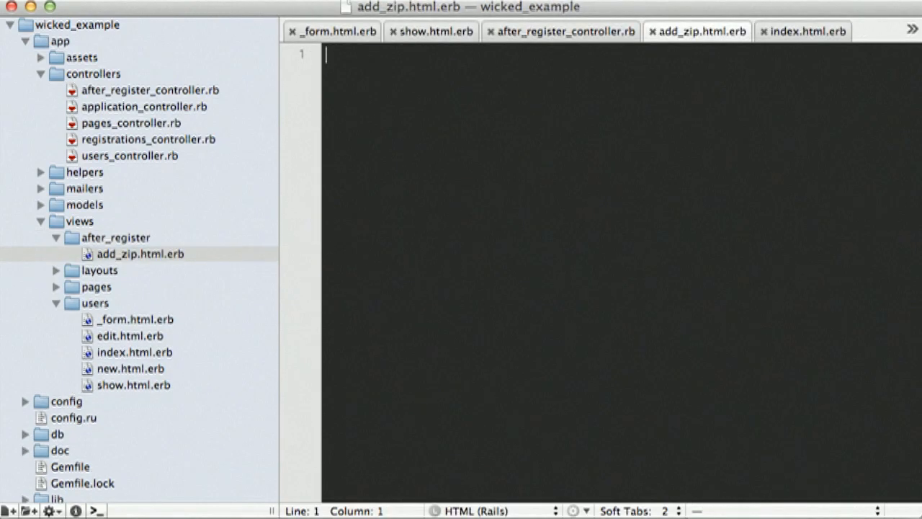
mouse_move(534, 153)
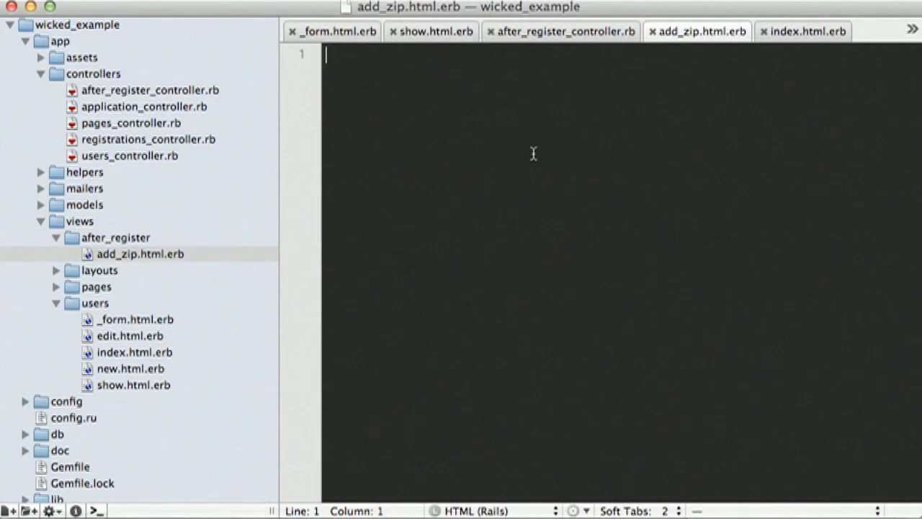
- Write a 'Thanks for signing up' heading at the top of add_zip.html.erb
type("F")
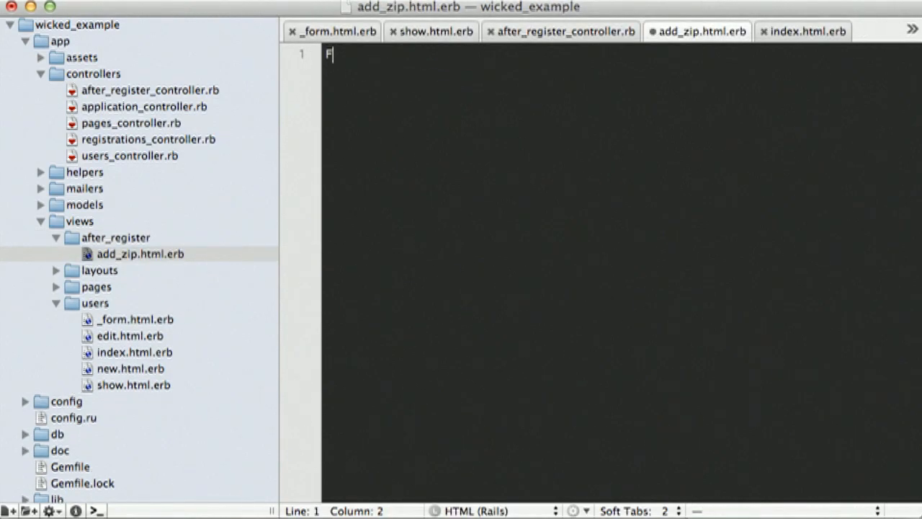
key("Backspace")
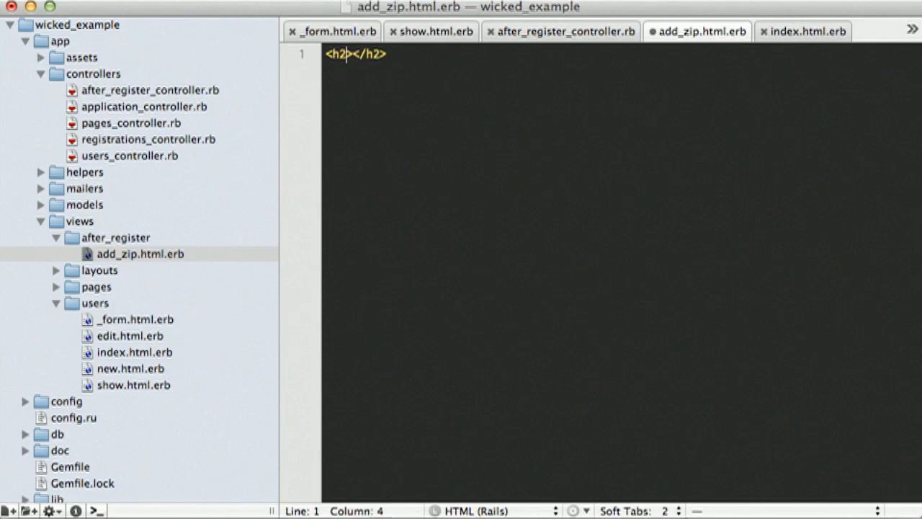
type("Thanks for")
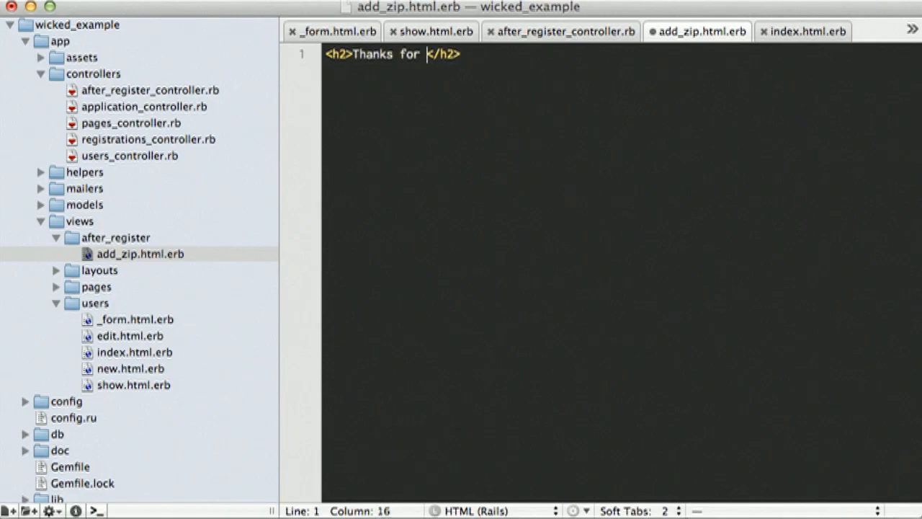
type("signing up")
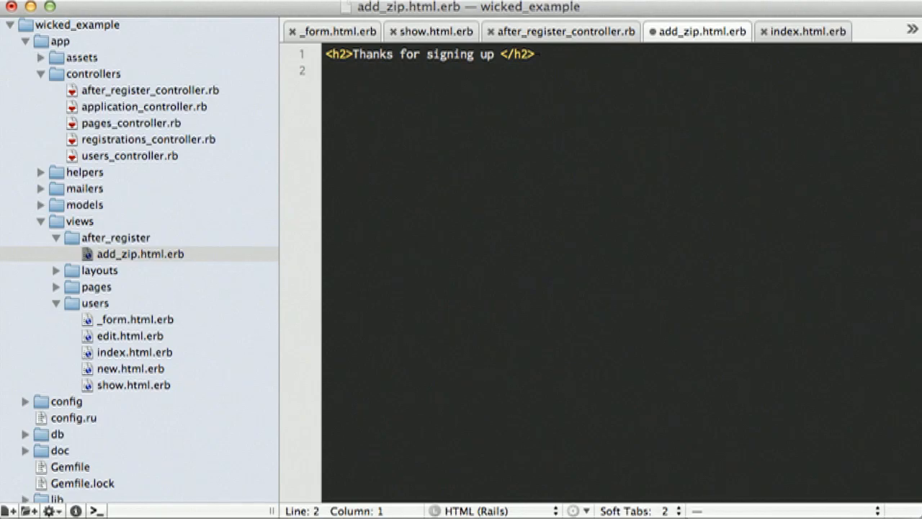
type("<%= form %>")
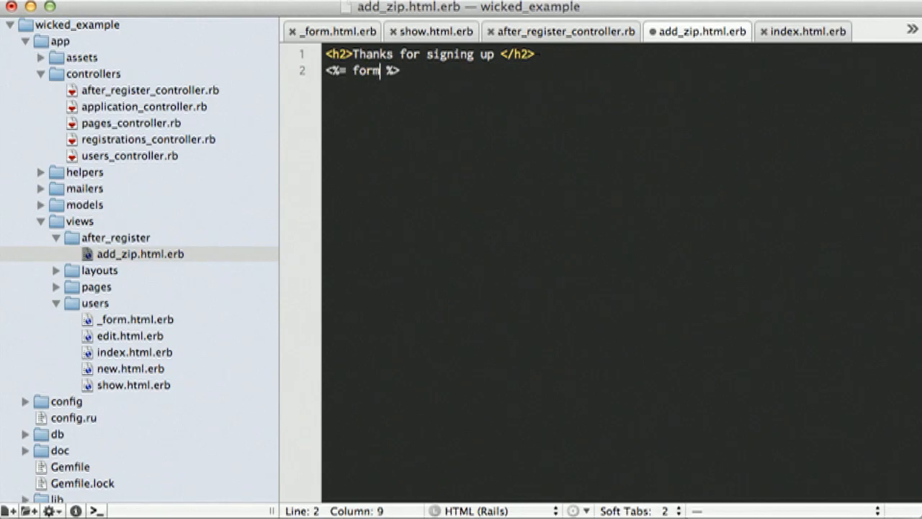
type("_for(@")
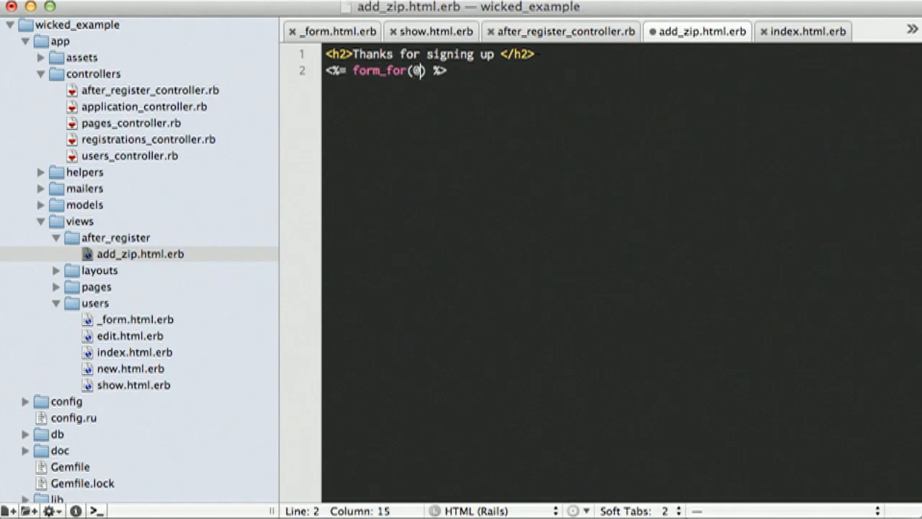
type("user")
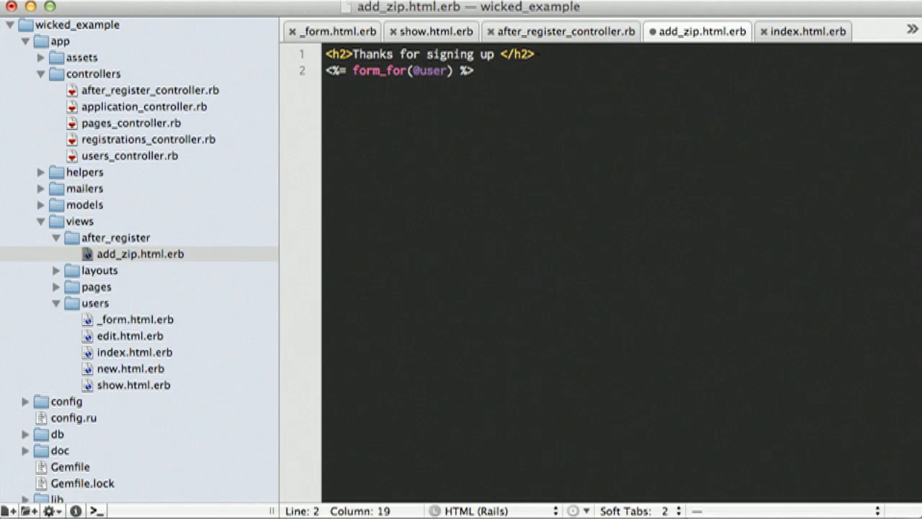
type("do |f|")
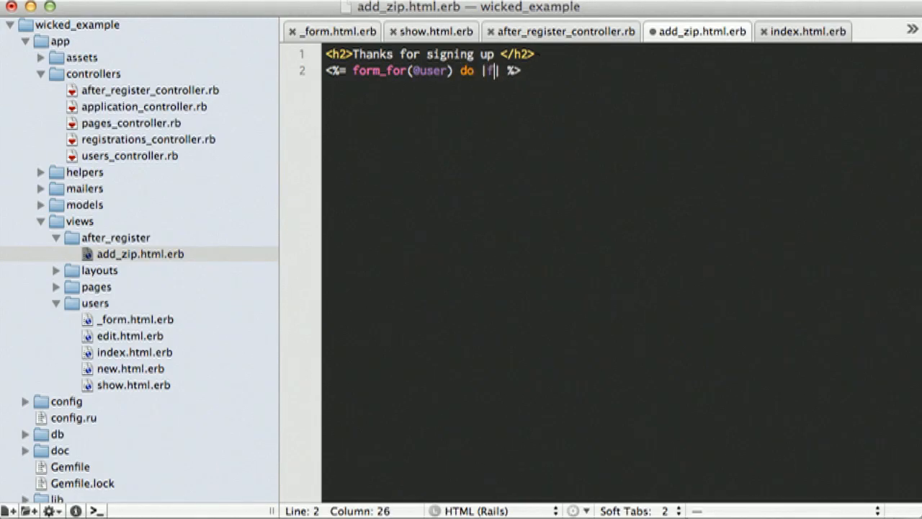
key("enter")
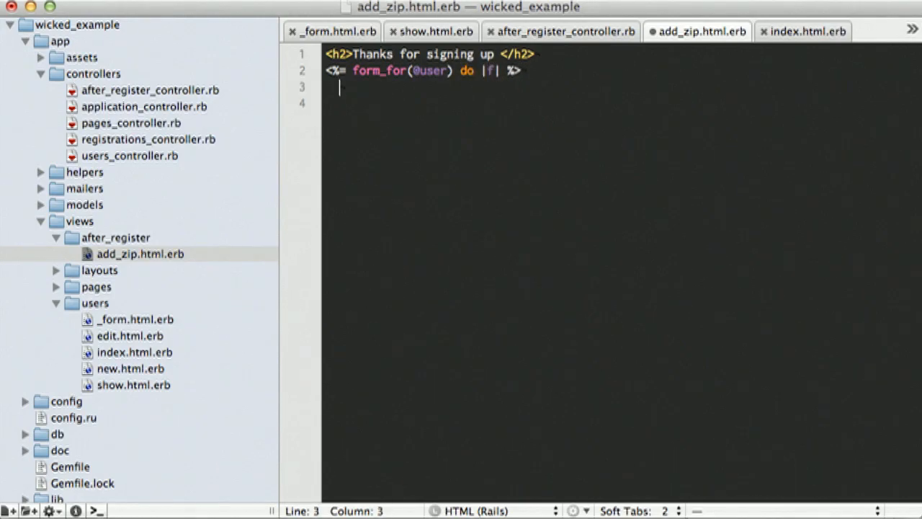
- Add an f.text_field :zip with a 'zip code' placeholder inside the form
type("<%=  %>")
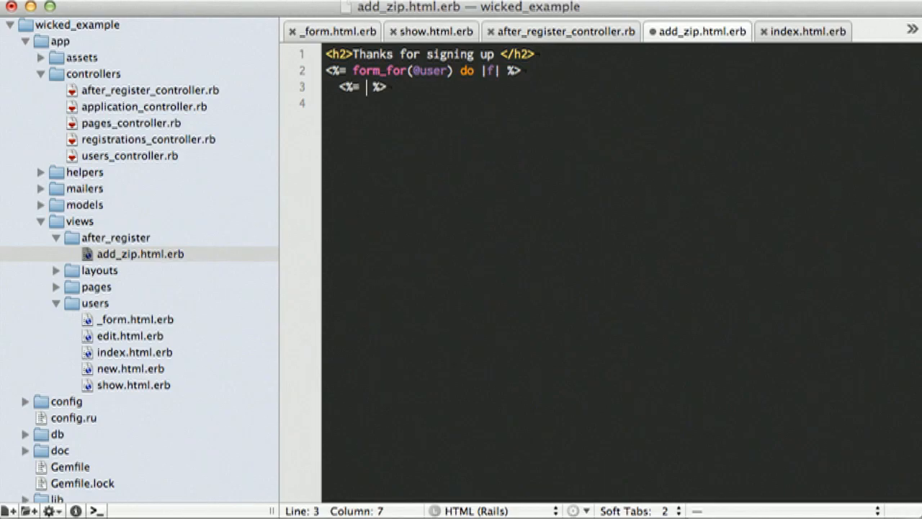
type("f")
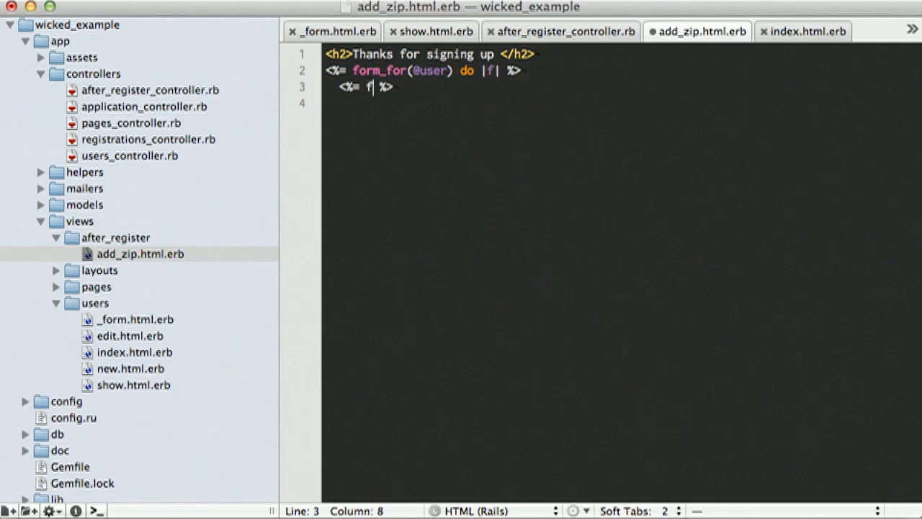
type(".text_")
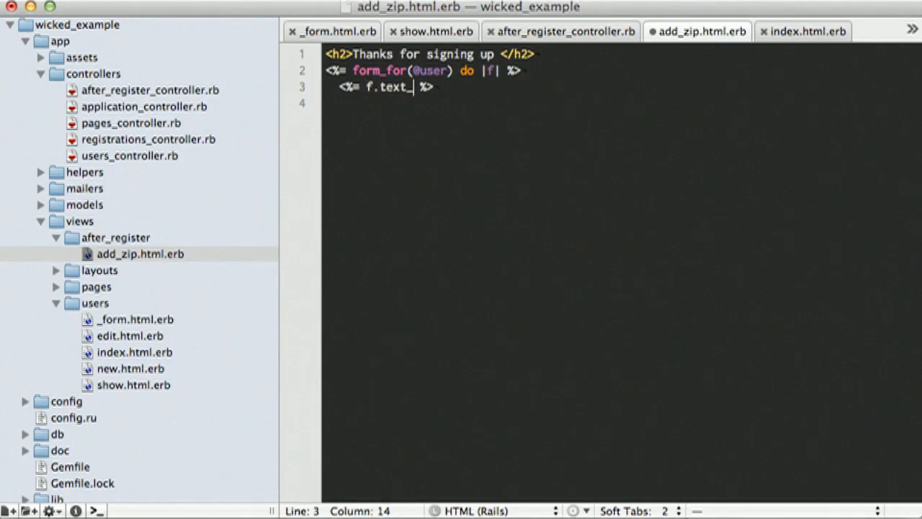
type("field")
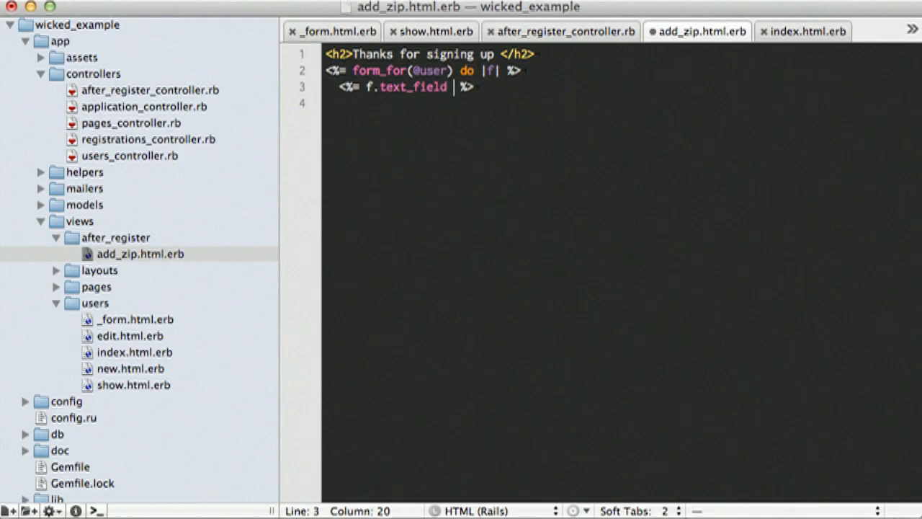
type(":zip, :placeholder =")
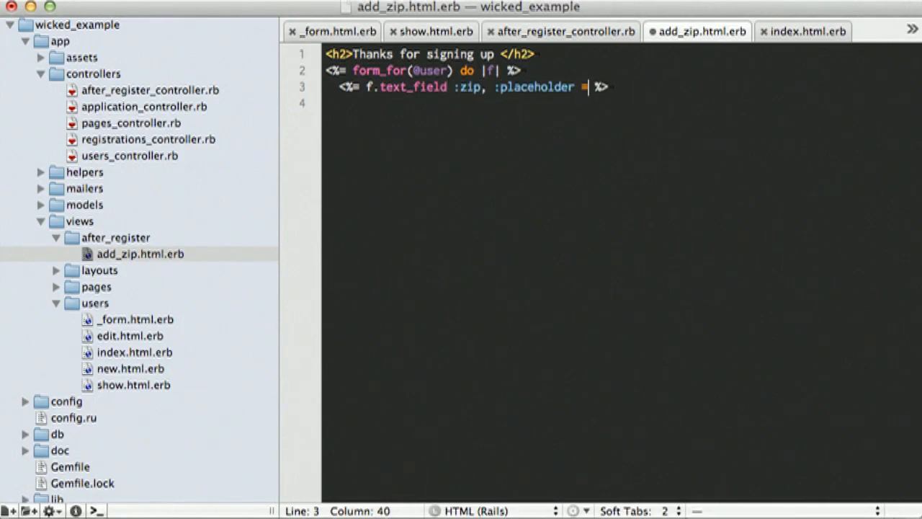
type("> 'z'")
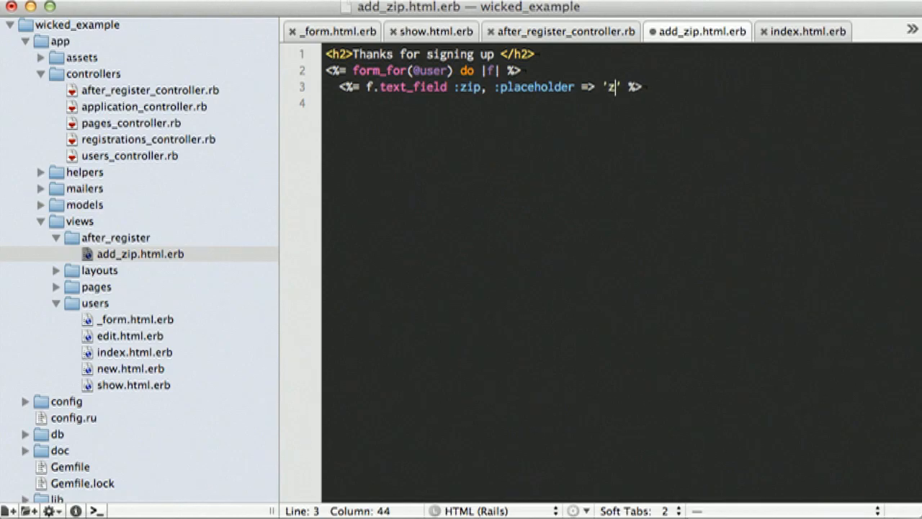
type("ip code")
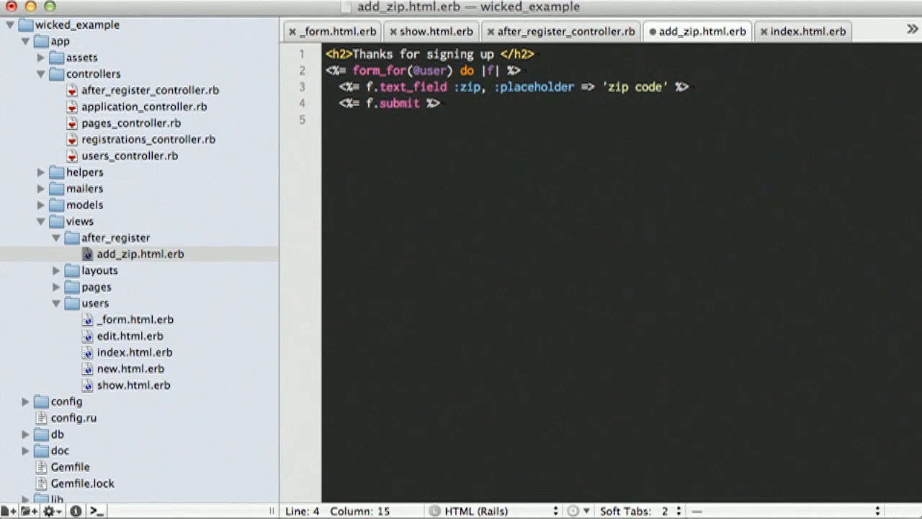
- Add an f.submit 'Next' button with class 'btn btn-primary' and close the form with end
type("''")
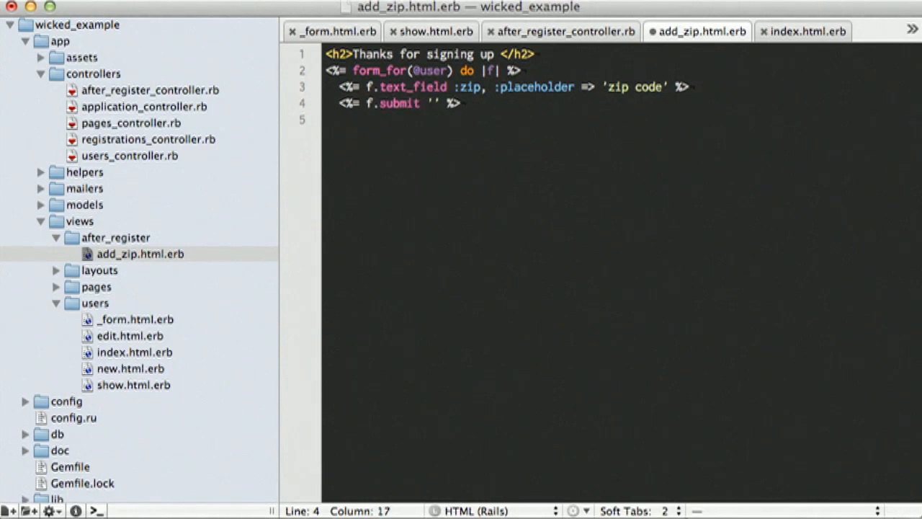
type("Next")
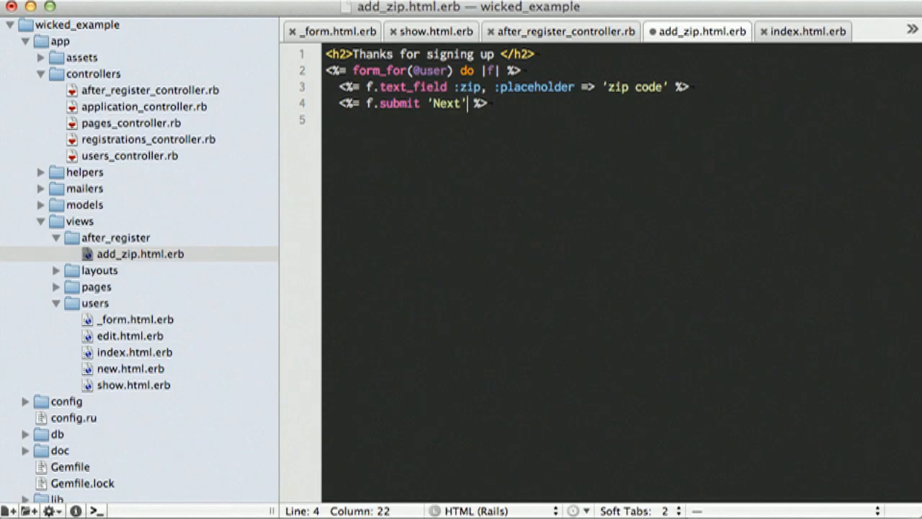
type(", :cl")
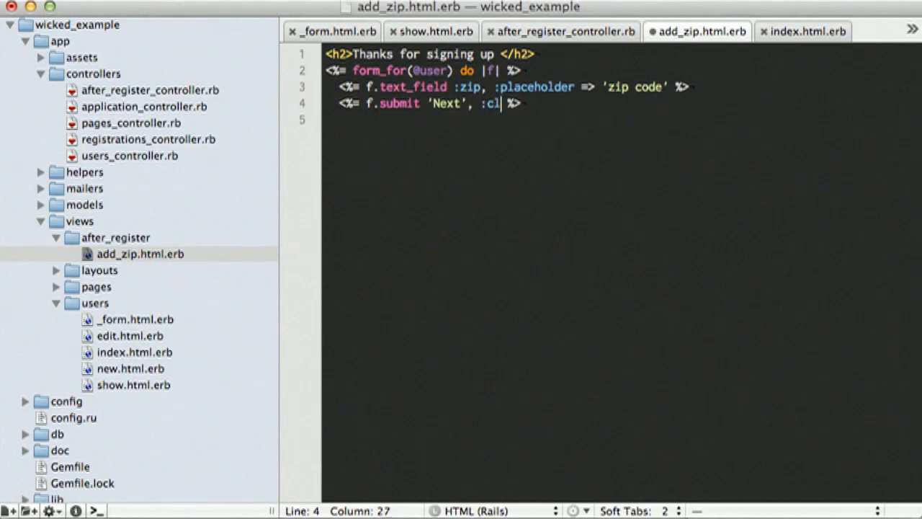
type("lass => ''")
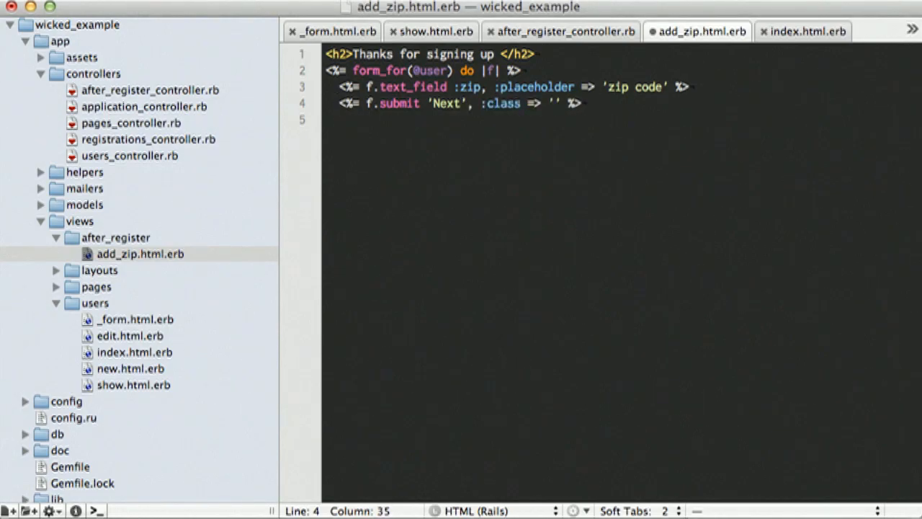
type("btn")
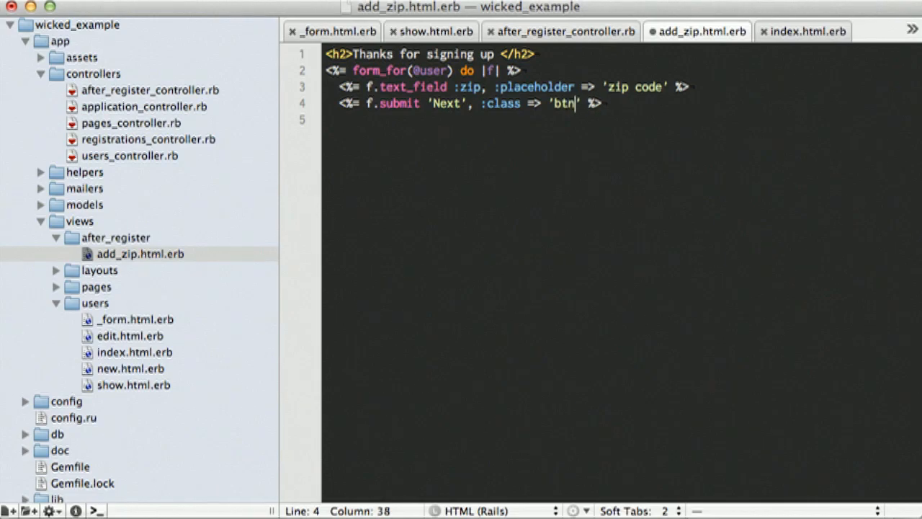
type("btn-")
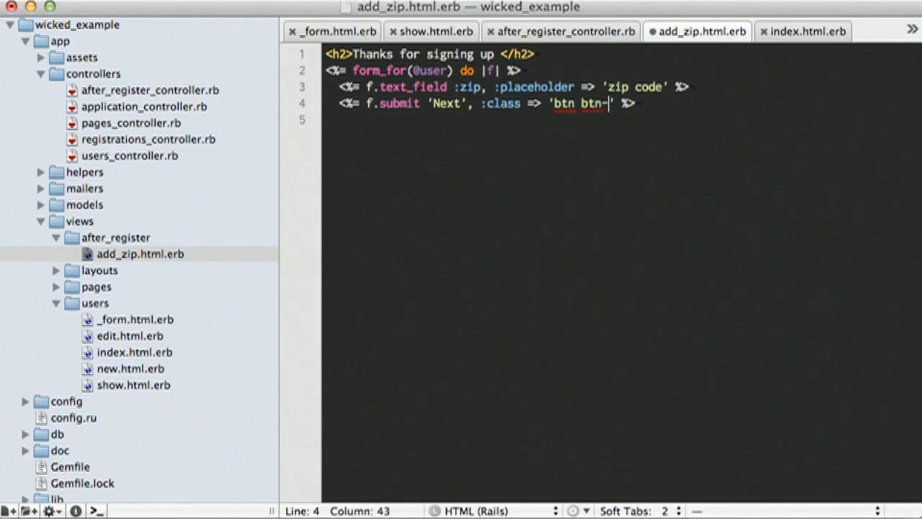
type("primary")
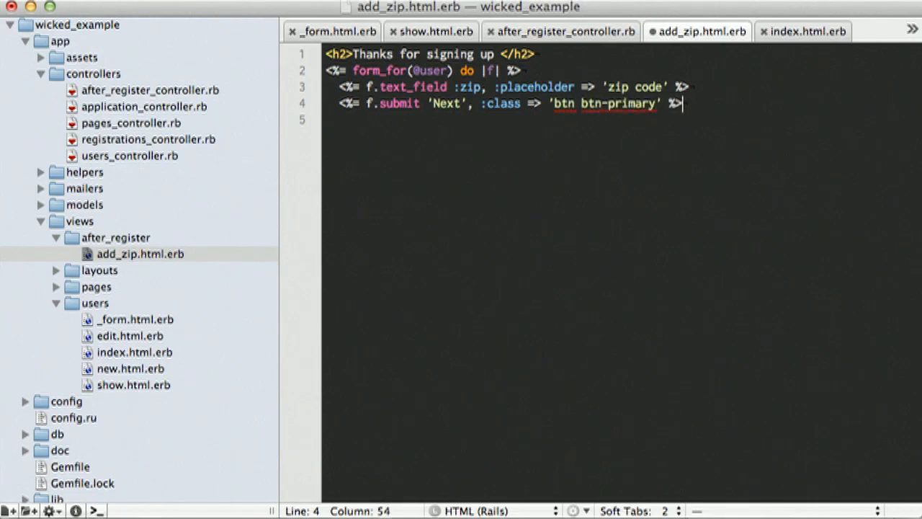
type("<%= e %>")
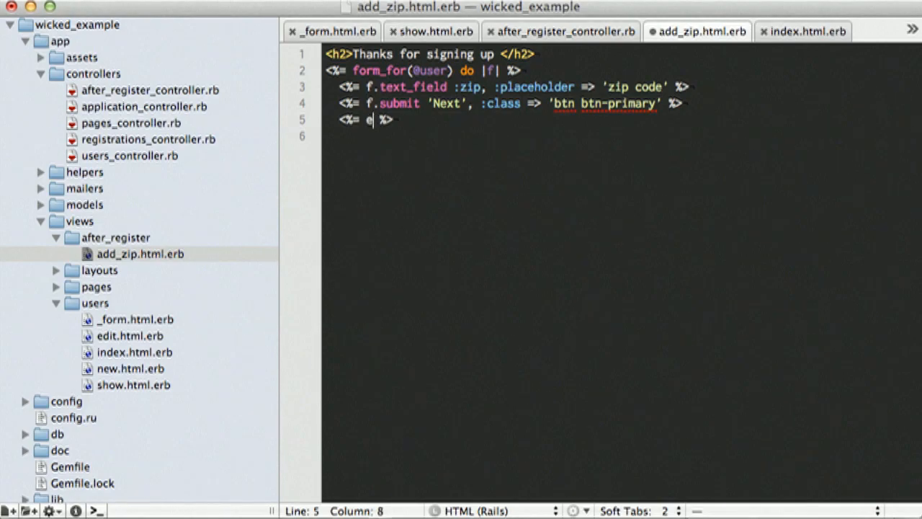
type("nd")
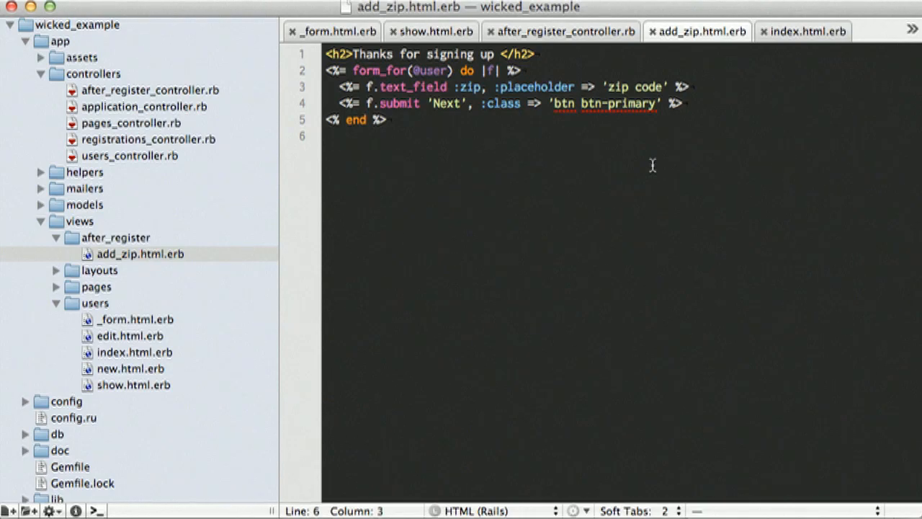
- Write <%= link_to 'skip', next_wizard_path %> below the zip form
type("<%=  %>")
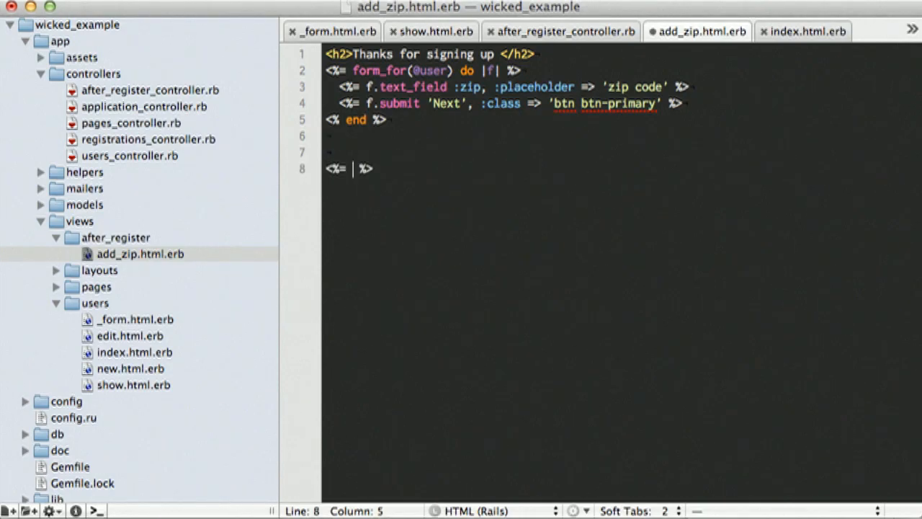
type("link_to 'ski")
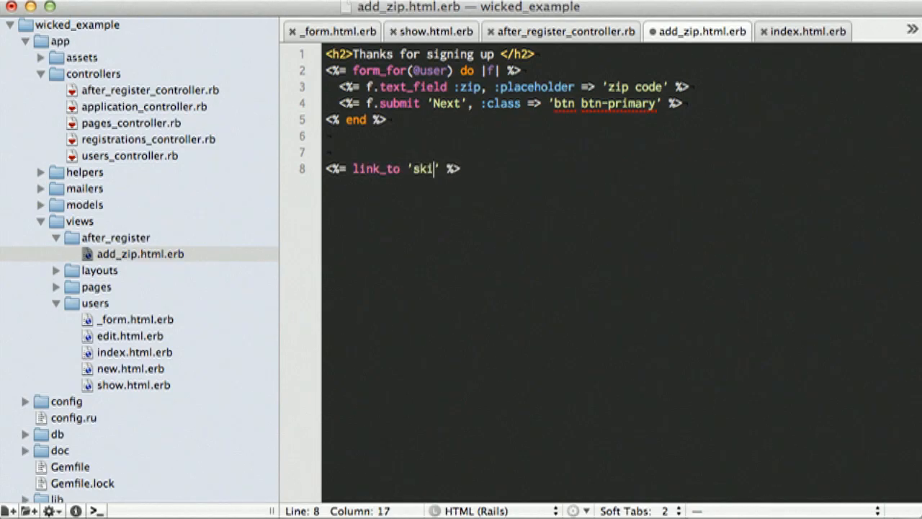
type("p")
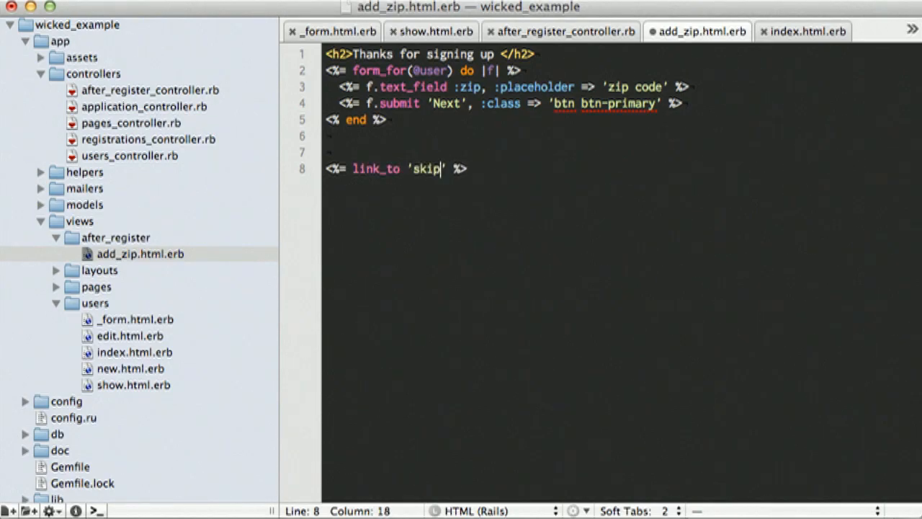
type(",")
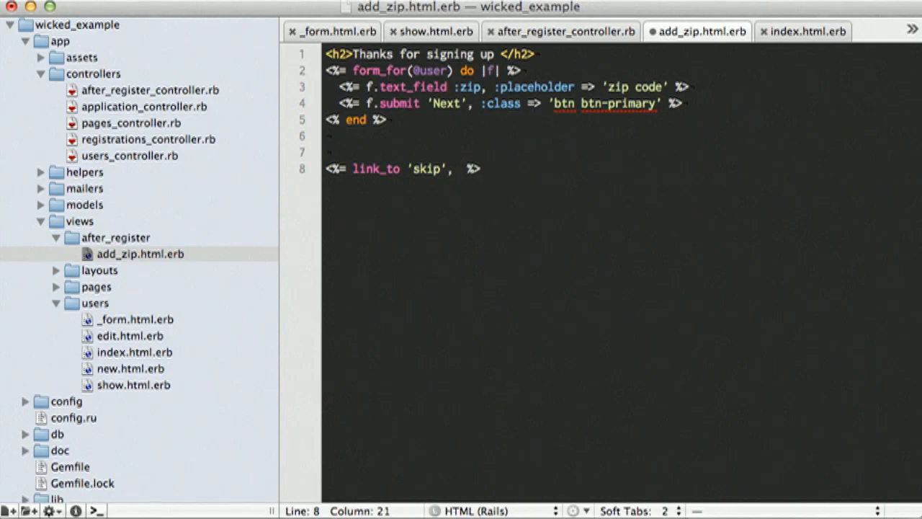
type("ne")
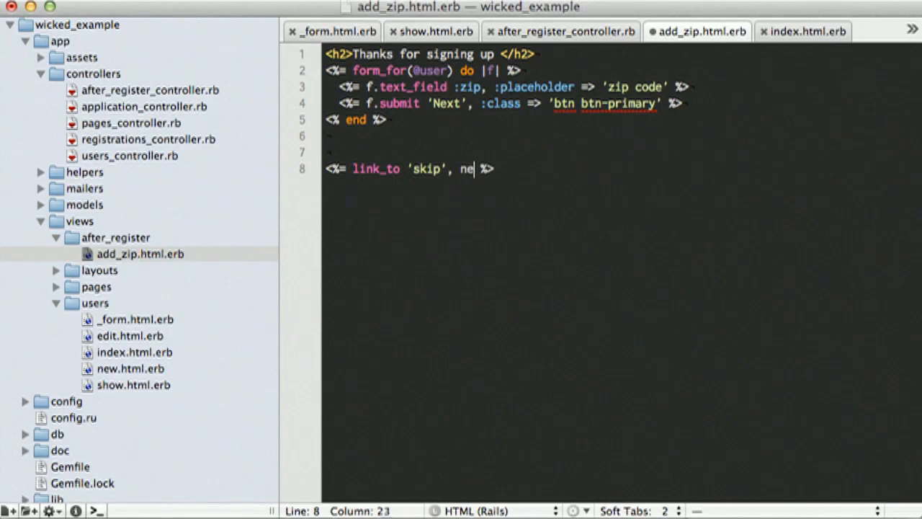
type("xt_wizard_path")
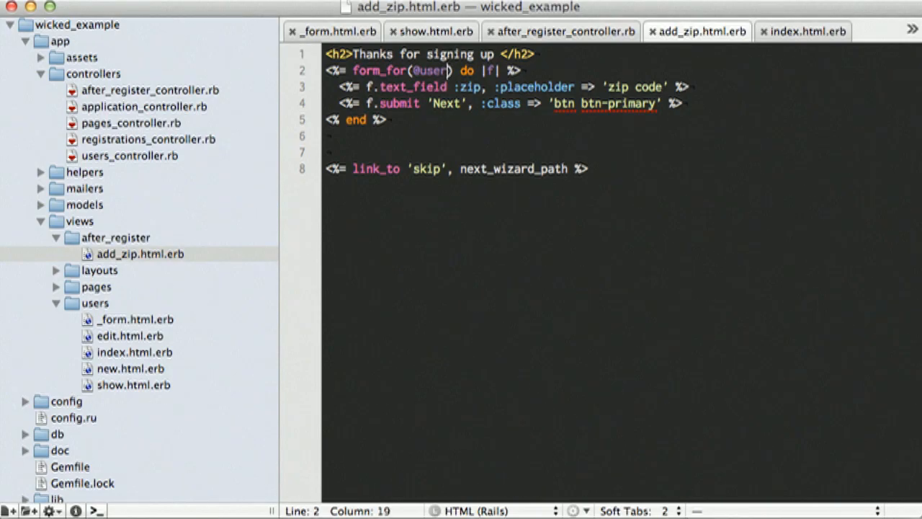
- Add :url => wizard_path, :method => :put to the form_for call
type(",")
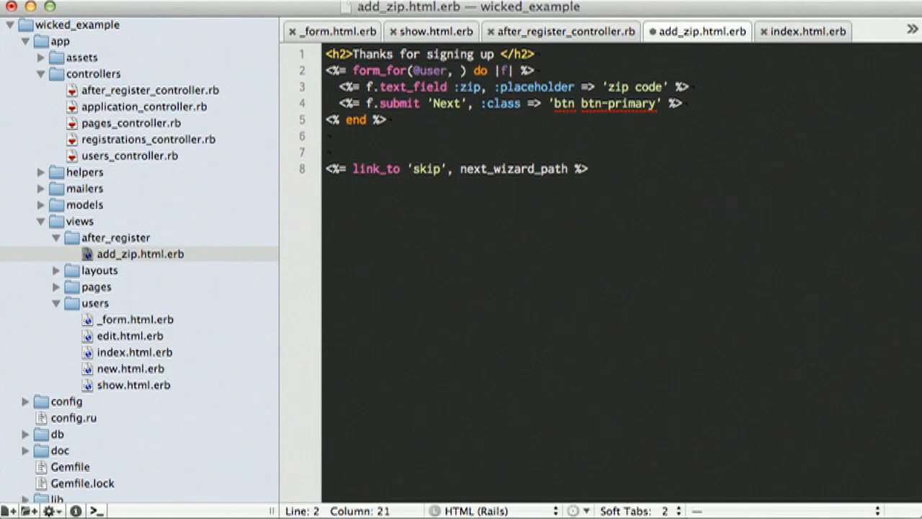
double_click(429, 69)
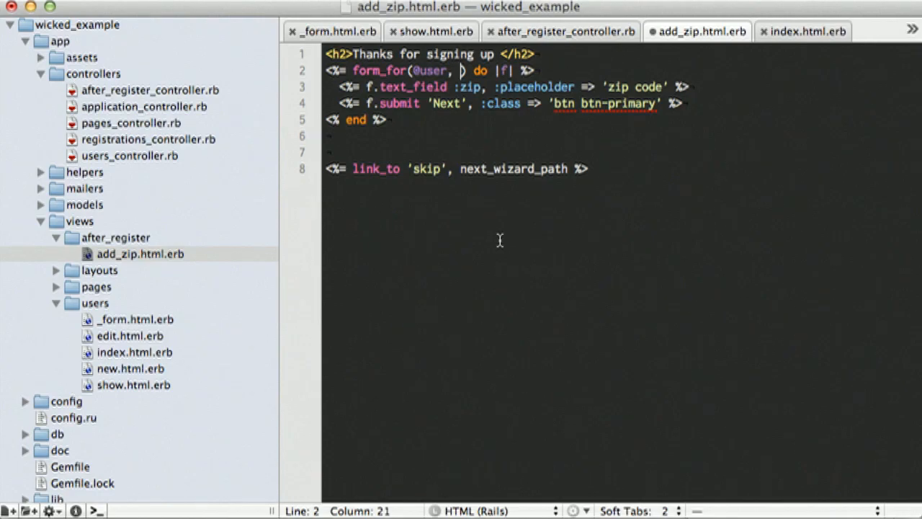
type(":url")
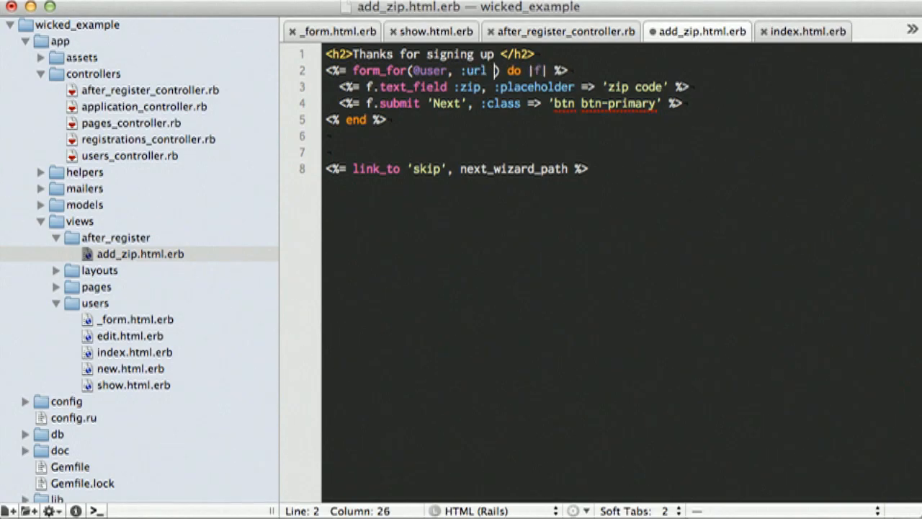
type("=> wizard_path")
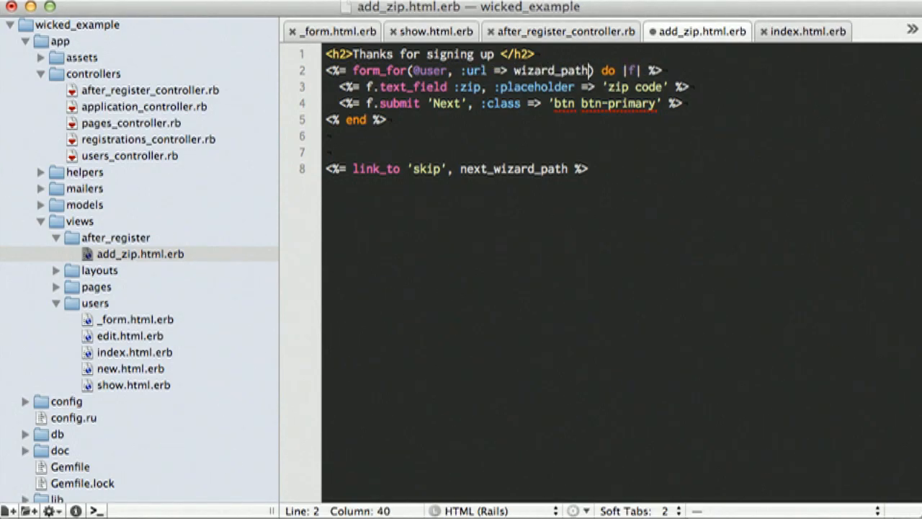
type(",")
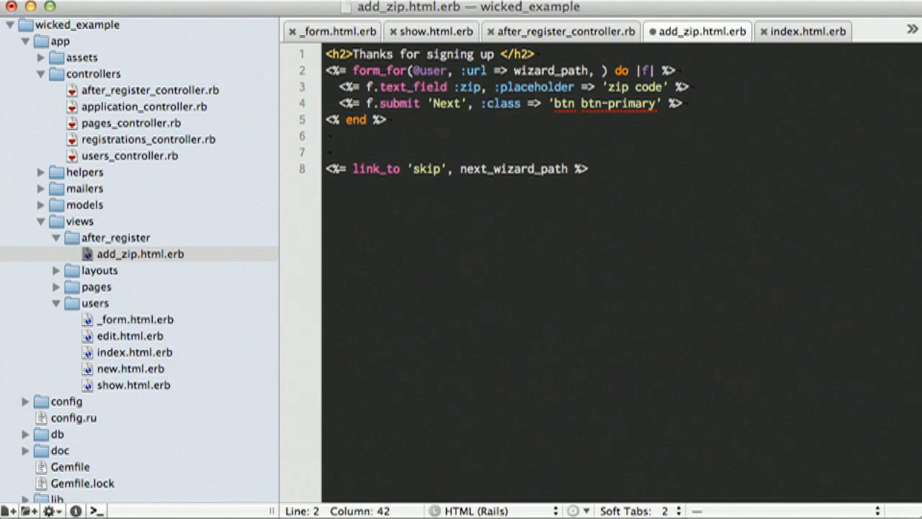
type(":method => :put")
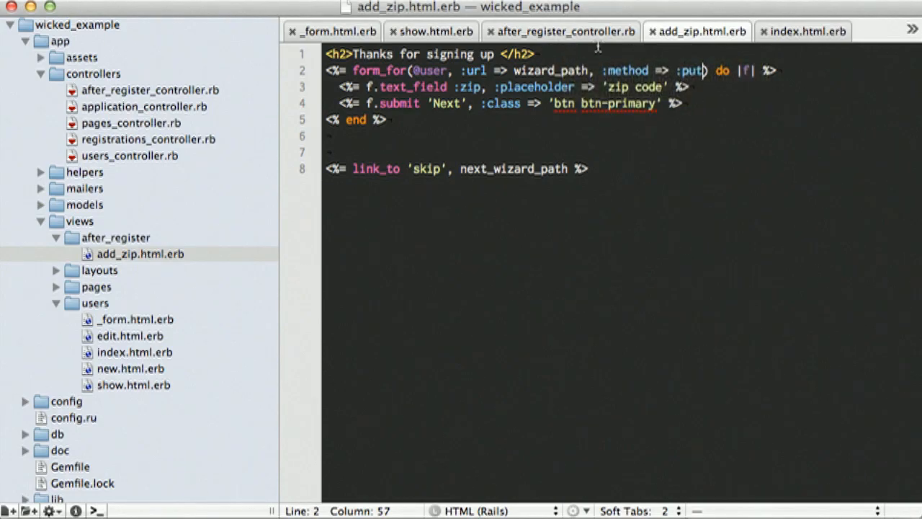
left_click(563, 32)
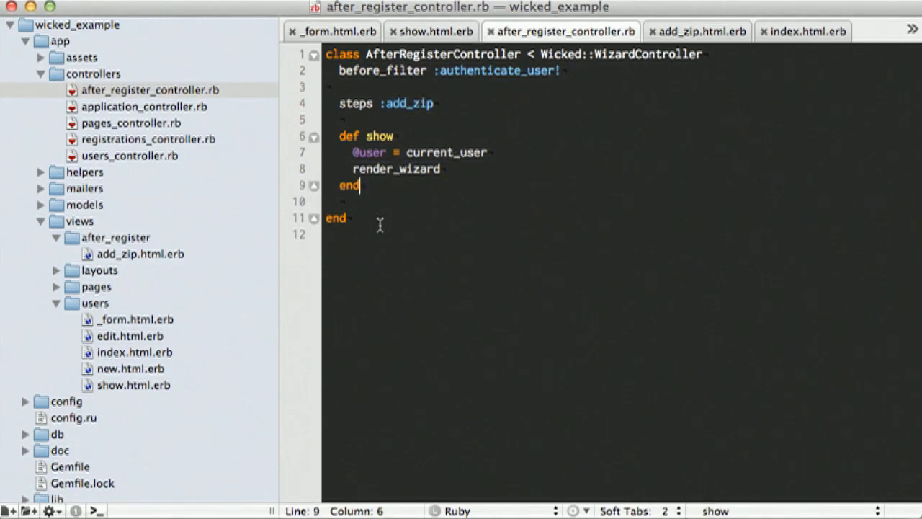
type("df")
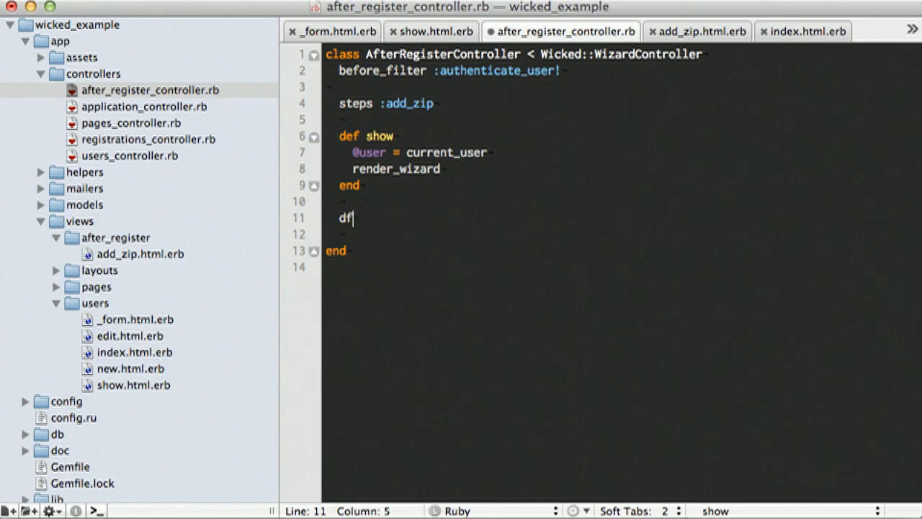
type("ef update")
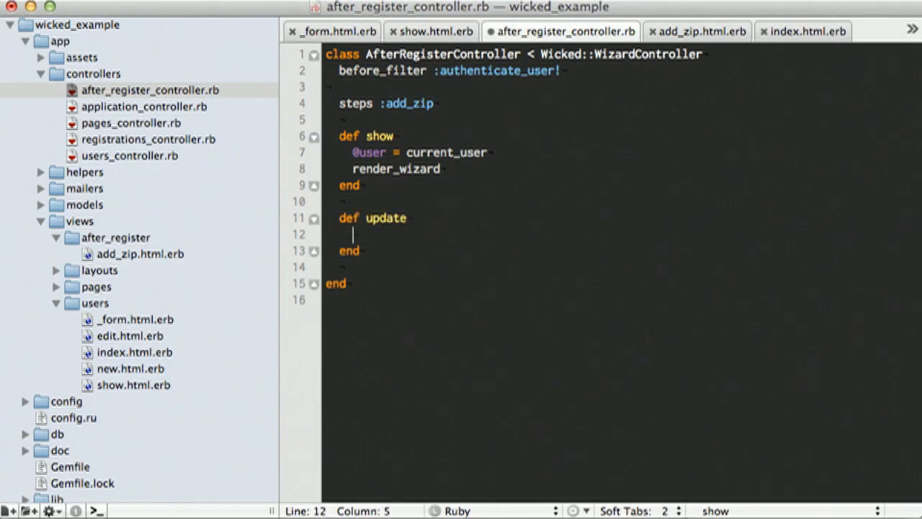
type("@uer")
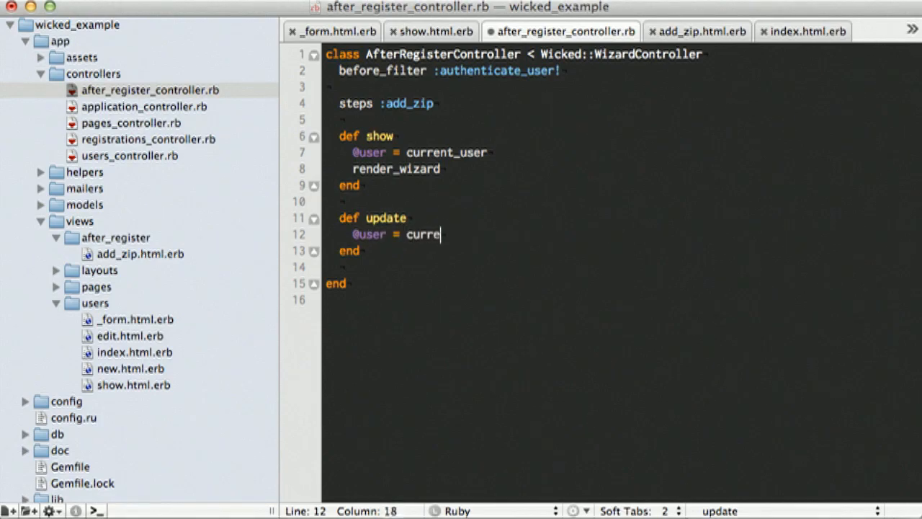
type("nt_user")
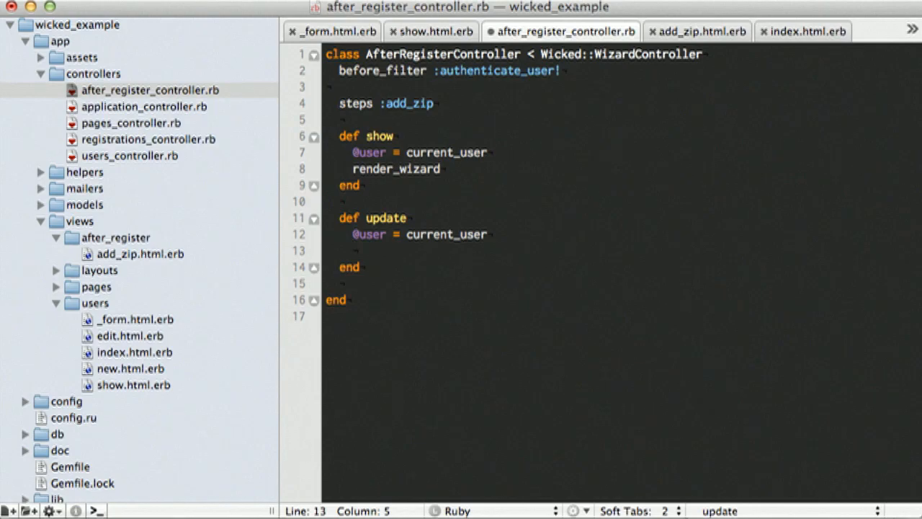
type("@user.")
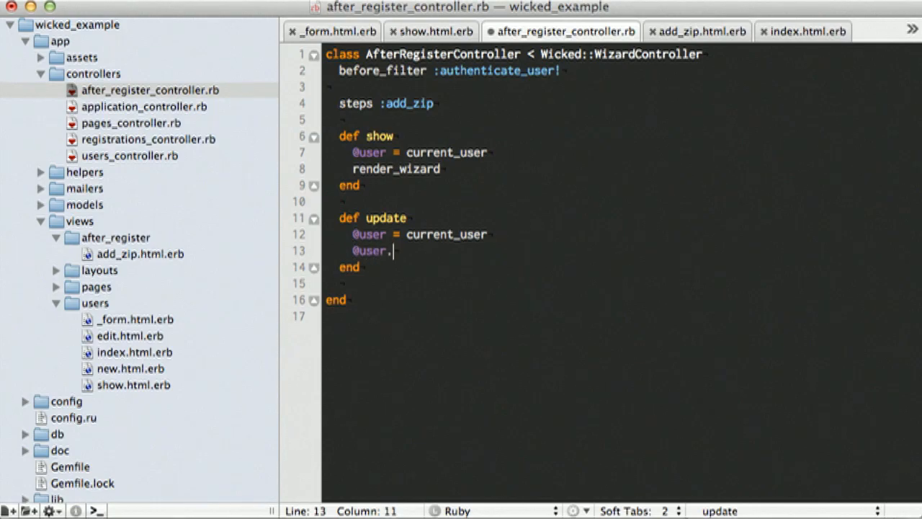
type("update_att")
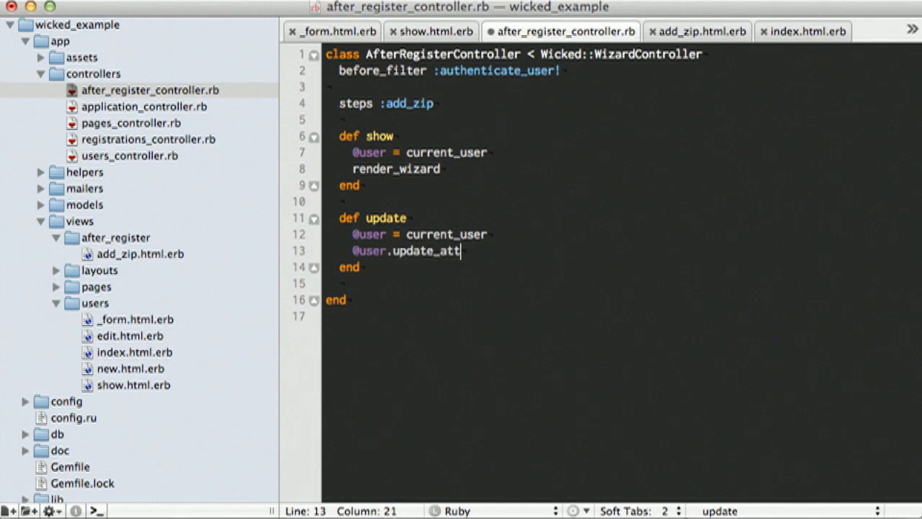
type("ributes(params[:user")
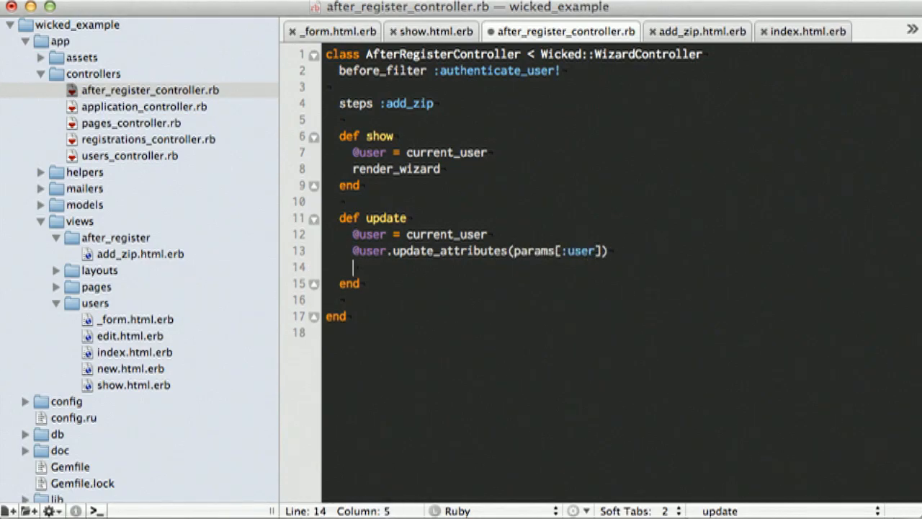
type("r")
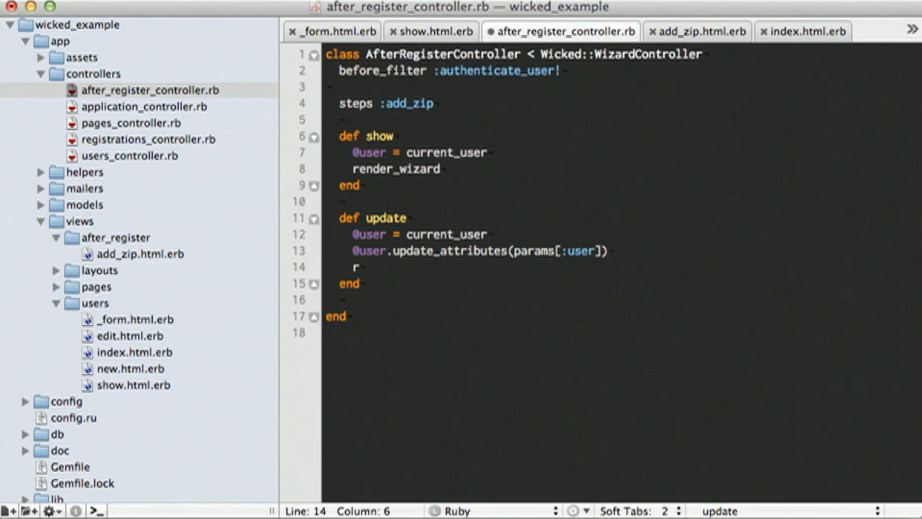
type("ender_i")
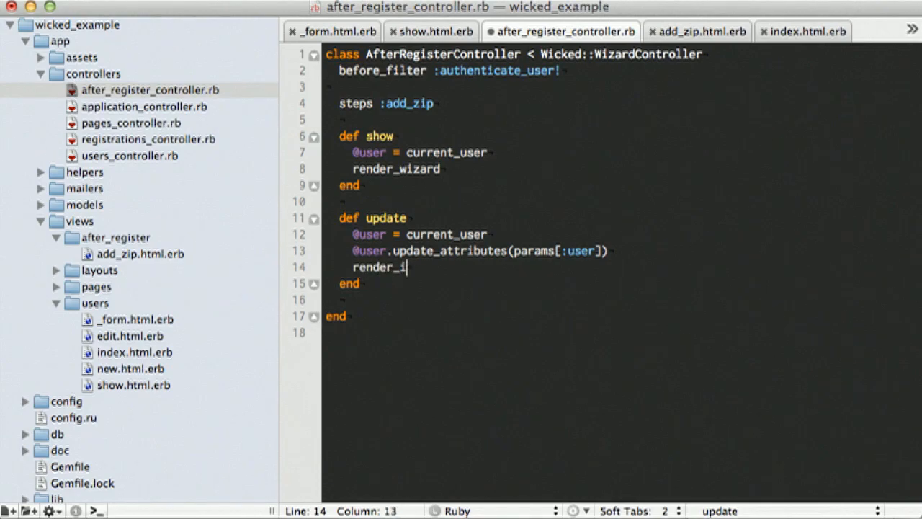
type("zard @")
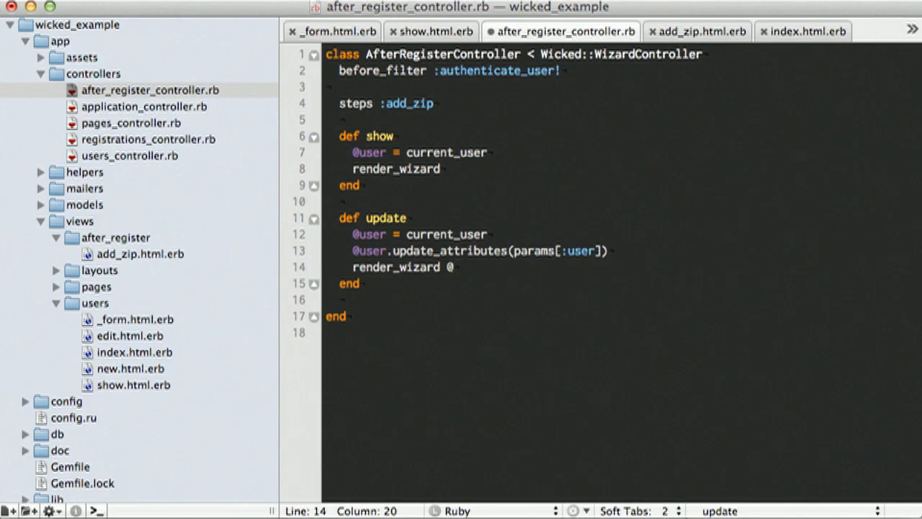
type("user")
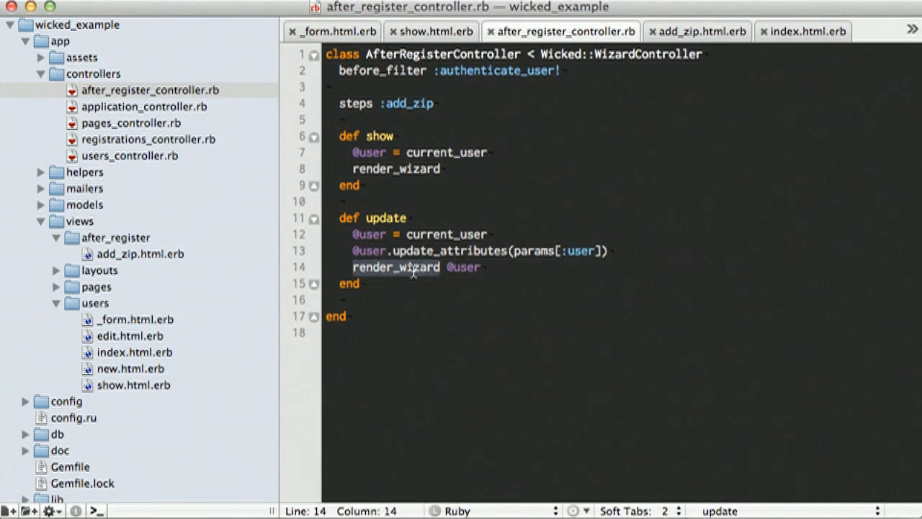
double_click(464, 267)
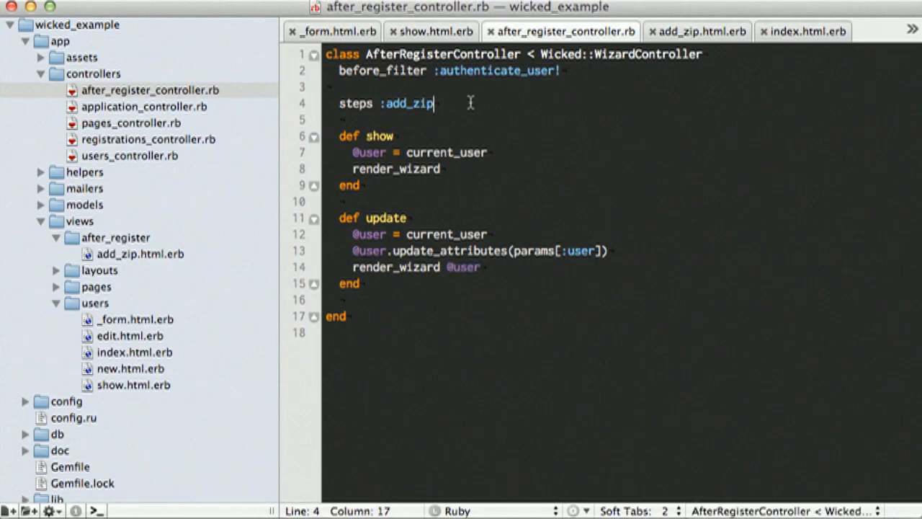
- Extend the steps line to steps :add_zip, :add_twitter
type(", :t")
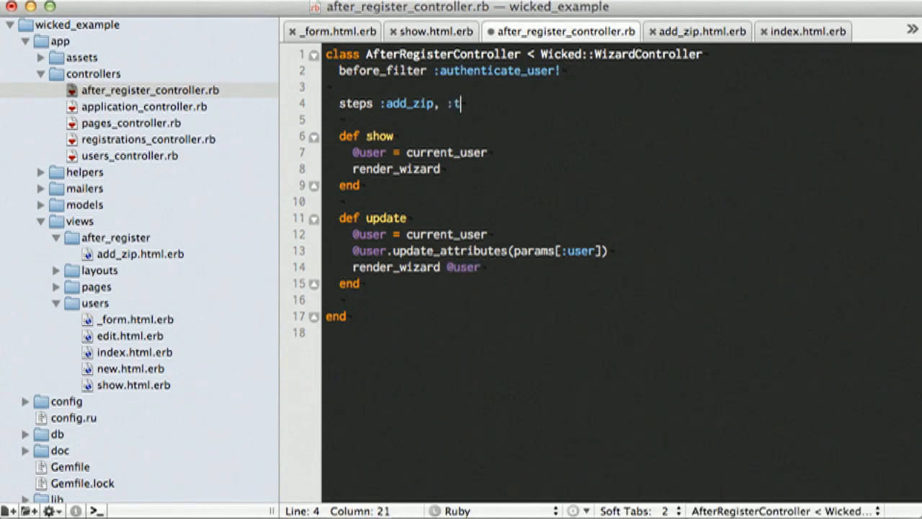
type("dd")
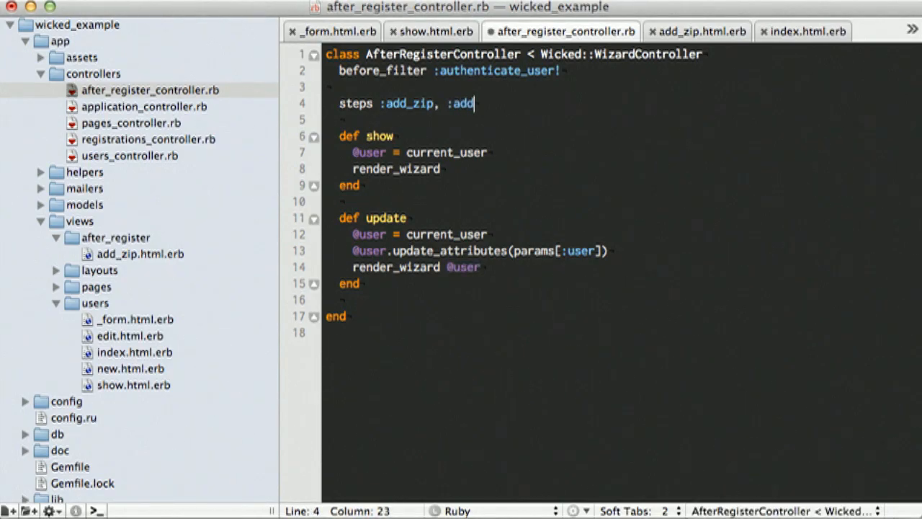
type("_twitter")
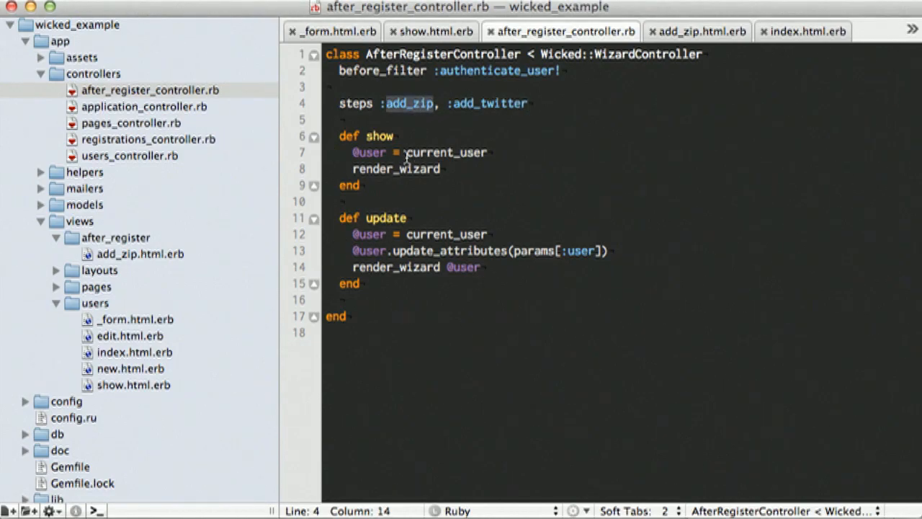
double_click(468, 266)
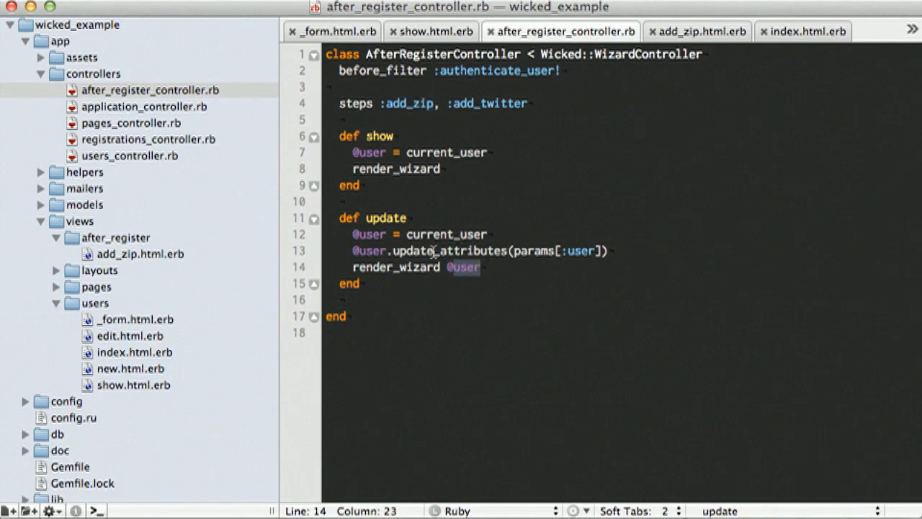
double_click(409, 104)
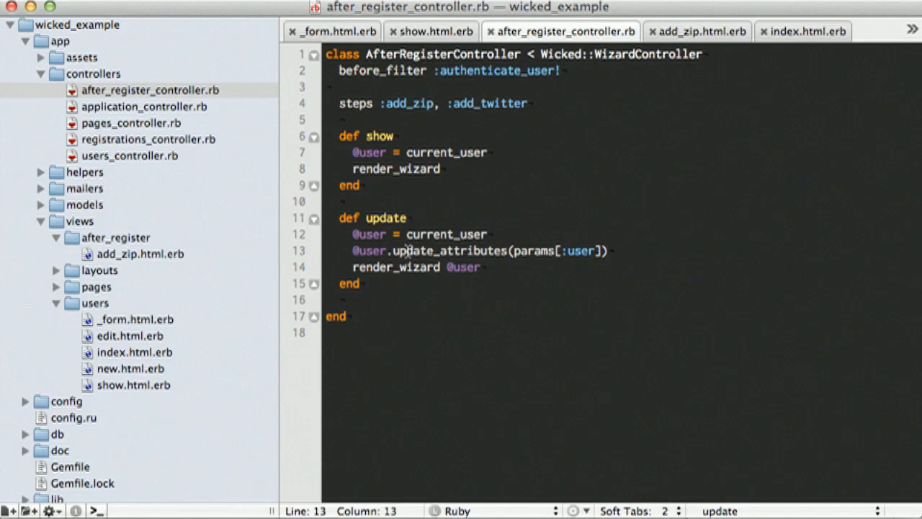
mouse_move(582, 323)
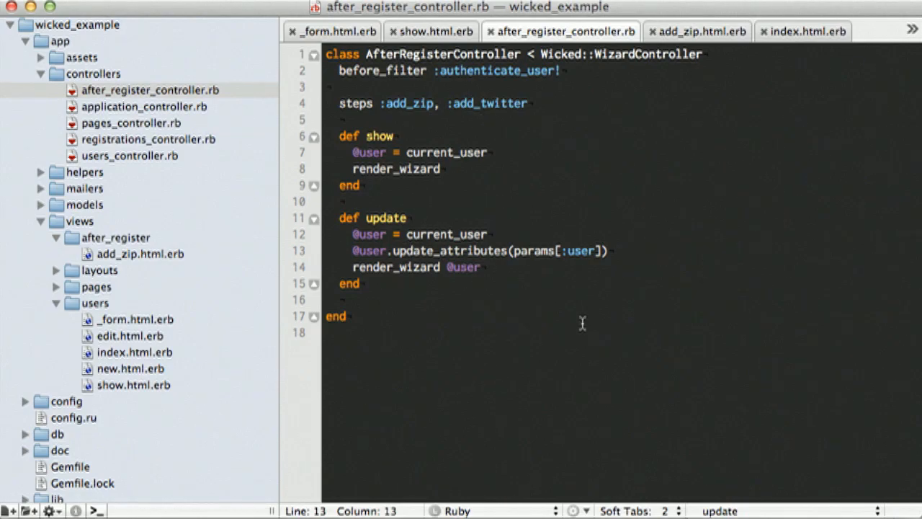
mouse_move(424, 111)
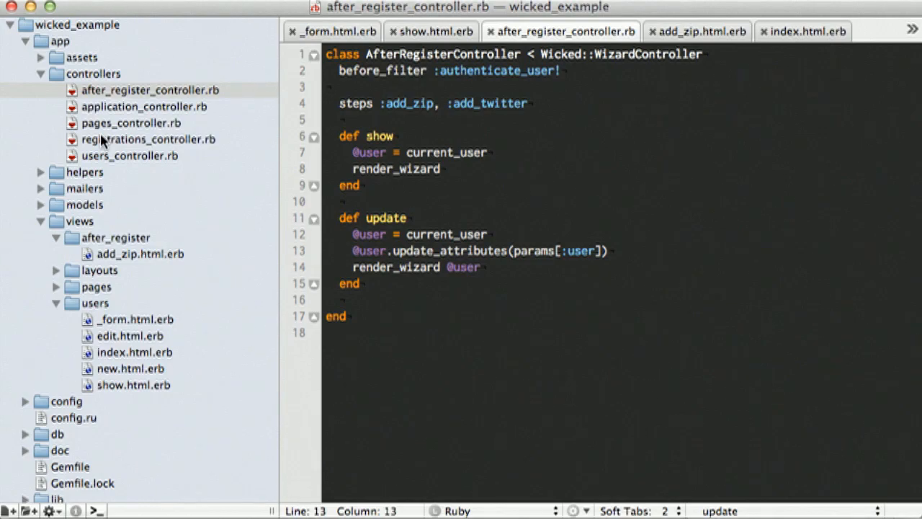
left_click(147, 138)
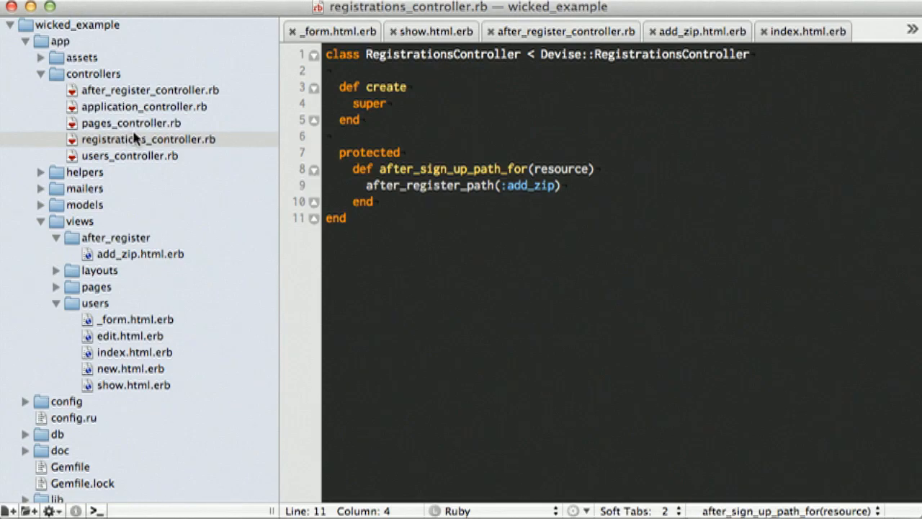
double_click(484, 168)
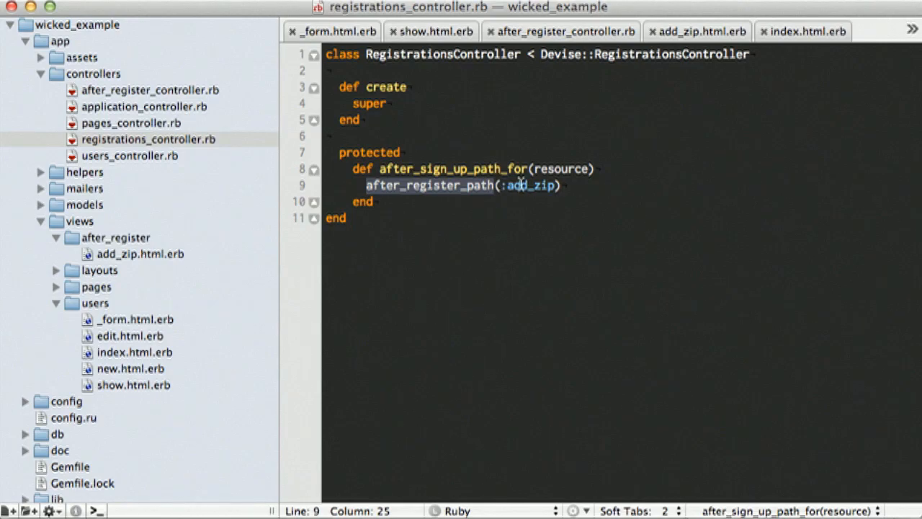
double_click(530, 185)
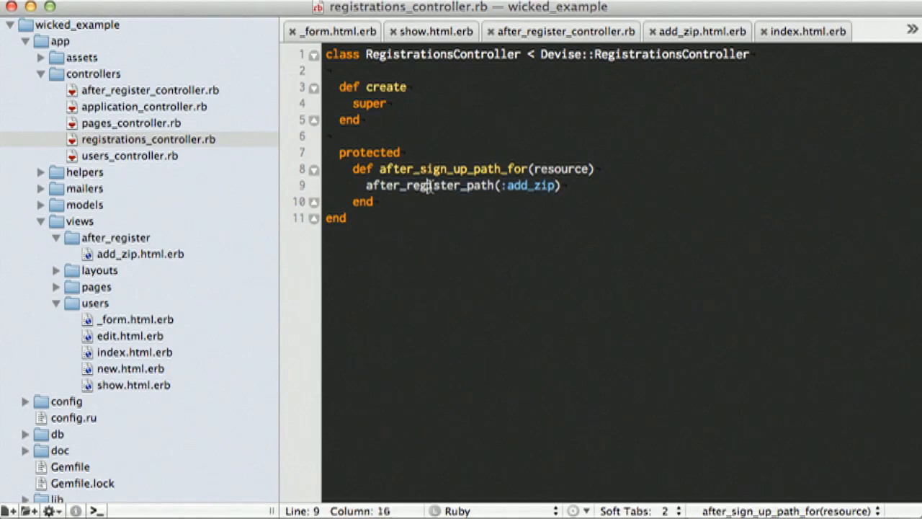
left_click(382, 87)
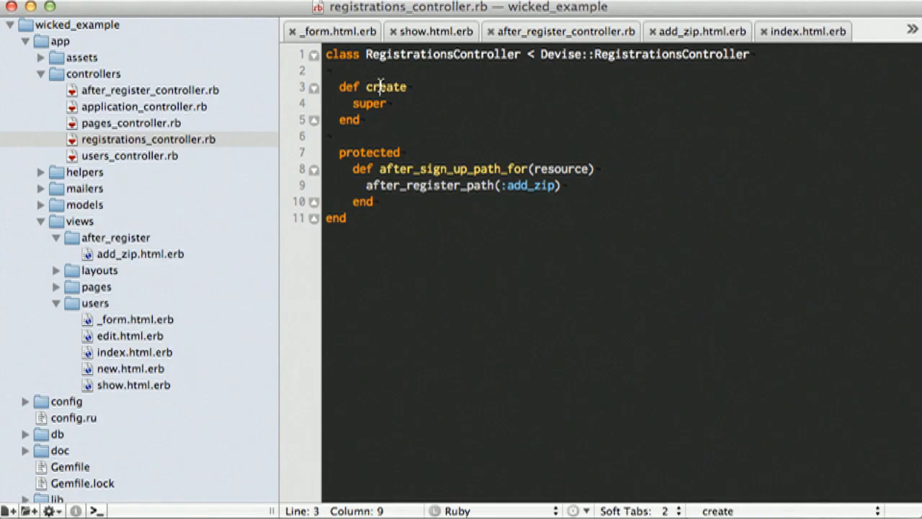
double_click(387, 87)
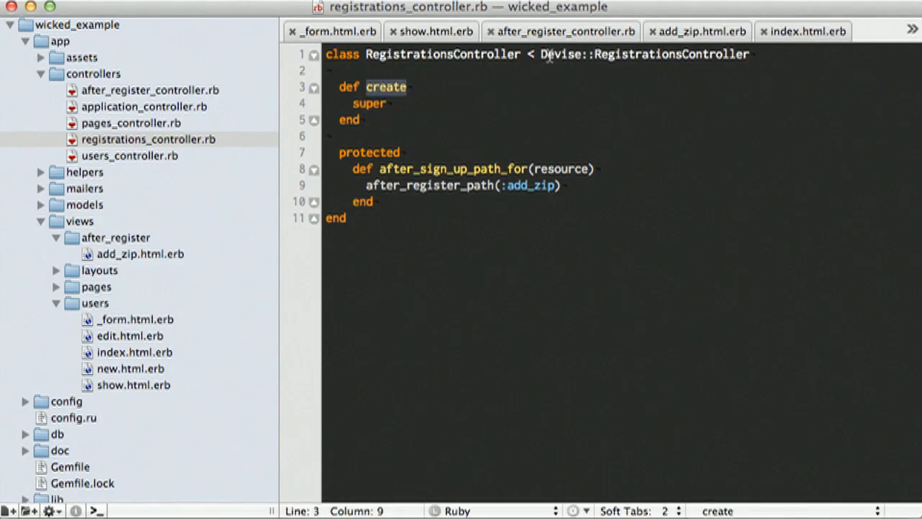
left_click(382, 185)
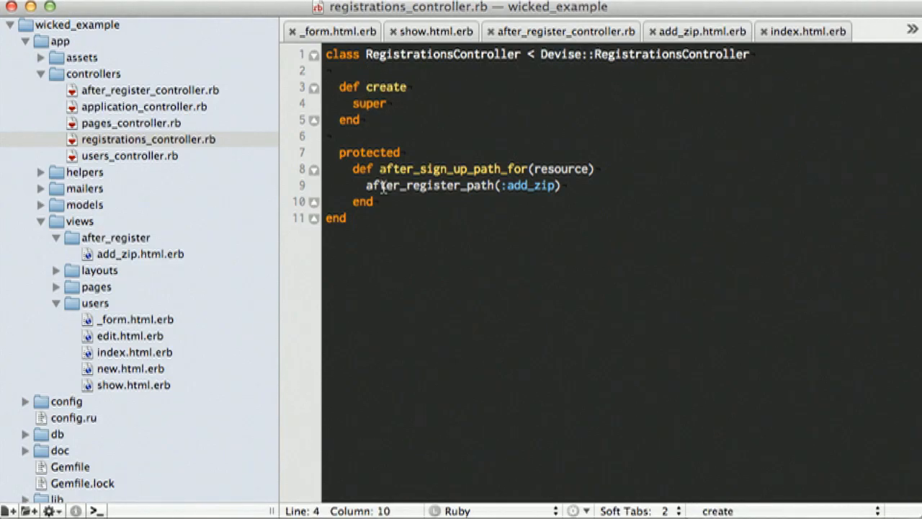
double_click(452, 169)
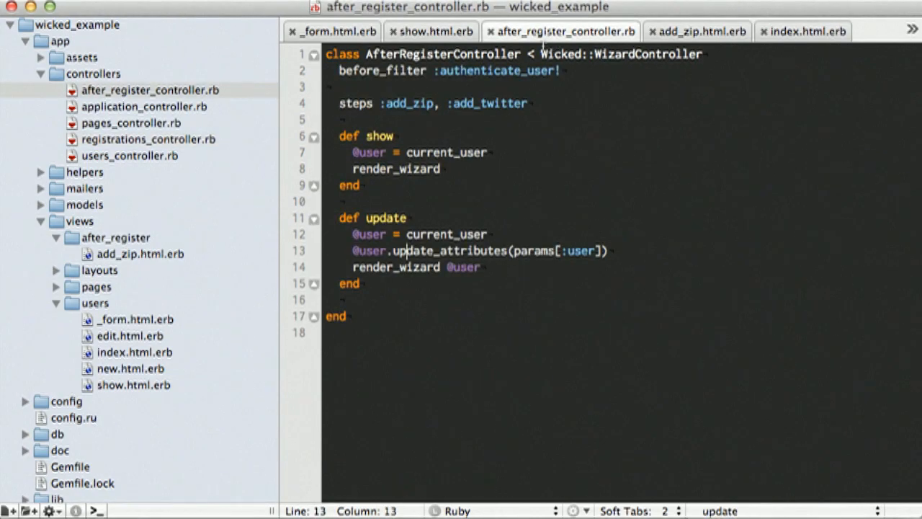
double_click(381, 135)
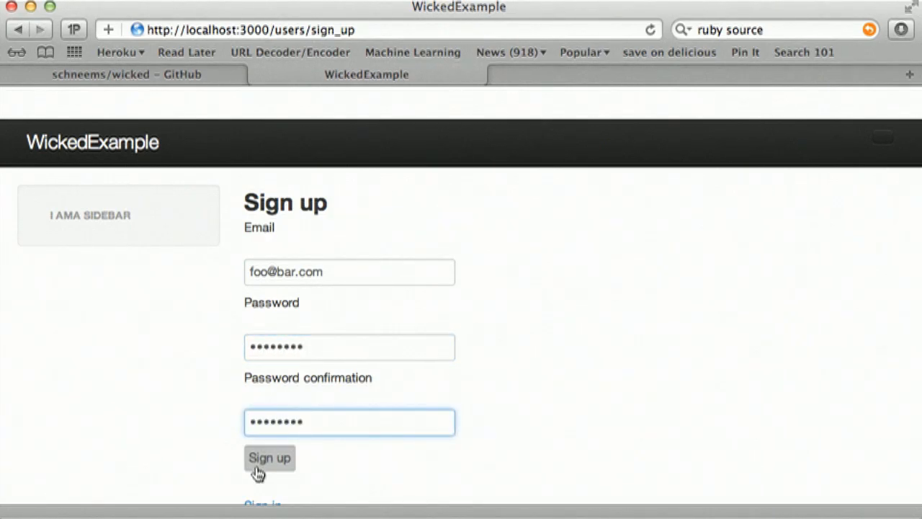
- Submit the sign-up form, reach the add_zip page and dismiss the 1Password save-login bar
left_click(268, 458)
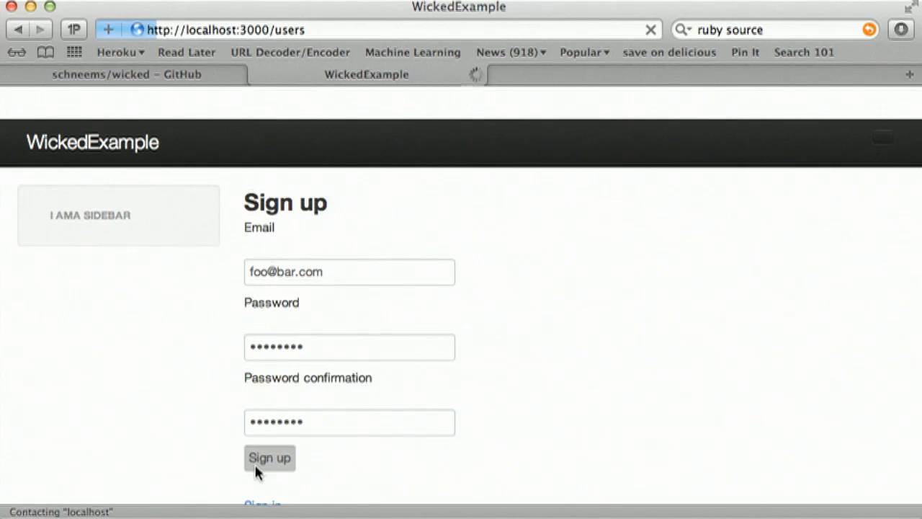
left_click(269, 459)
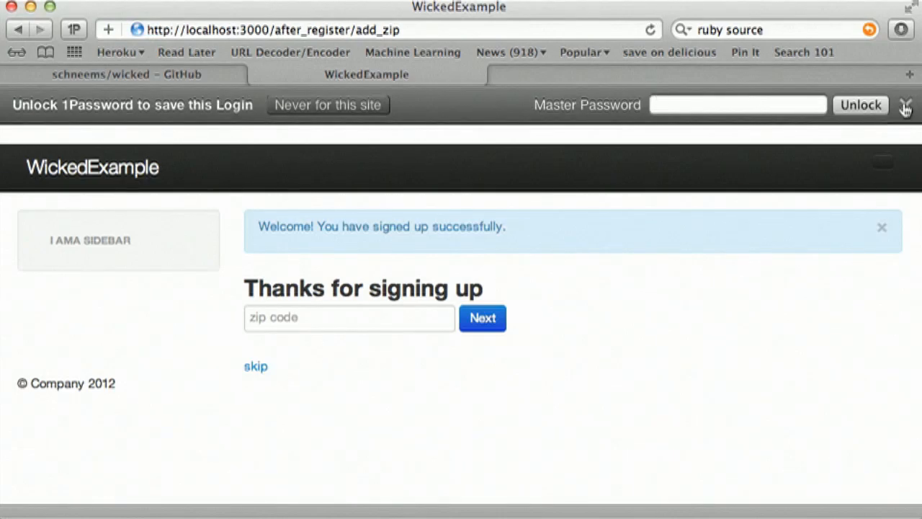
left_click(905, 105)
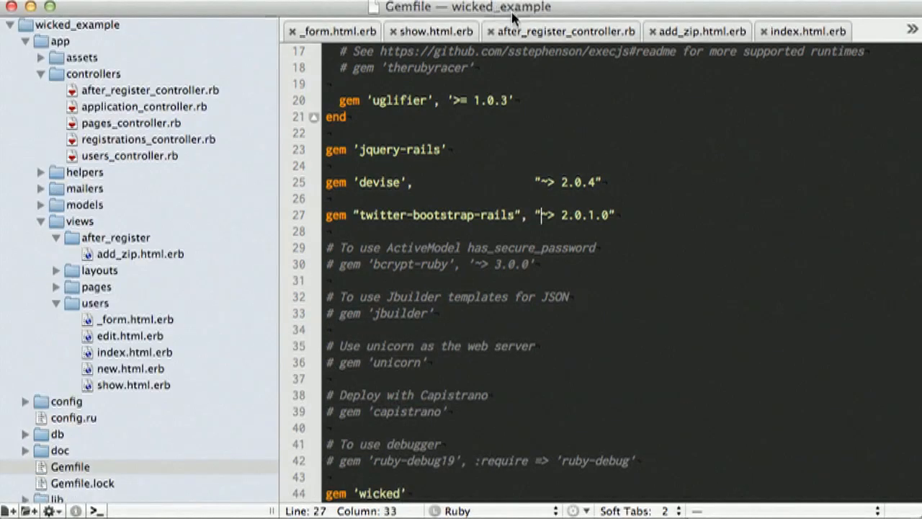
- Create a new add_twitter.html.erb file in the views/after_register folder
left_click(563, 32)
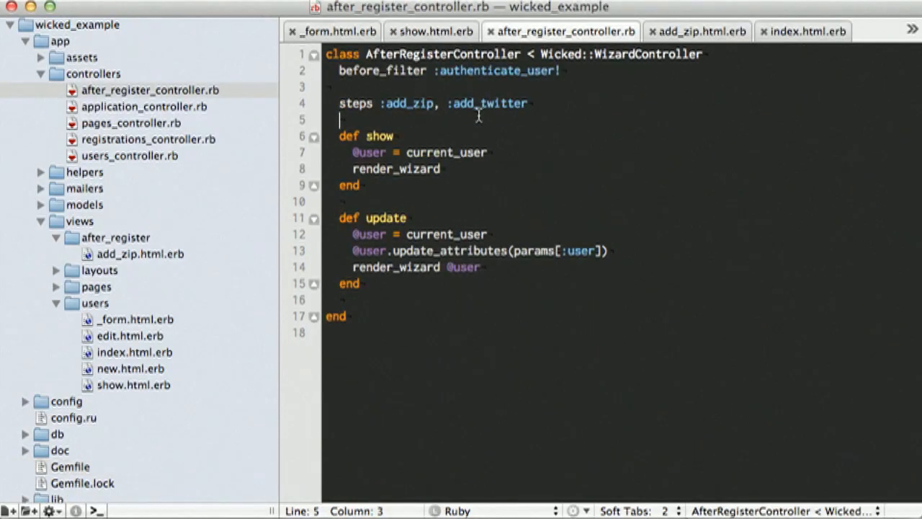
double_click(489, 104)
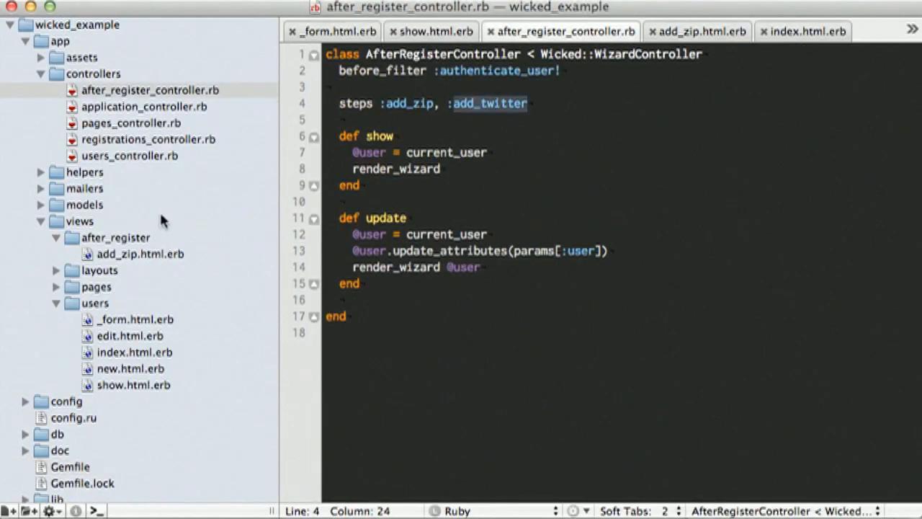
right_click(115, 236)
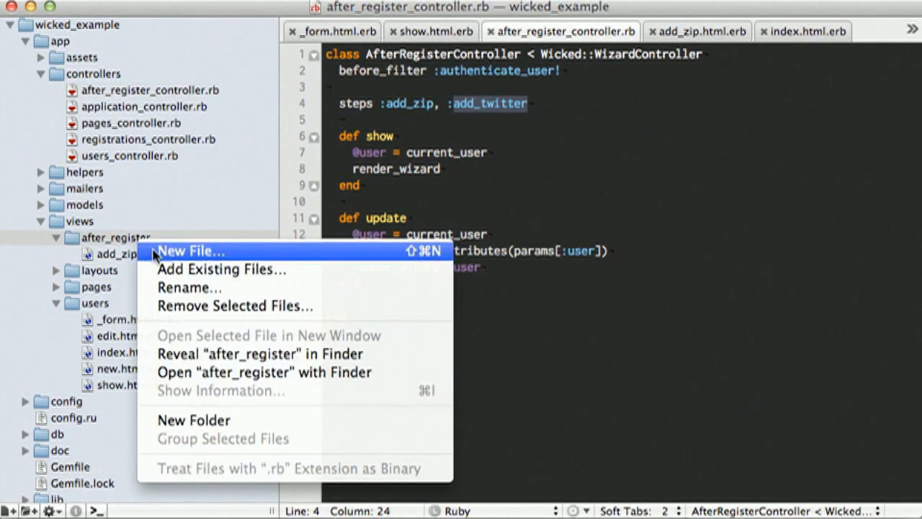
left_click(190, 251)
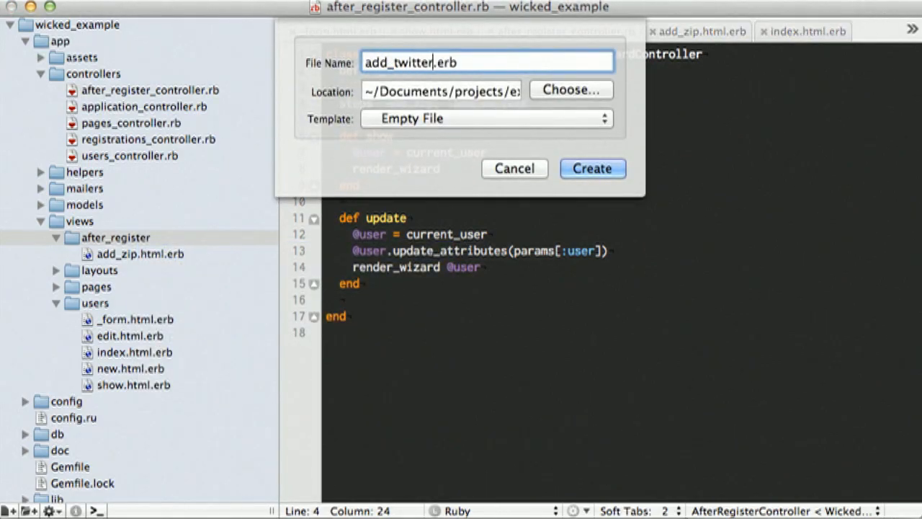
type(".html.")
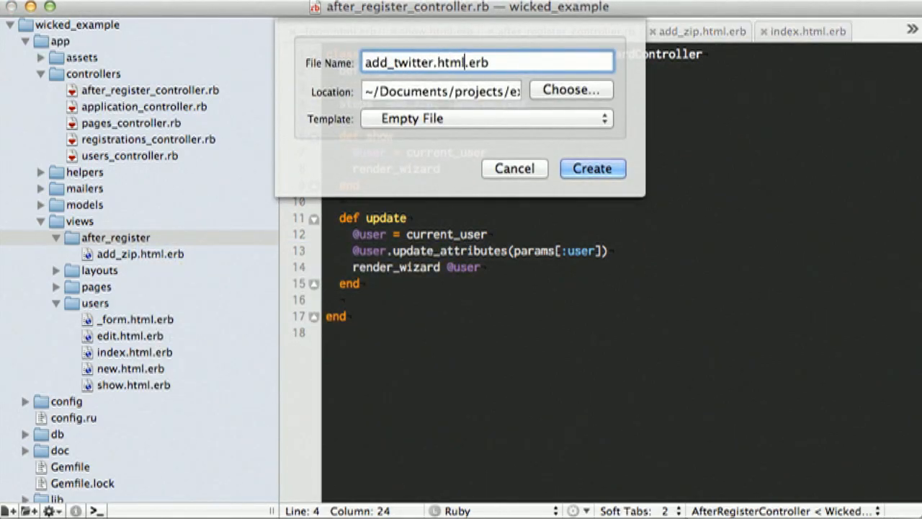
left_click(593, 167)
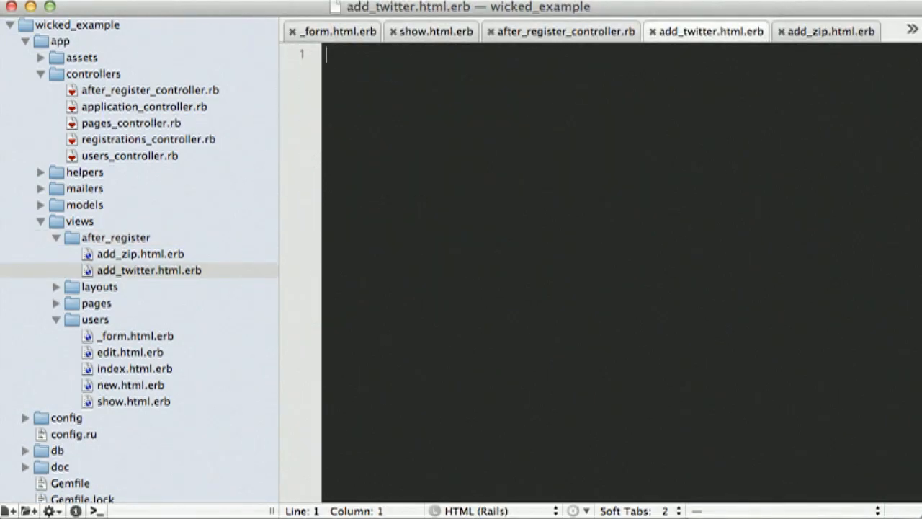
- Add a link_to "Fake Twitter Connect" pointing at next_wizard_path in add_twitter.html.erb
type("<%=  %>")
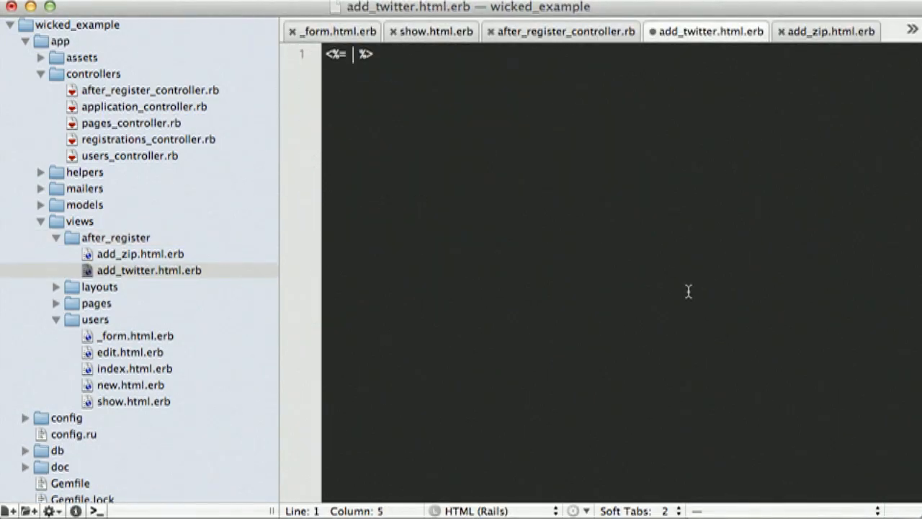
type("link_ti")
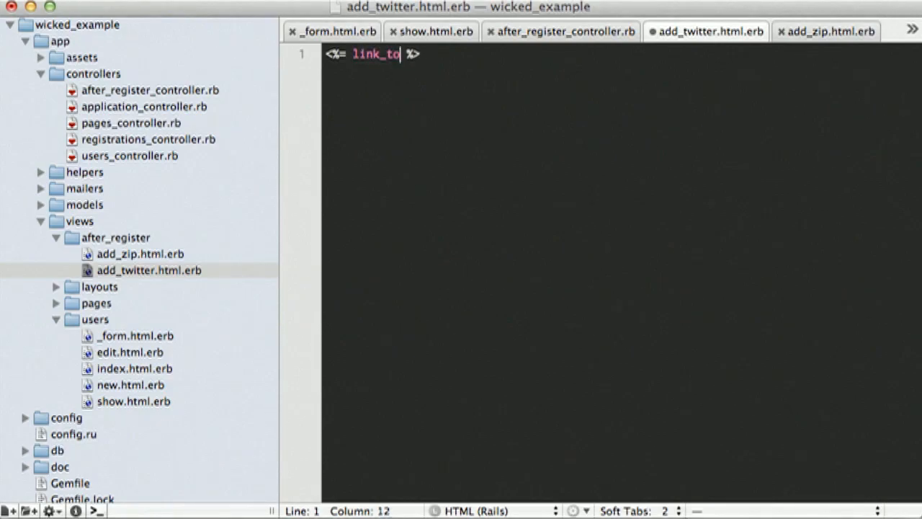
type("\"Fake Twitter Connect\",")
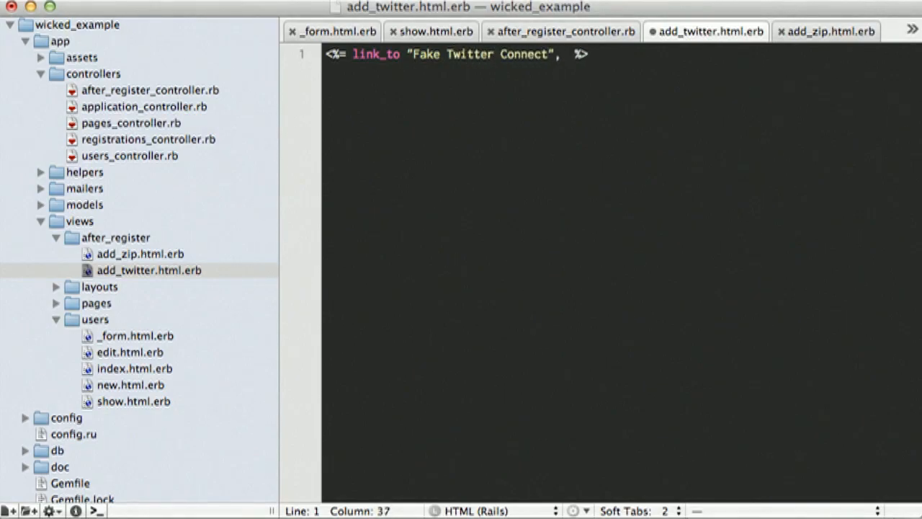
type("n")
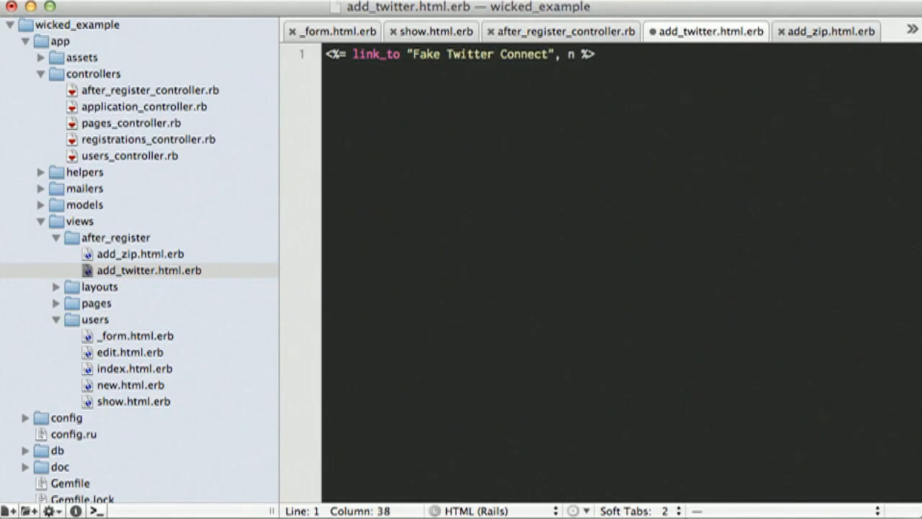
type("next_i")
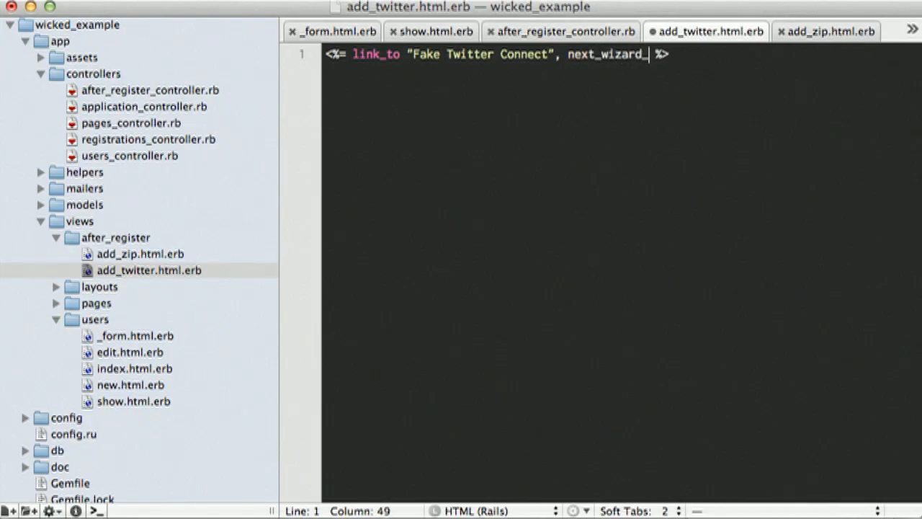
type("path")
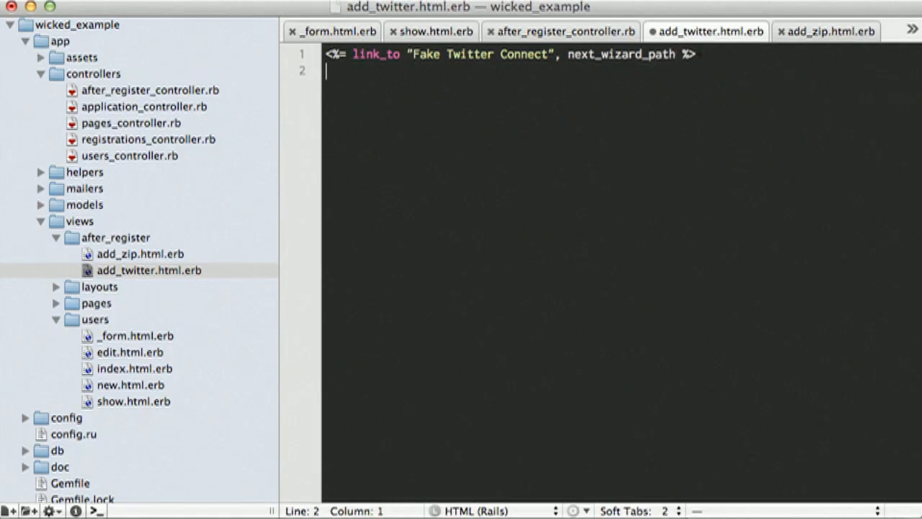
- Add a second link_to 'skip' pointing at next_wizard_path below it
type("<%=  %>")
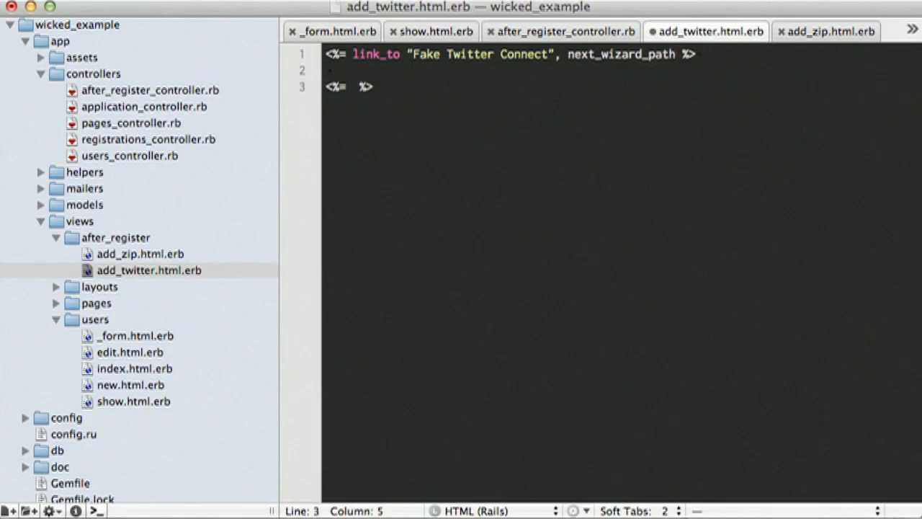
type("link_to 'skip")
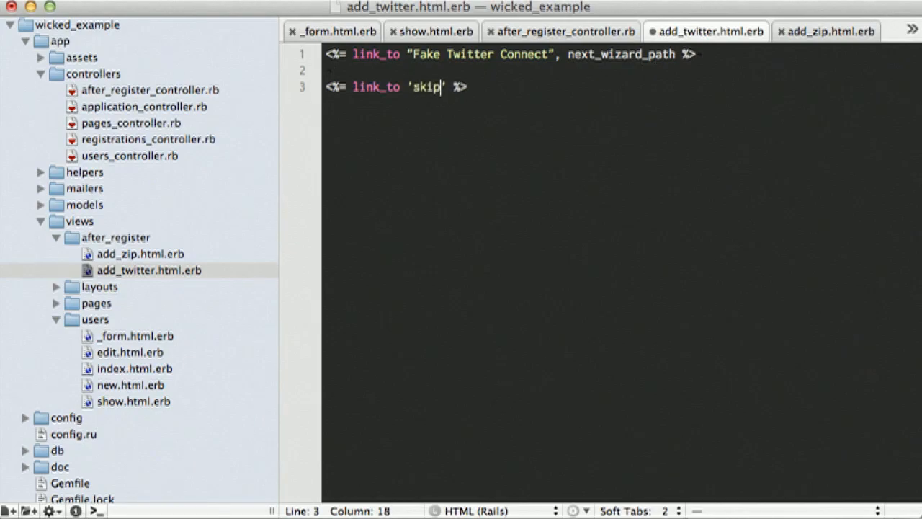
type(", next_wi")
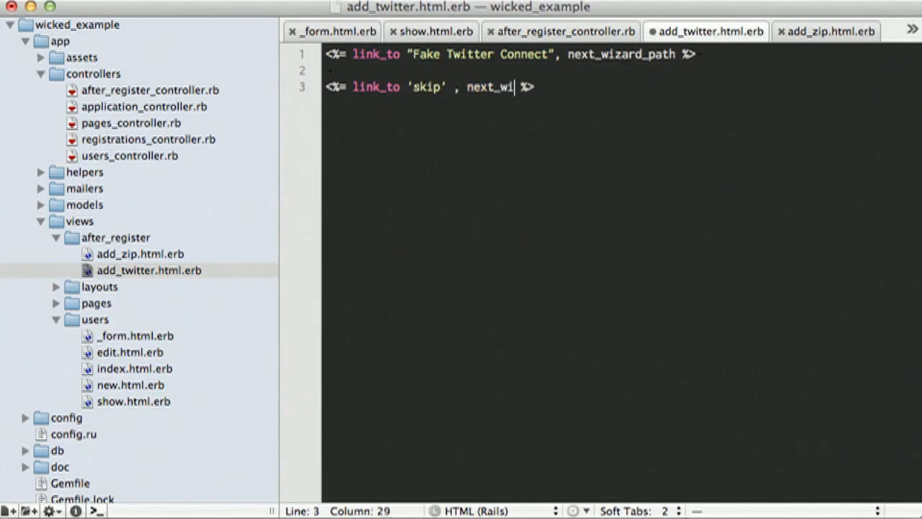
type("zard_pat")
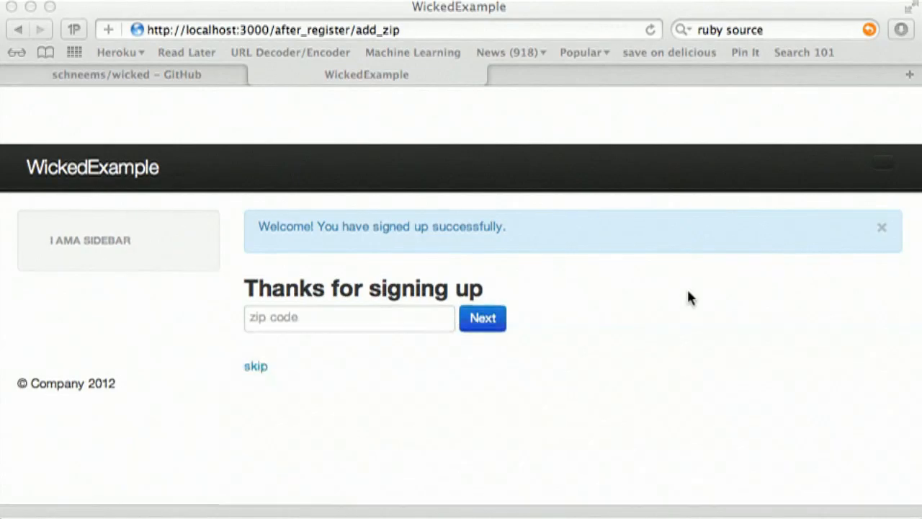
- Enter zip 78727 on the add_zip step and advance to add_twitter
left_click(349, 319)
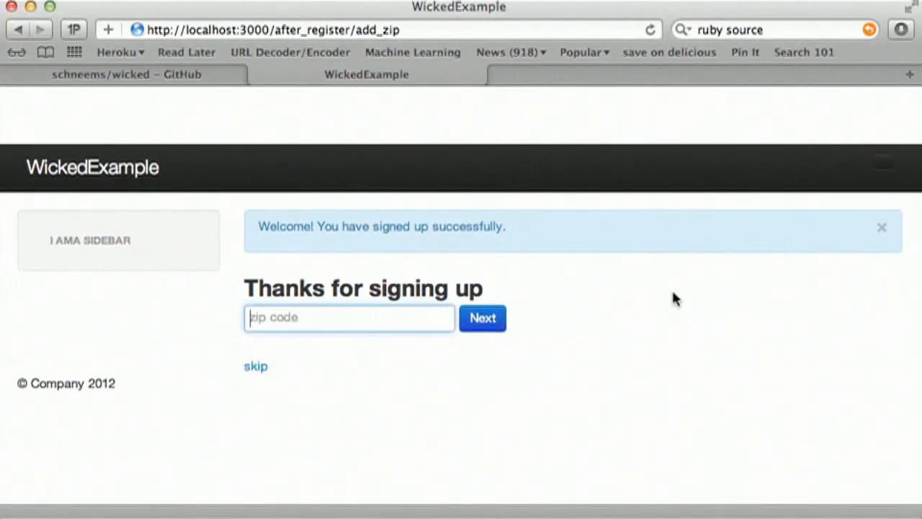
mouse_move(295, 319)
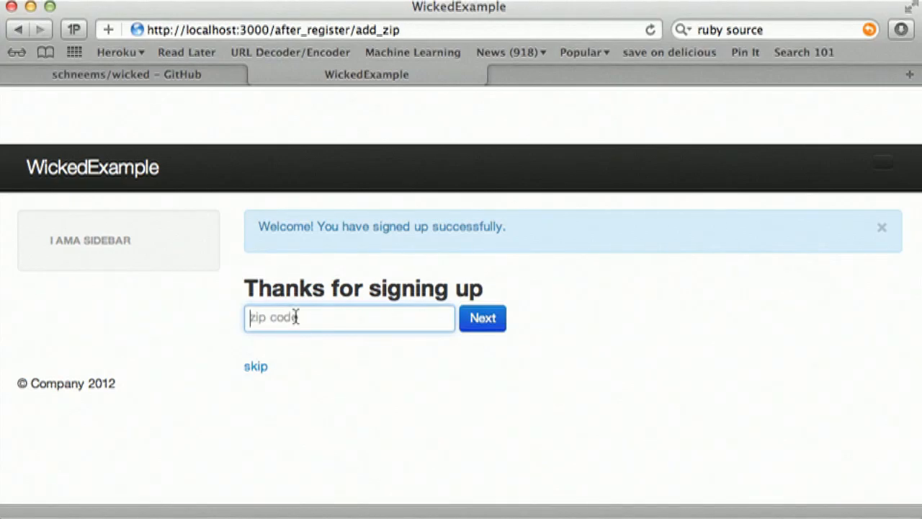
type("78727")
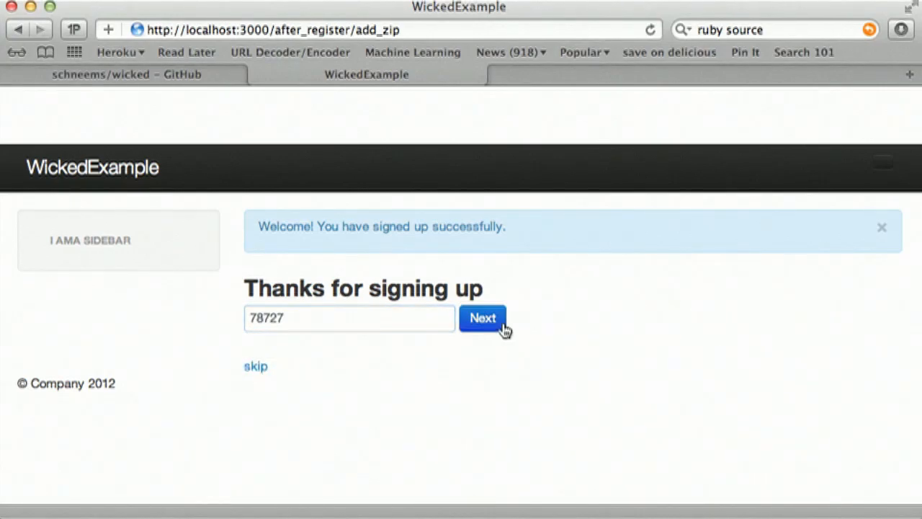
left_click(482, 319)
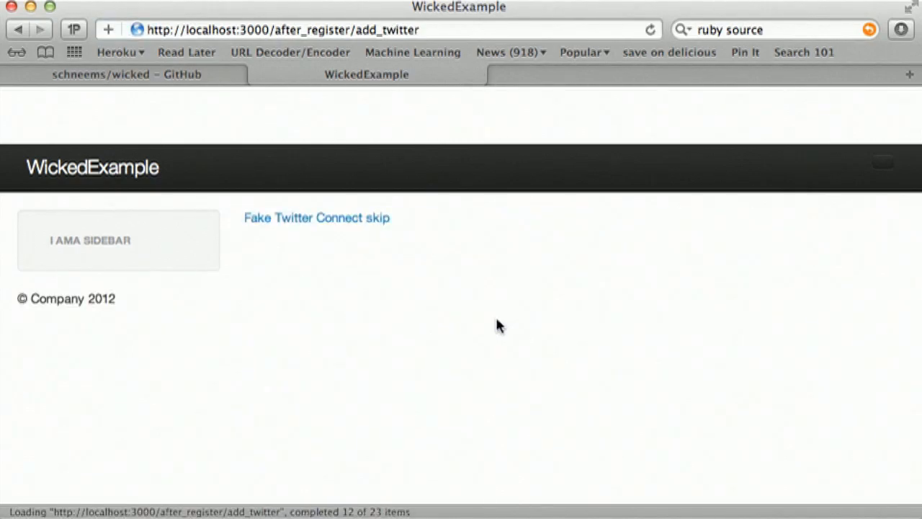
mouse_move(244, 316)
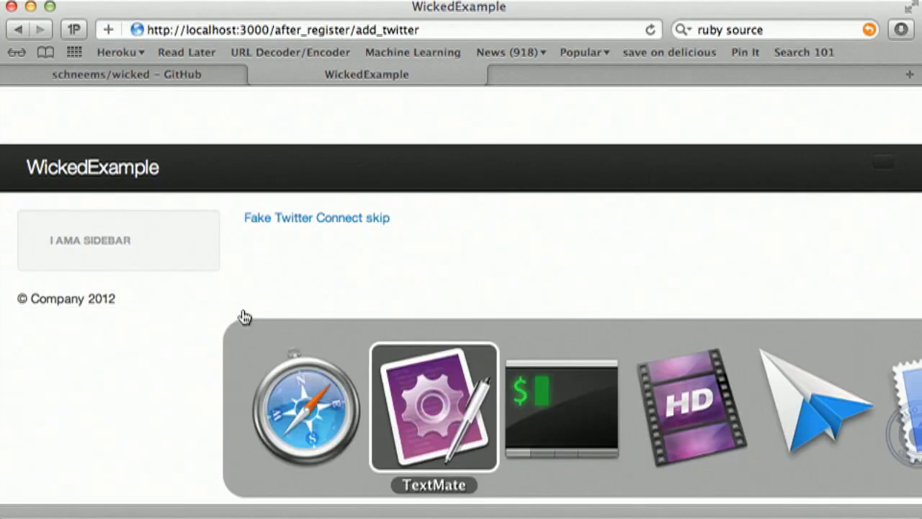
mouse_move(274, 118)
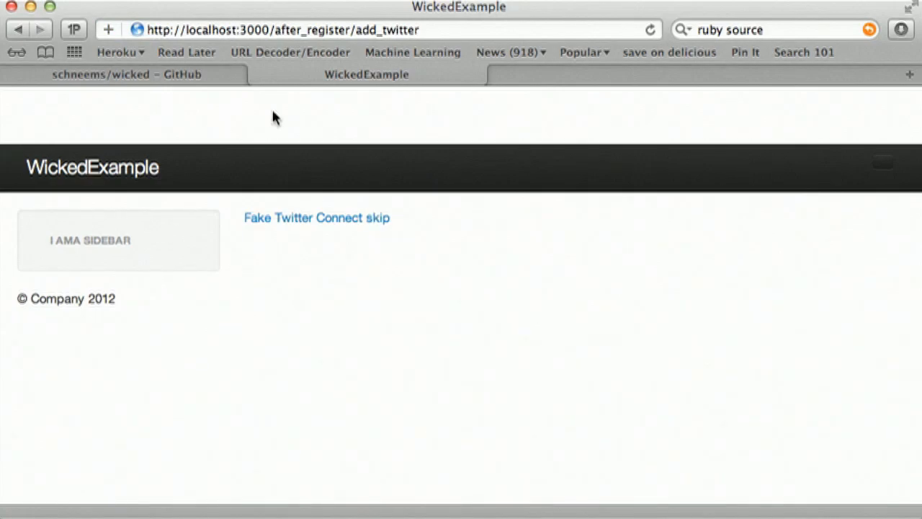
mouse_move(432, 225)
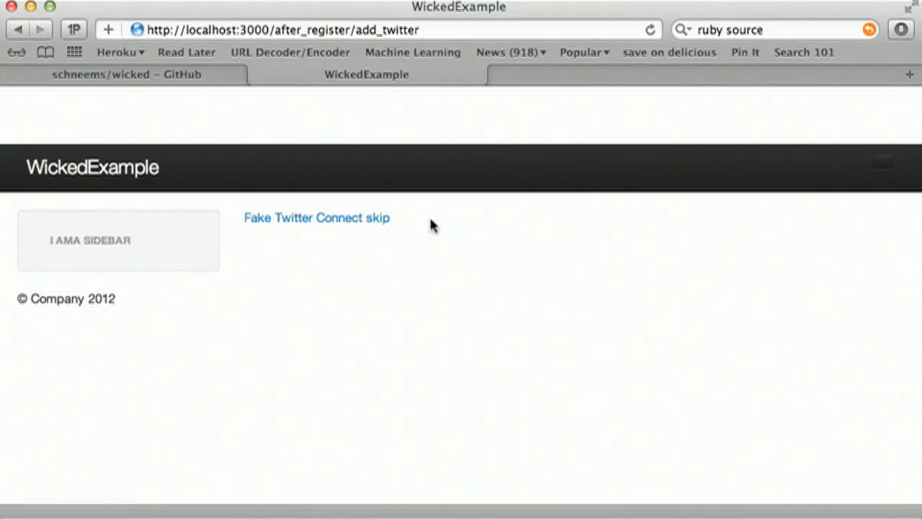
- Return to the zip step and use the skip link to reach add_twitter
left_click(382, 217)
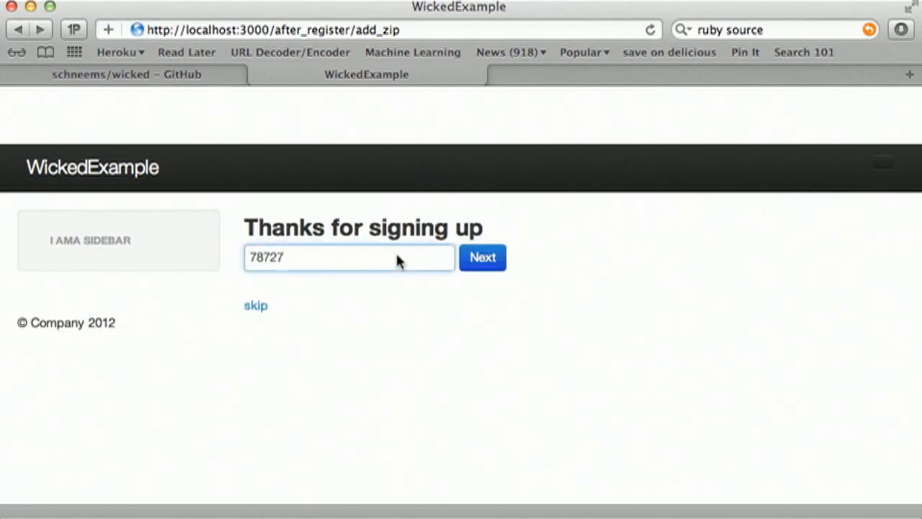
left_click(256, 306)
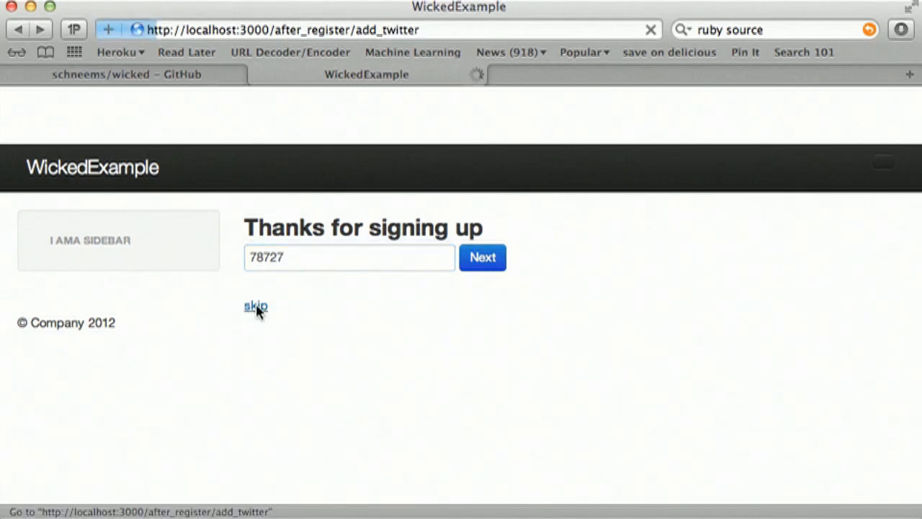
left_click(255, 305)
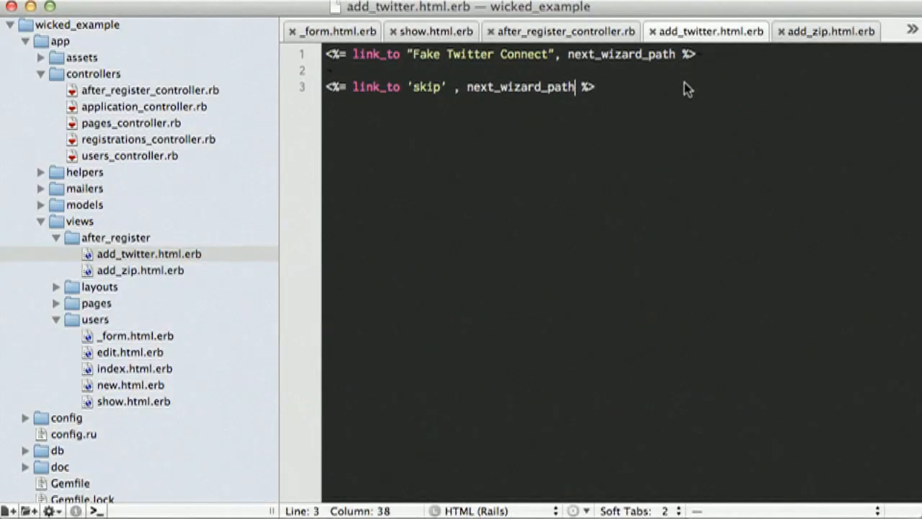
- Give the Fake Twitter Connect link_to :class => 'btn btn-primary'
left_click(329, 72)
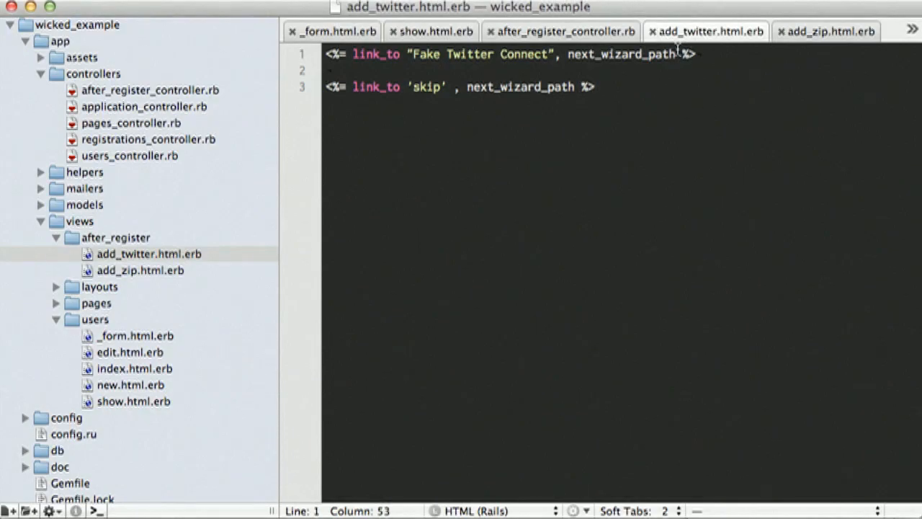
type(", ''")
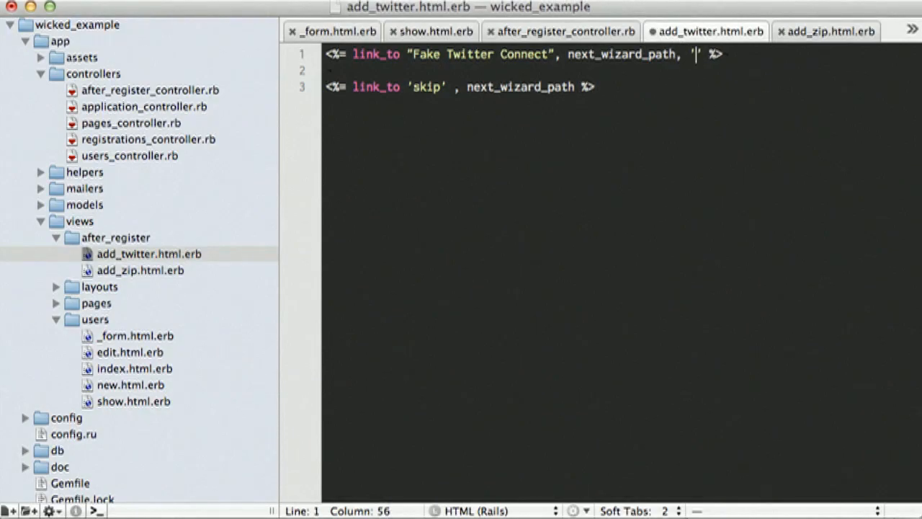
type("btn btn-")
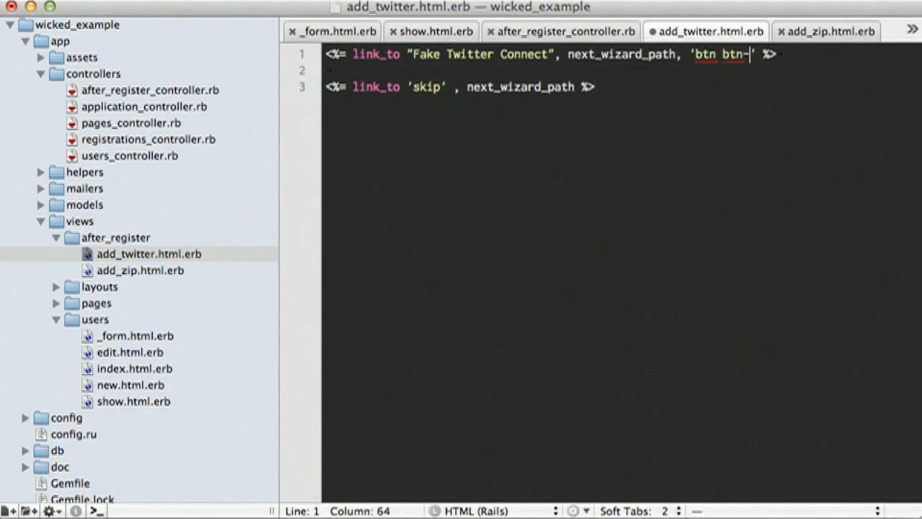
type("primary")
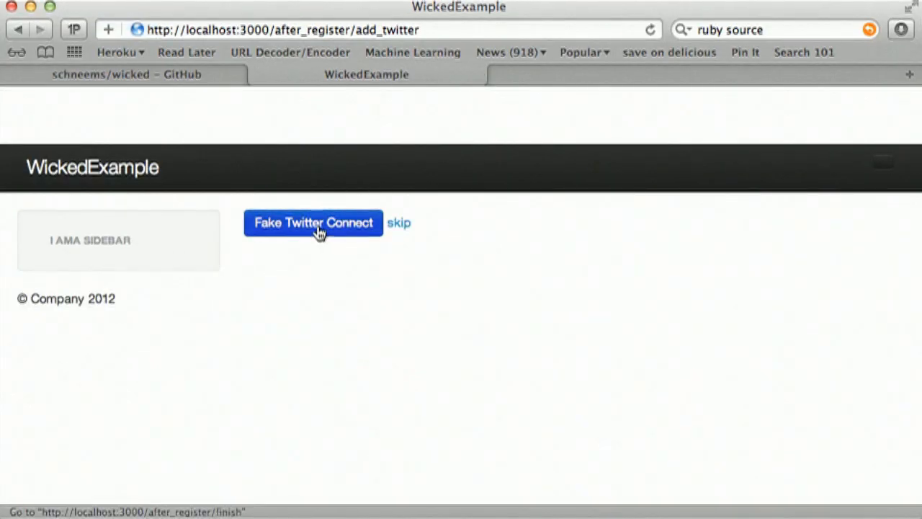
mouse_move(435, 243)
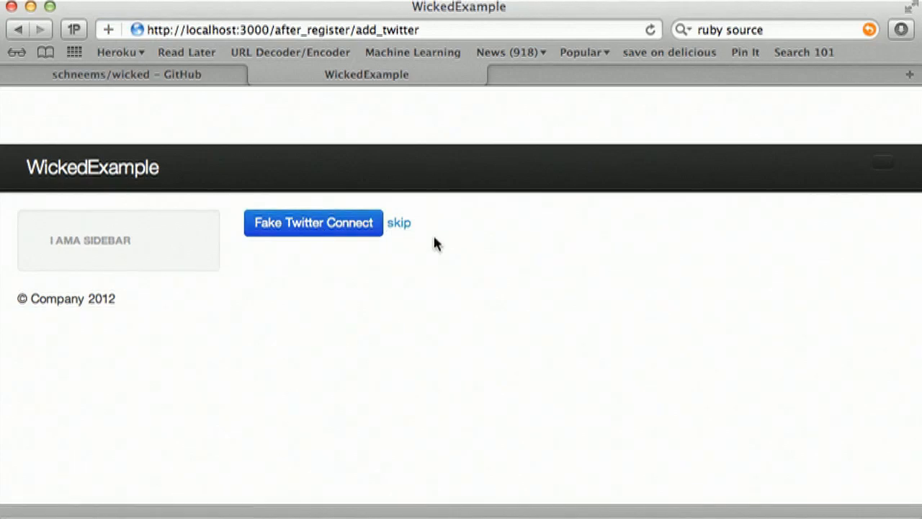
- Try the styled Fake Twitter Connect button in Safari, landing on the localhost root
left_click(312, 222)
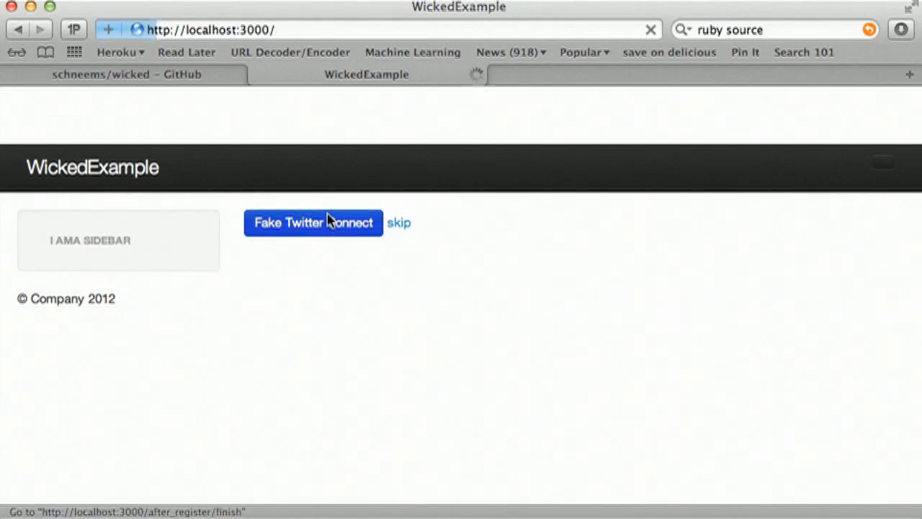
left_click(314, 222)
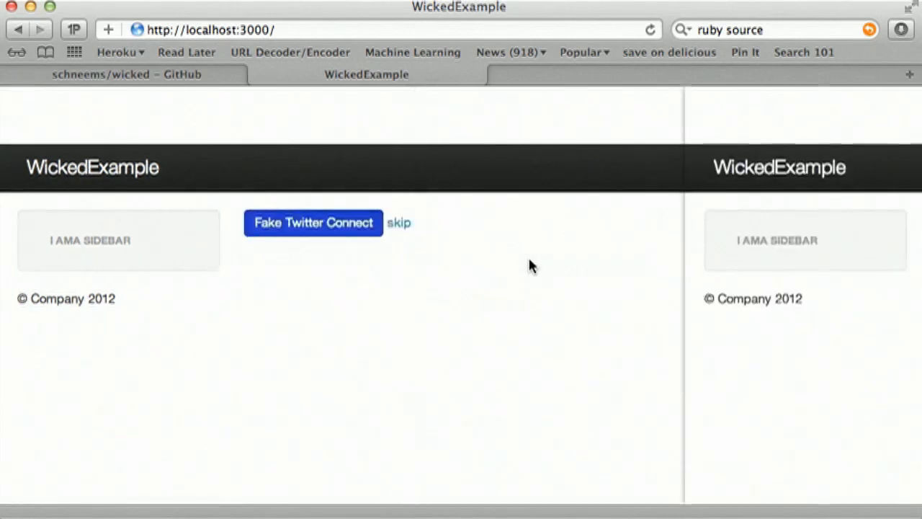
- Start a 'case step' block inside the show action of after_register_controller.rb
left_click(313, 221)
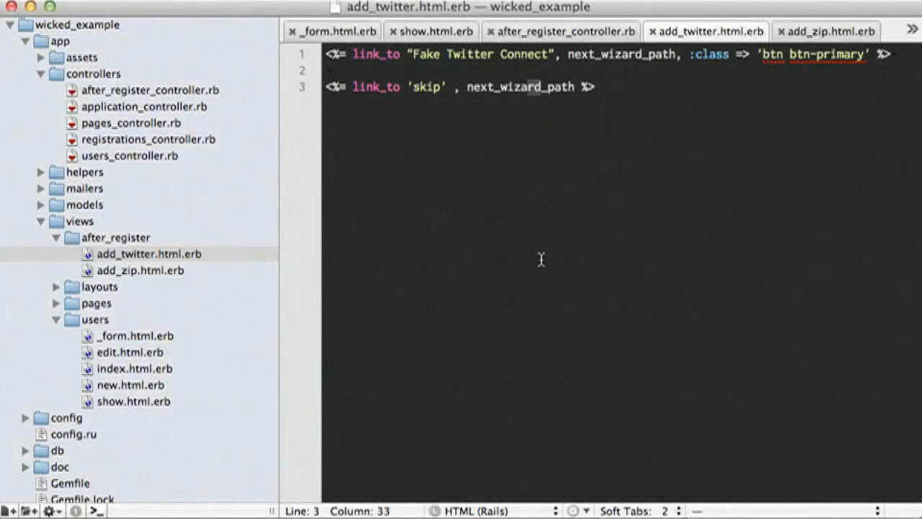
left_click(564, 31)
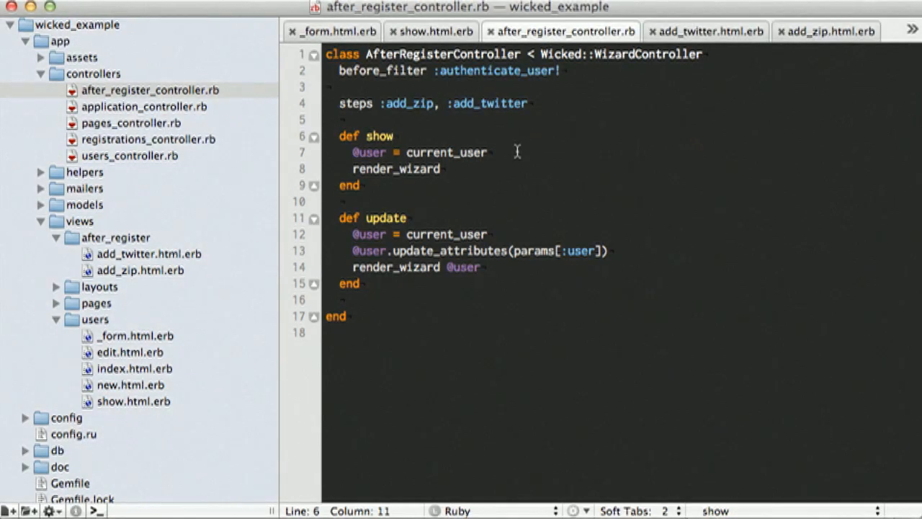
left_click(513, 152)
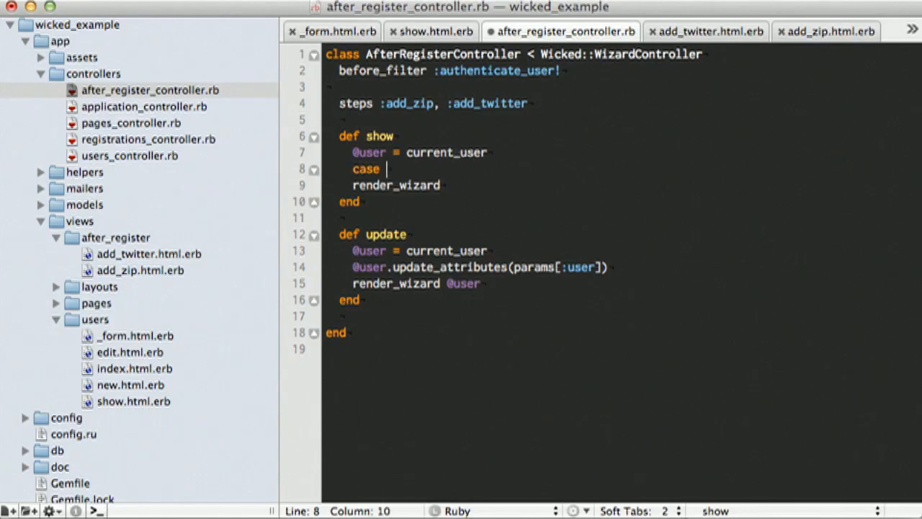
type("s")
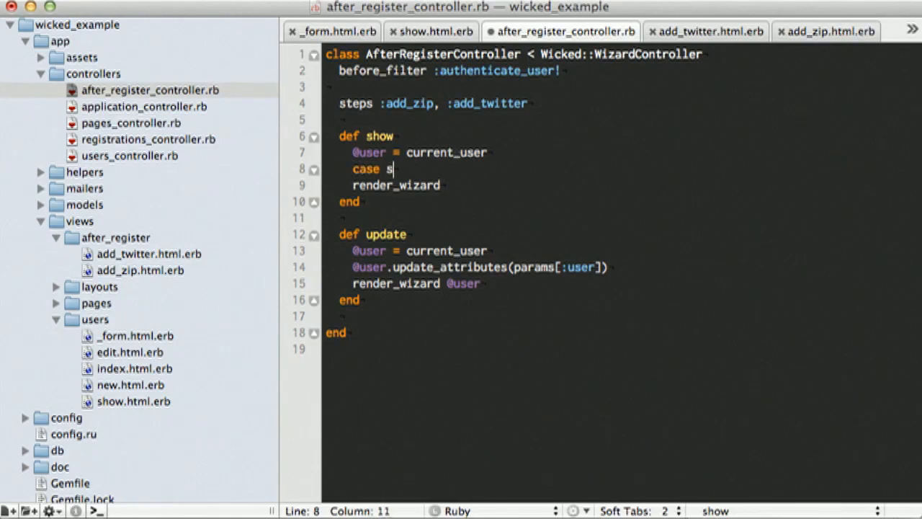
type("tep")
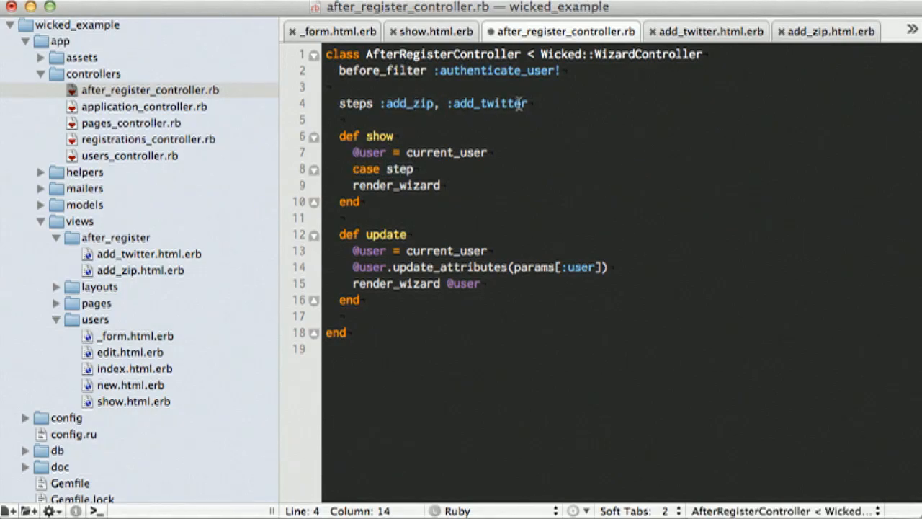
- Add 'when :add_twitter' with skip_step under the case
double_click(409, 103)
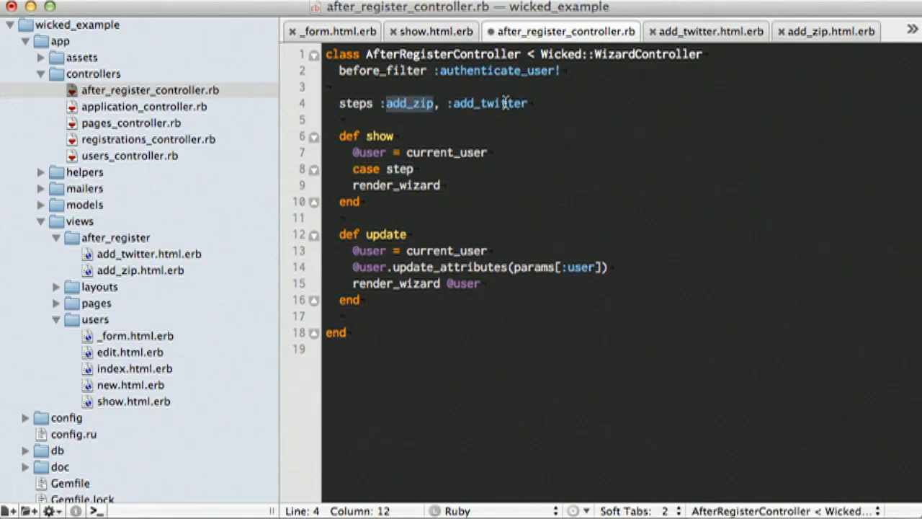
left_click(415, 168)
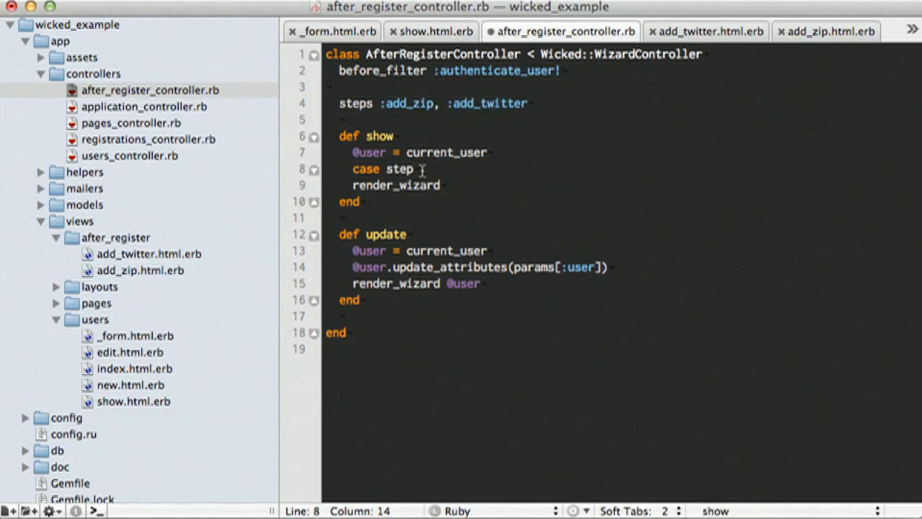
type("w")
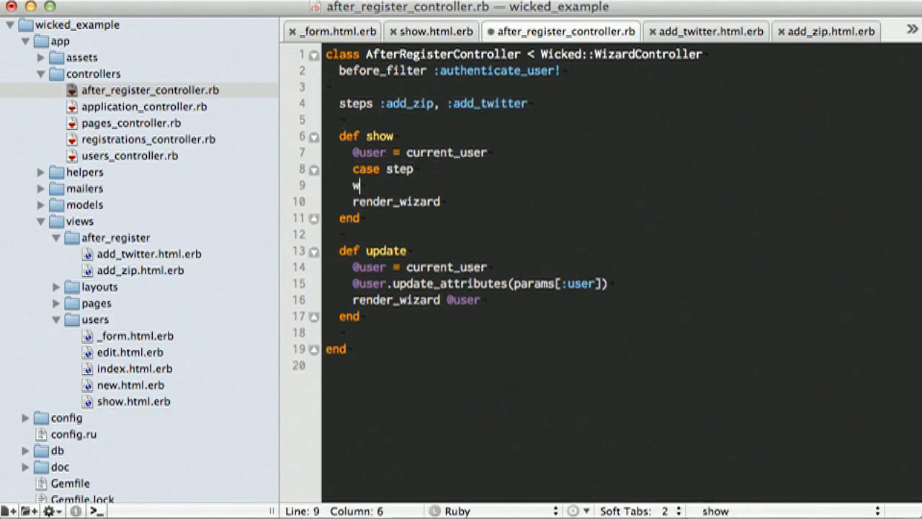
type("hen :add_twitter")
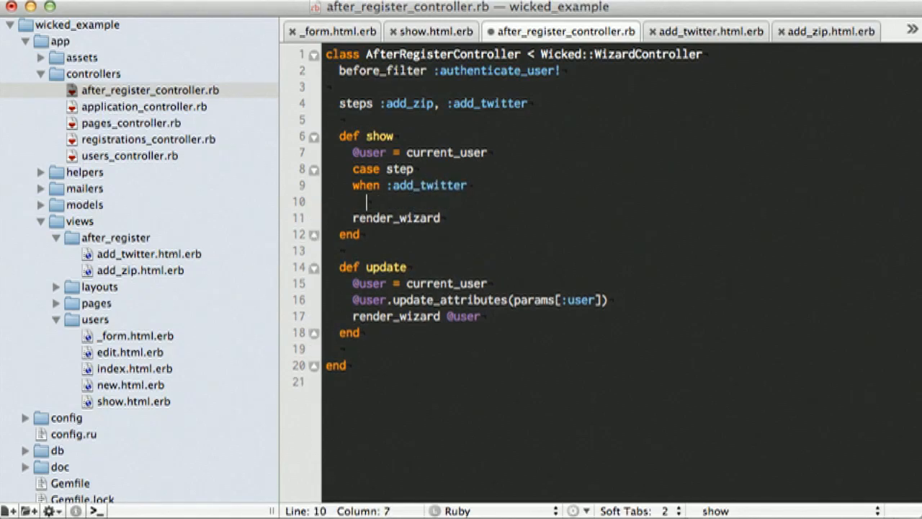
type("s")
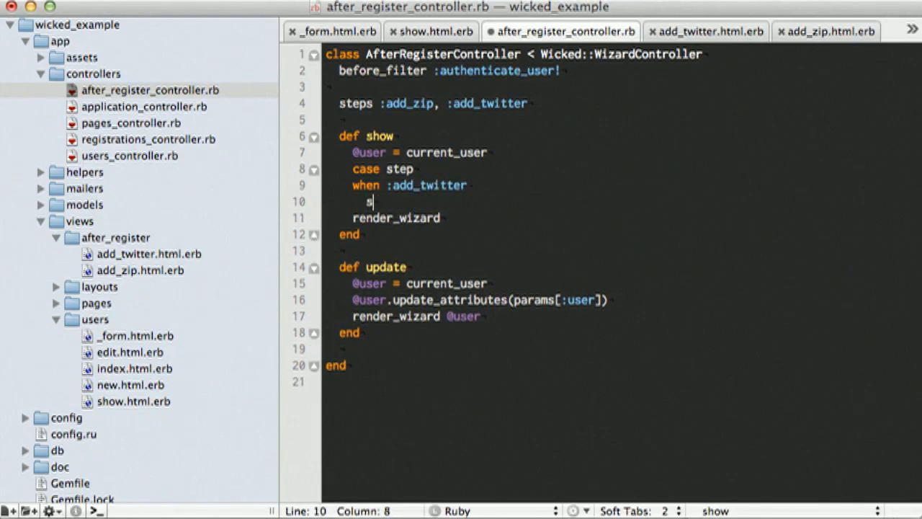
type("kip_step")
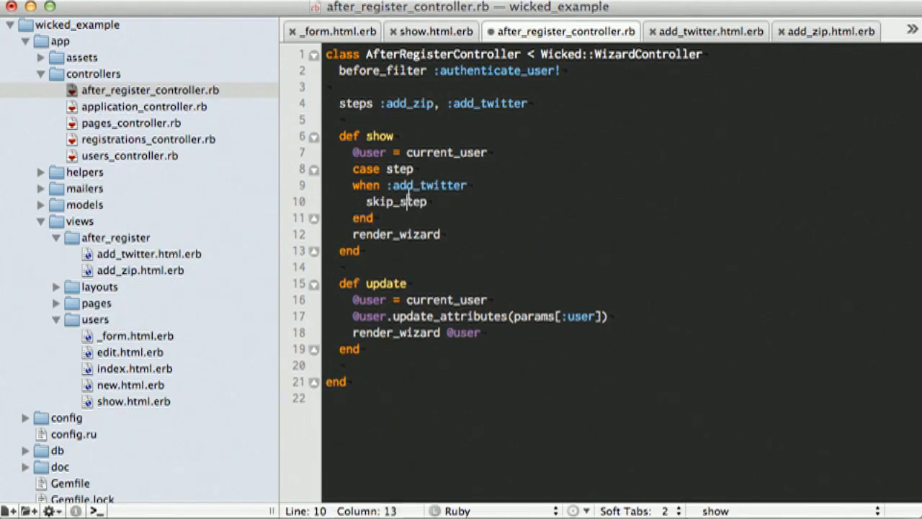
left_click(467, 184)
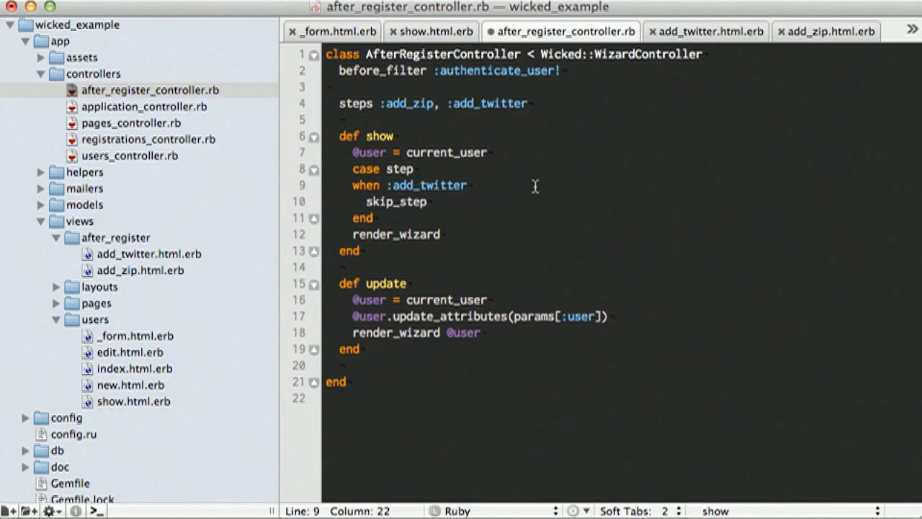
double_click(395, 201)
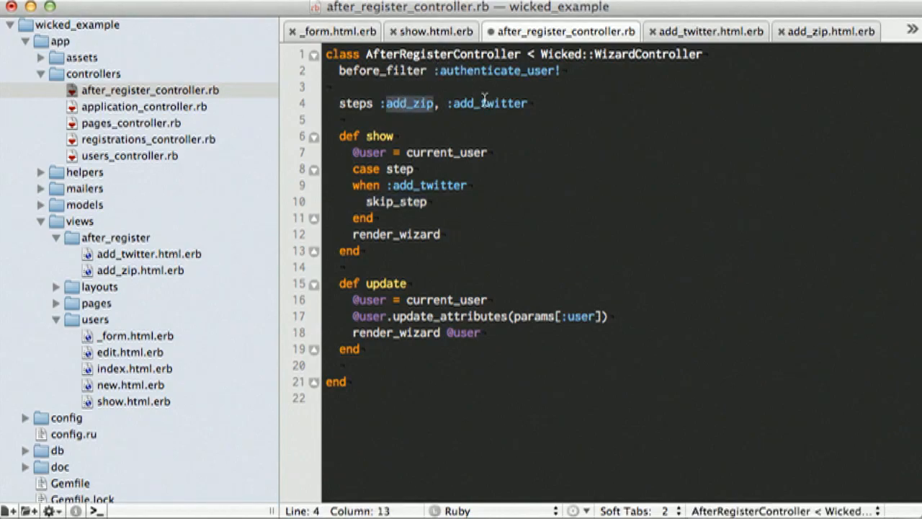
left_click(462, 202)
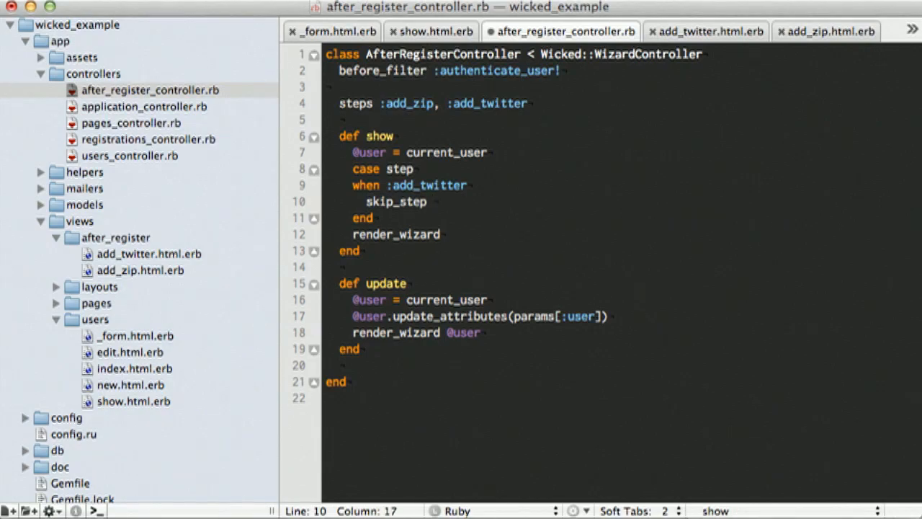
type("if @user.zip.")
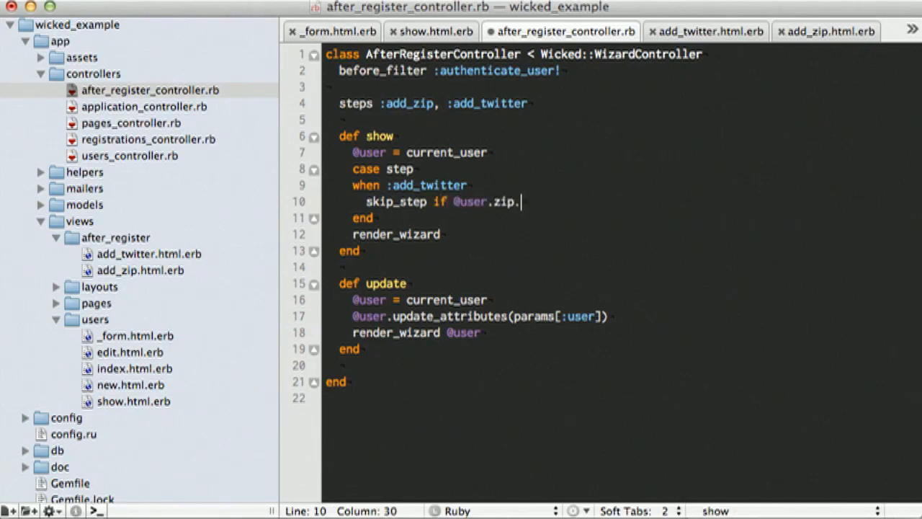
type("blank?")
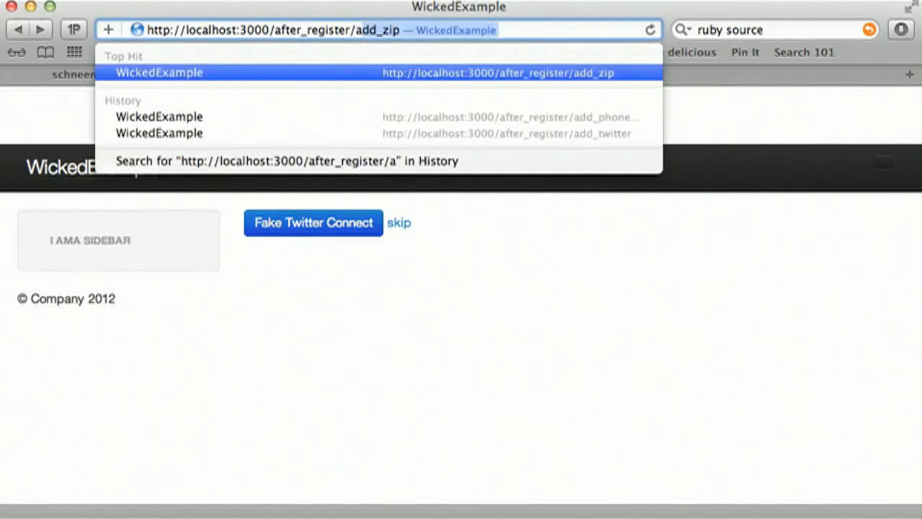
- Load after_register/add_zip, submit a blank zip, and land on the Main Page with Twitter skipped
key("Return")
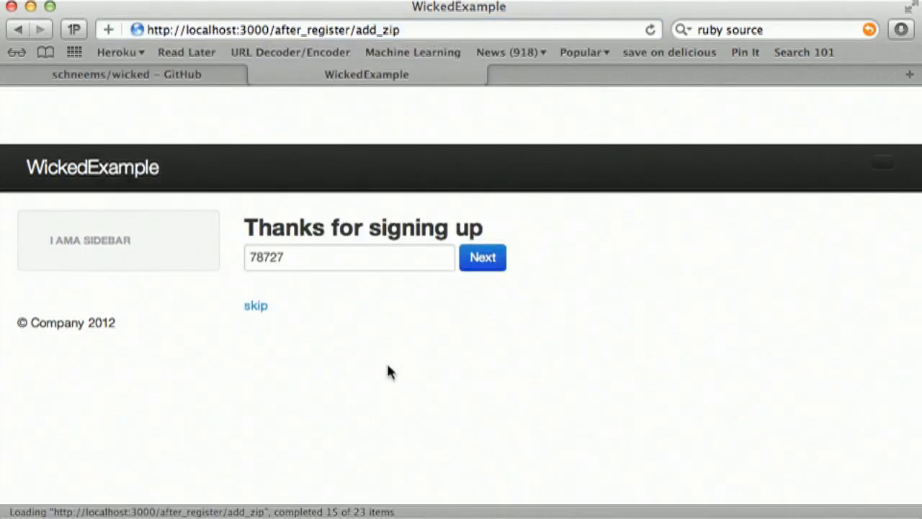
left_click(349, 256)
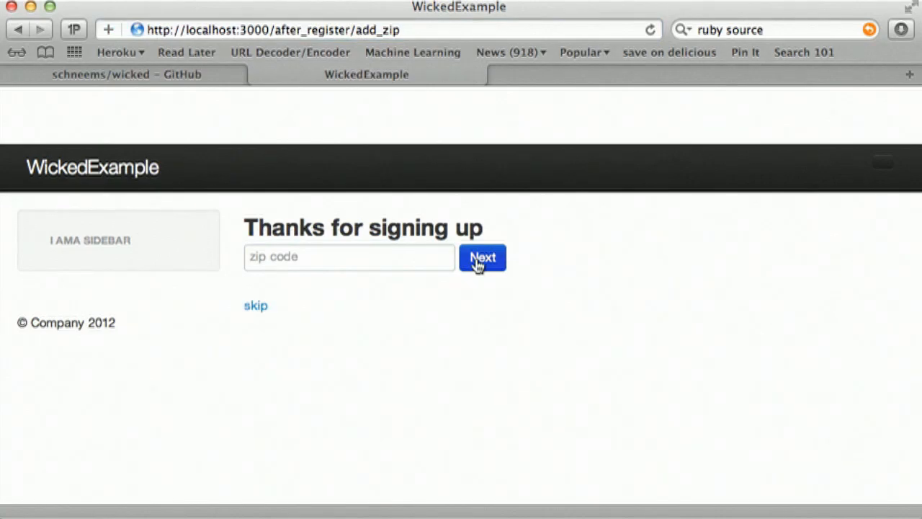
left_click(349, 257)
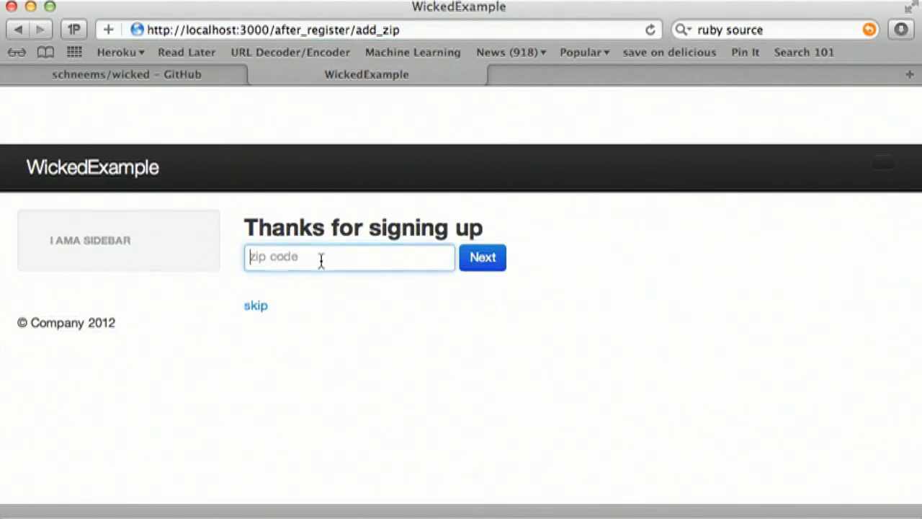
mouse_move(493, 277)
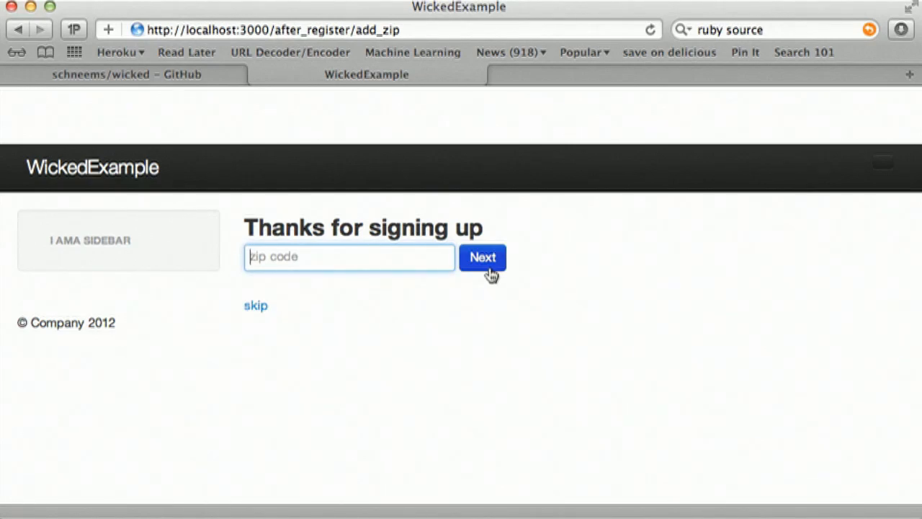
left_click(483, 257)
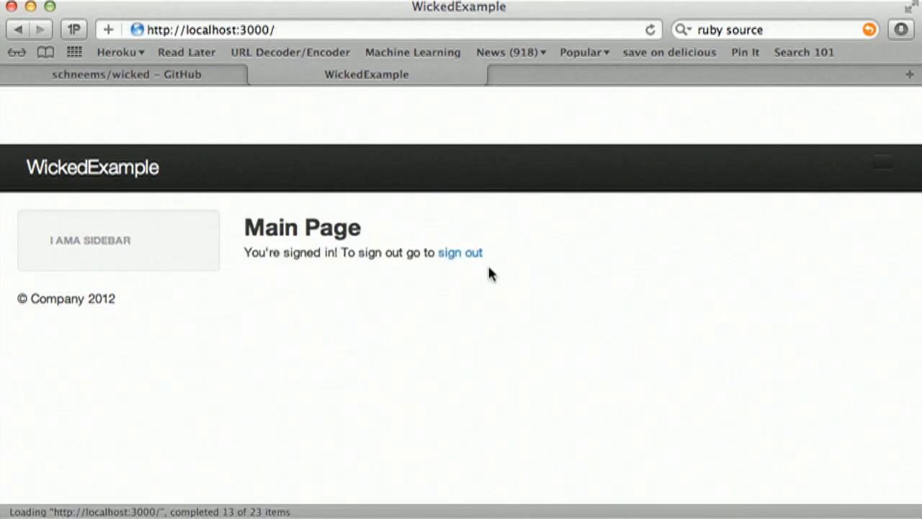